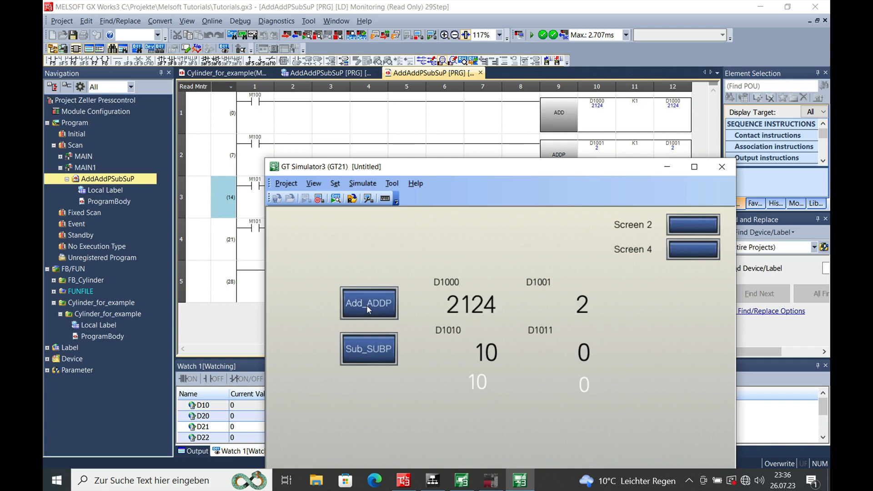
Step: Trigger the Add_ADDP switch twice more so D1000 reaches 4298 and D1001 reaches 4
click(369, 303)
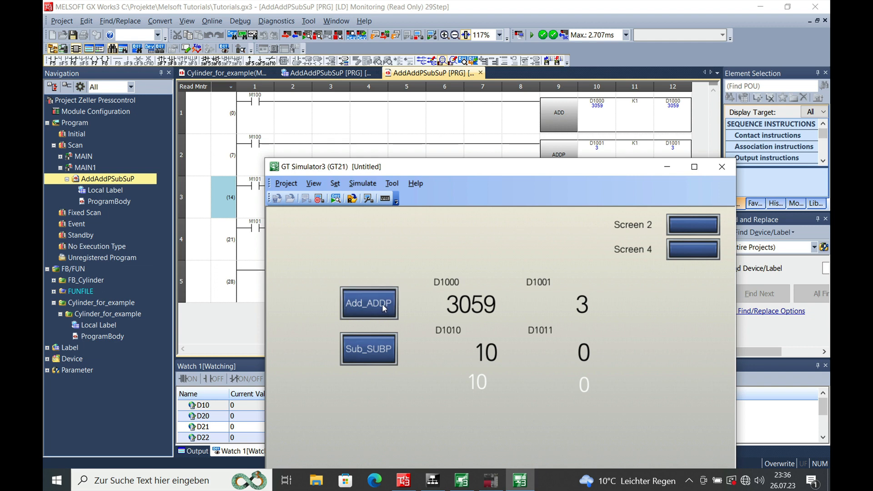
click(369, 303)
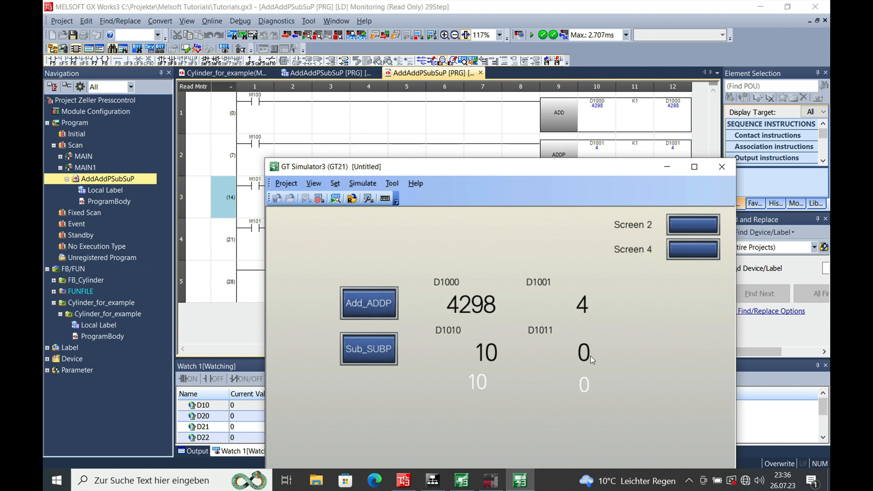
mouse_move(581, 393)
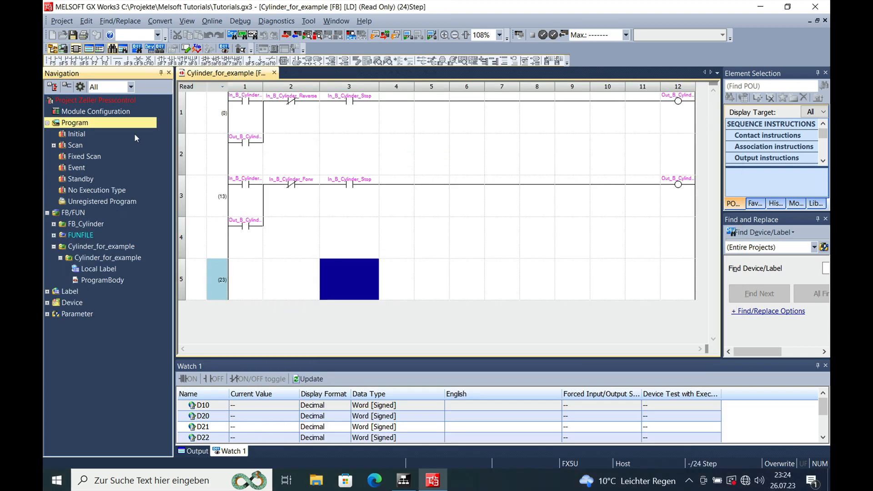
Step: Add a new program block named AddAddPSubSuP under the Program group
right_click(76, 123)
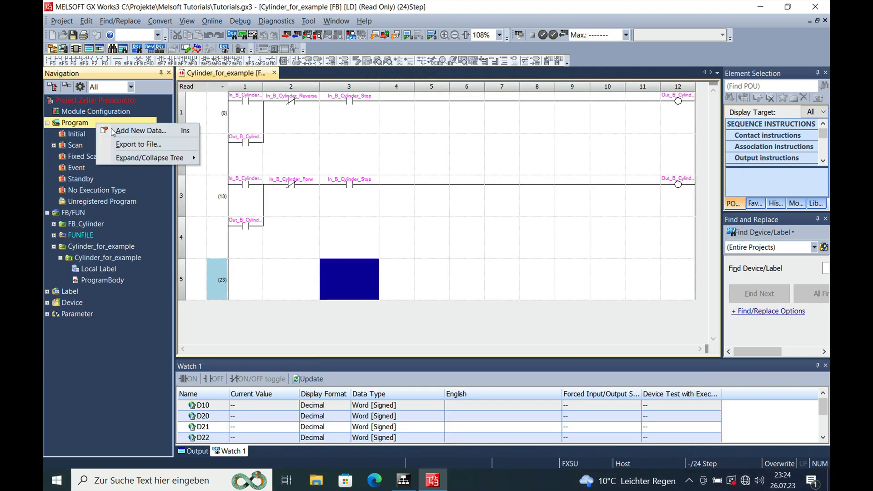
click(141, 131)
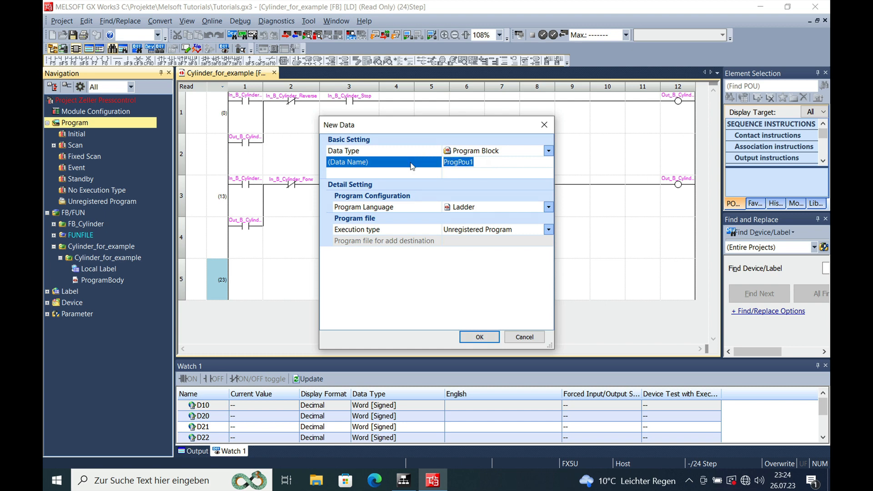
text(AddAddPS)
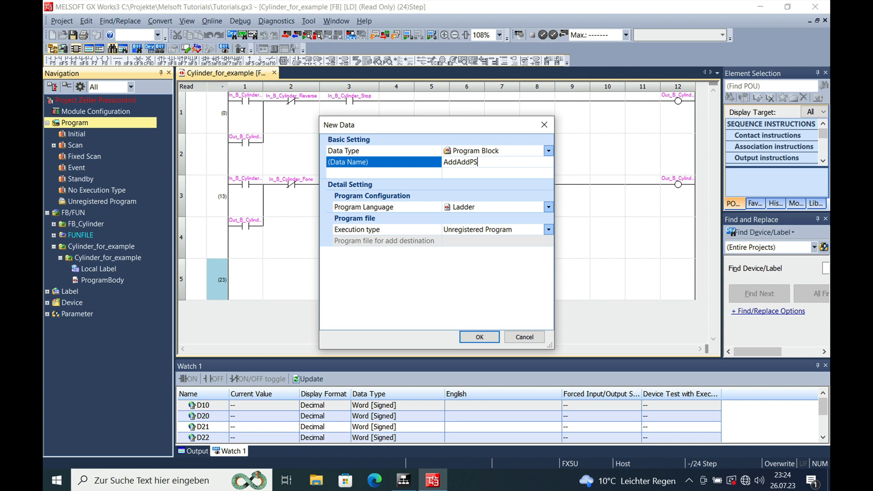
text(ub)
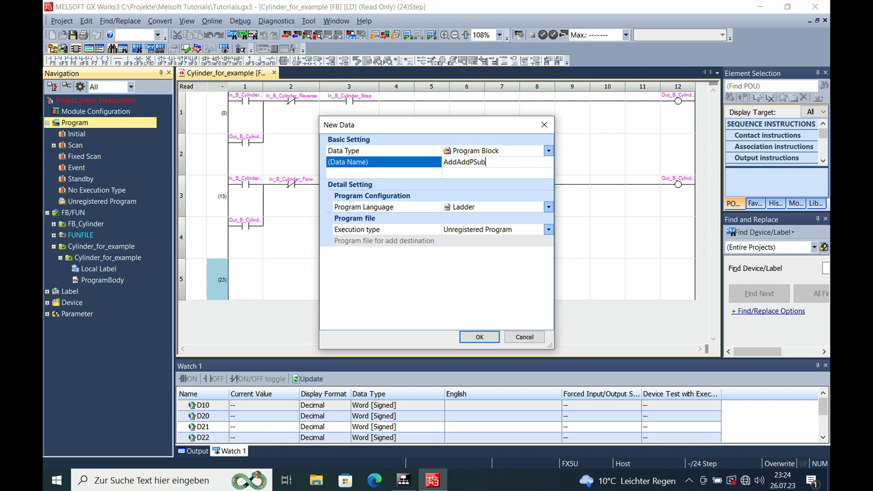
text(uP)
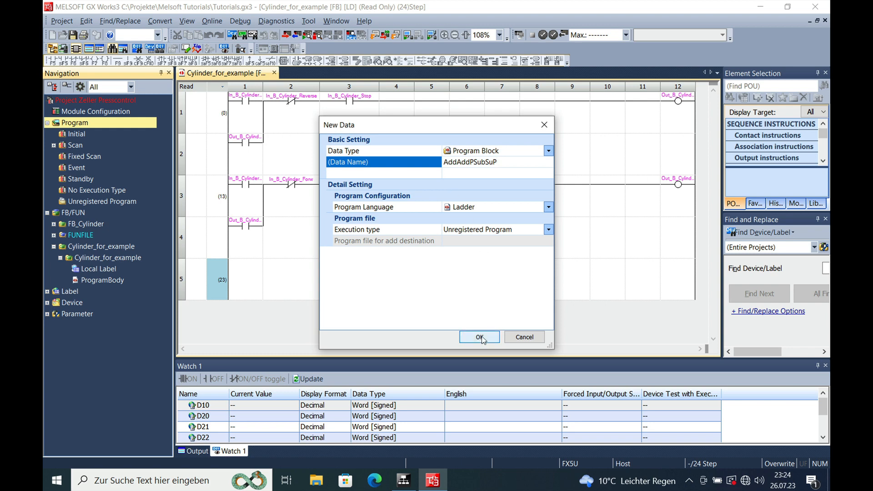
click(478, 336)
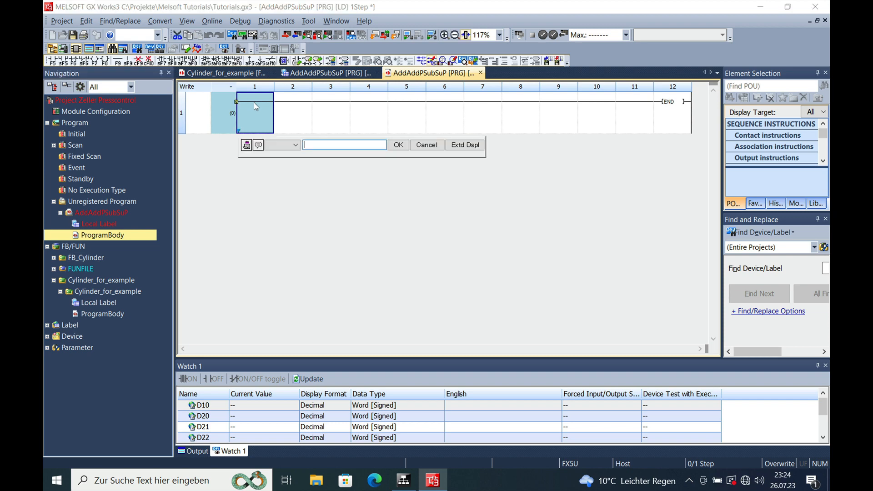
Step: Place a normally open contact M100 at the start of rung 1
click(296, 145)
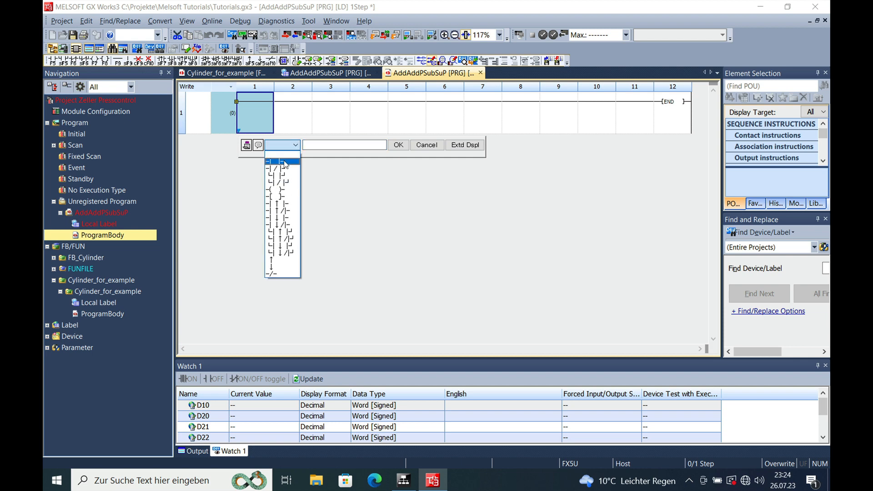
click(281, 162)
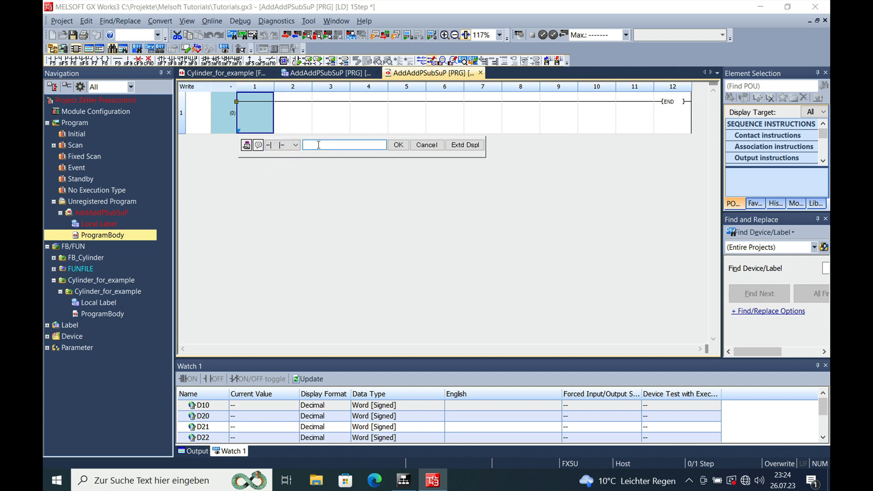
text(M100)
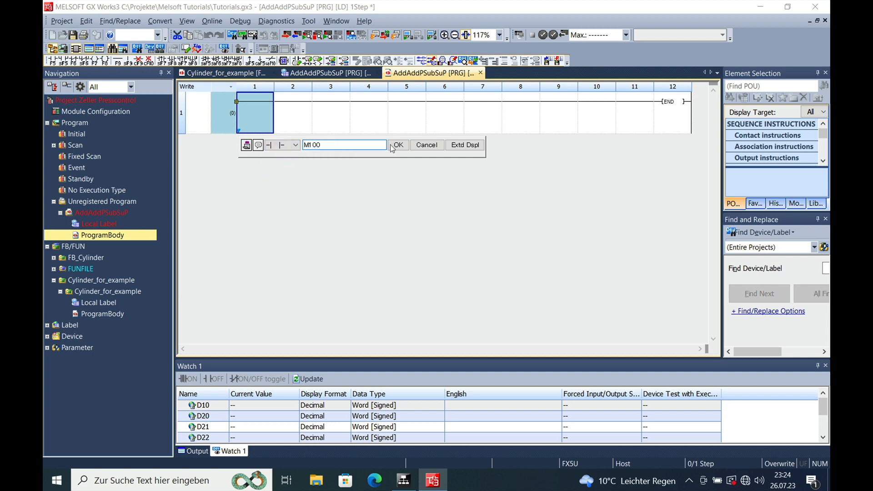
click(397, 145)
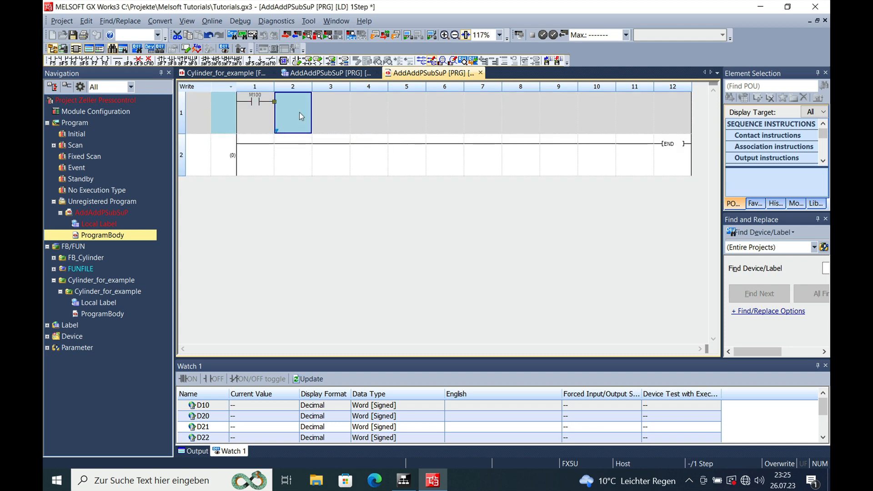
Step: Enter the instruction ADD D1000 K1 D1000 after the M100 contact
text(add)
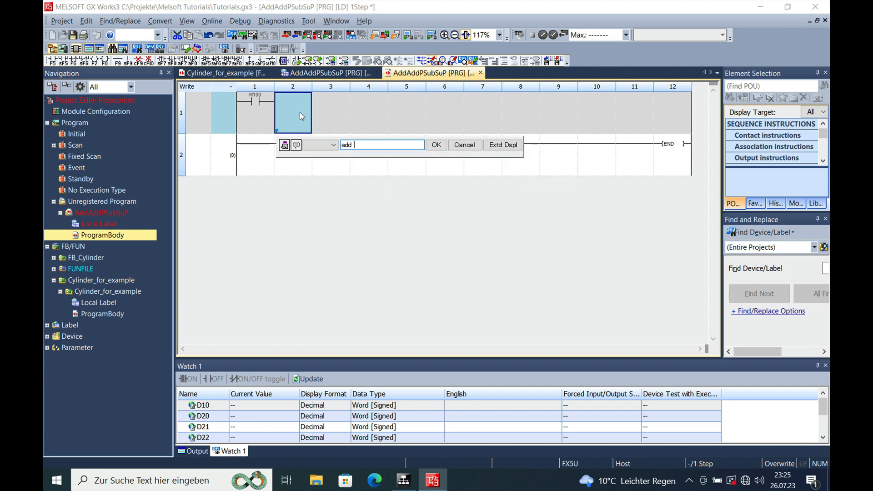
text(d1)
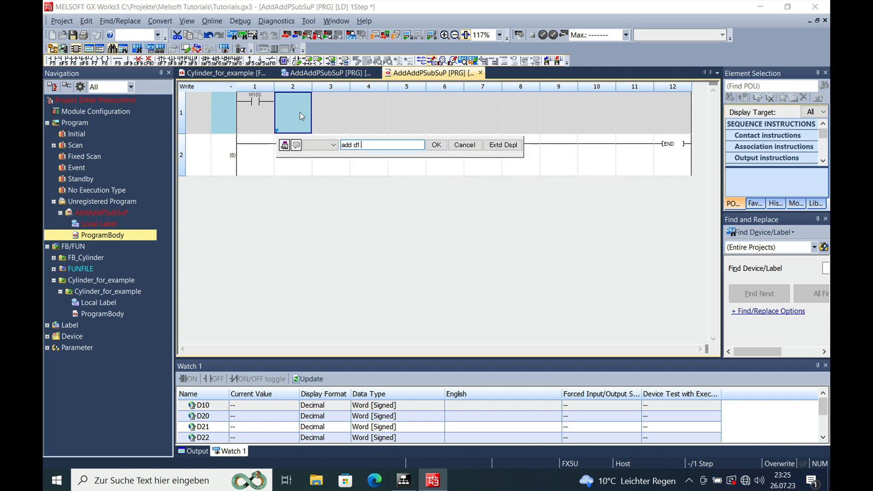
text(000)
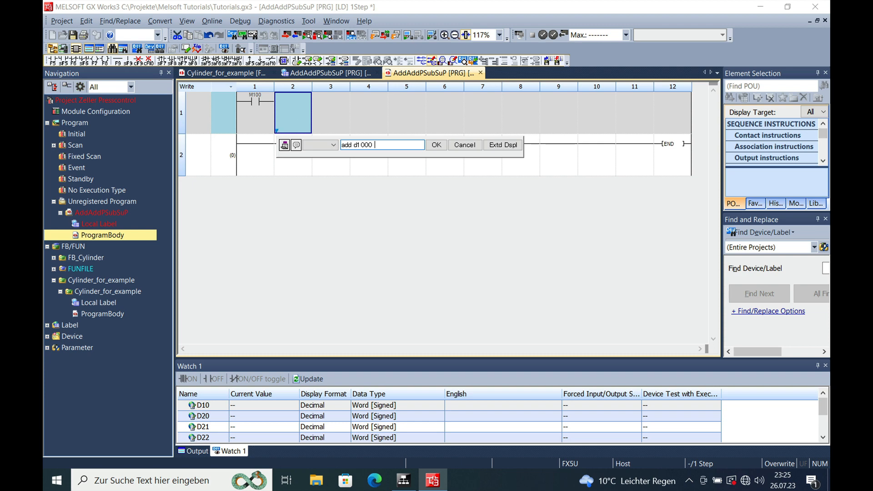
text(1)
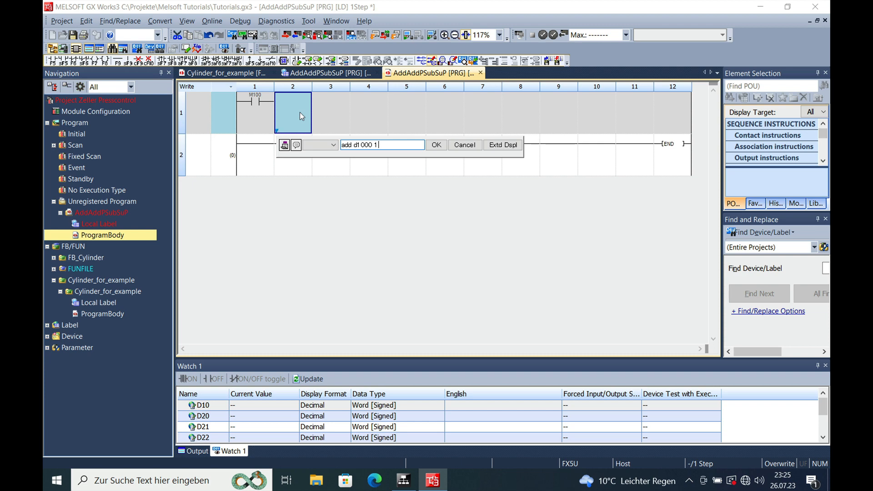
text(K)
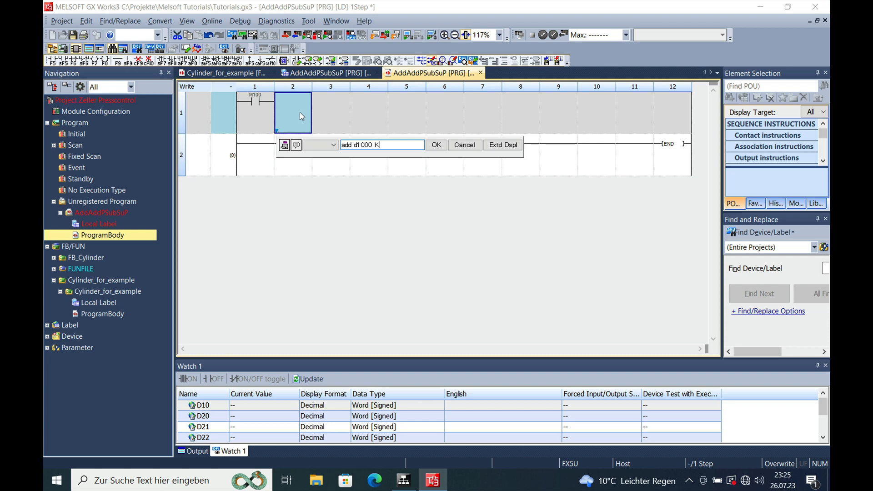
text(1)
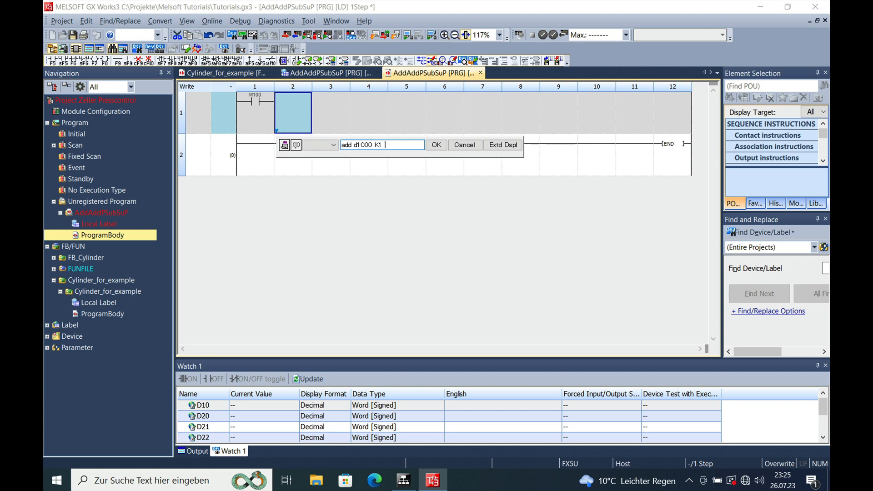
text(d1)
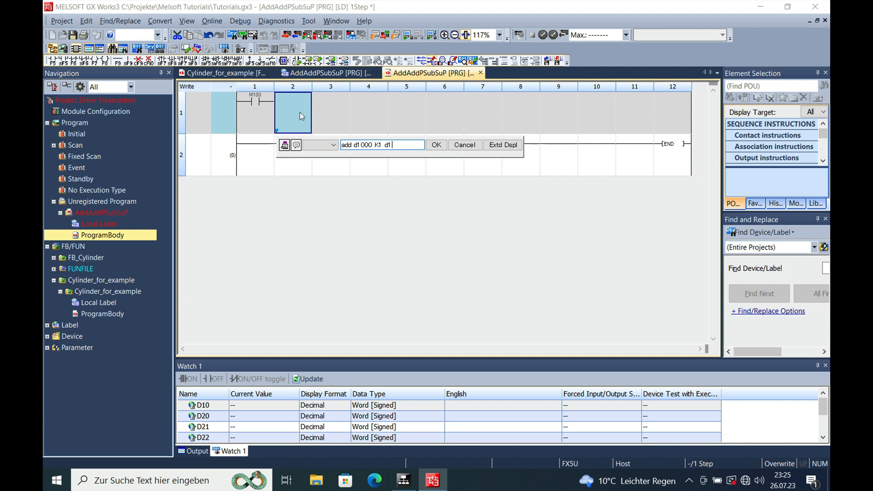
text(000)
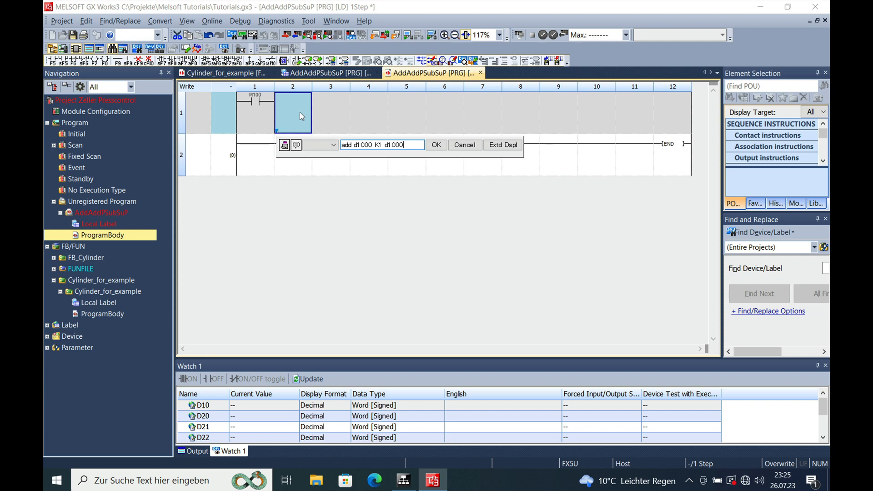
click(435, 144)
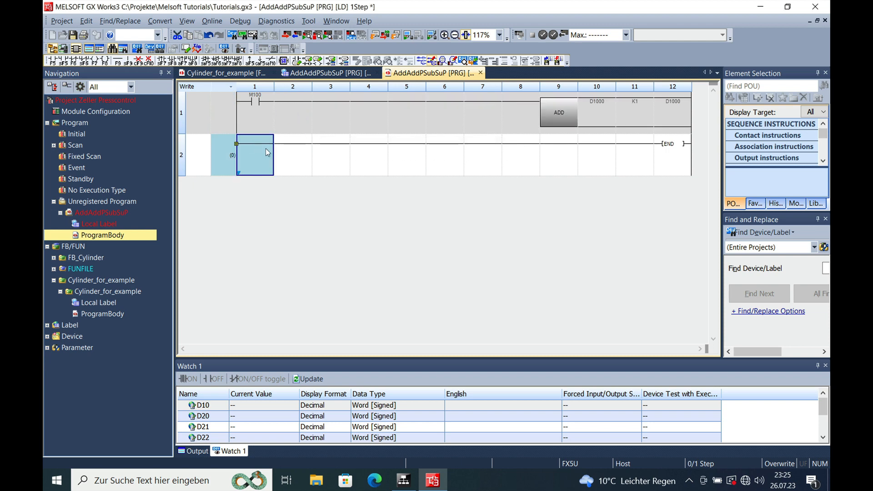
Step: Build rung 2 with an M100 contact driving ADDP D1001 K1 D1001
double_click(255, 155)
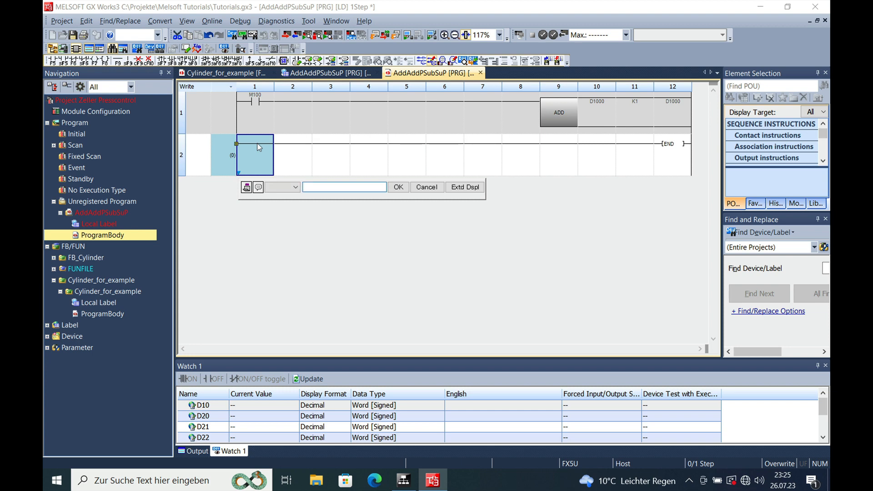
text(M100)
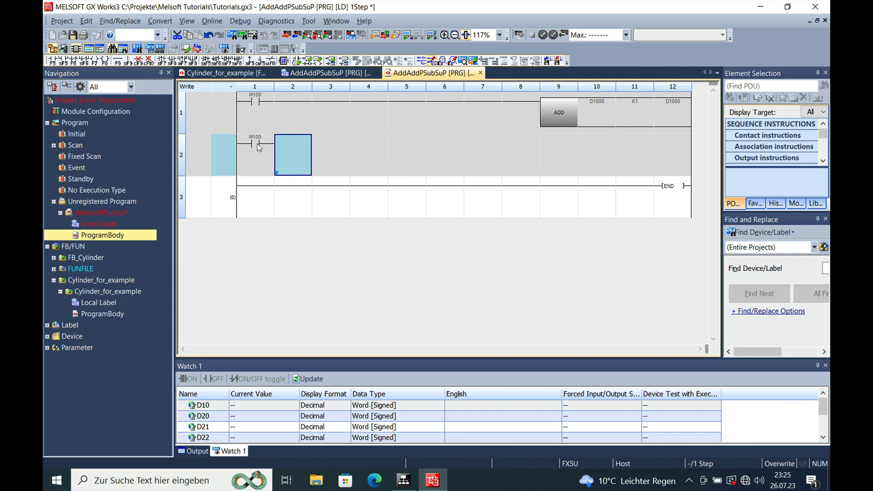
text(Addp d1 00)
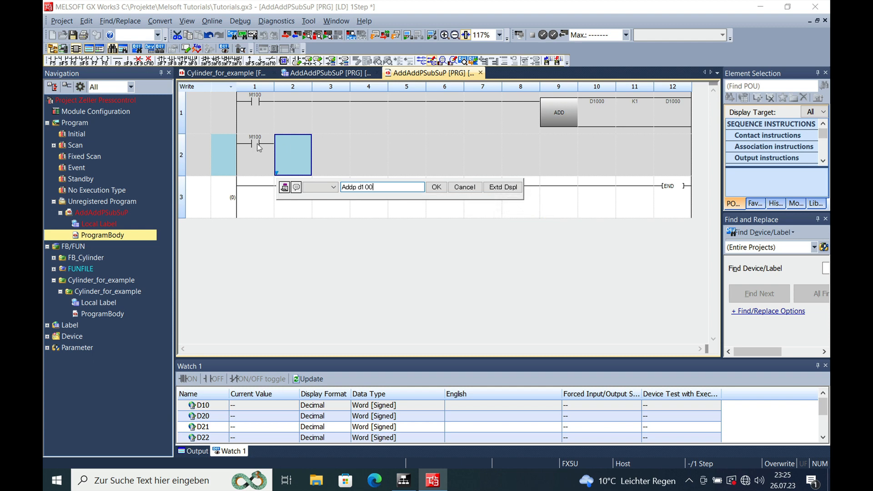
text(1)
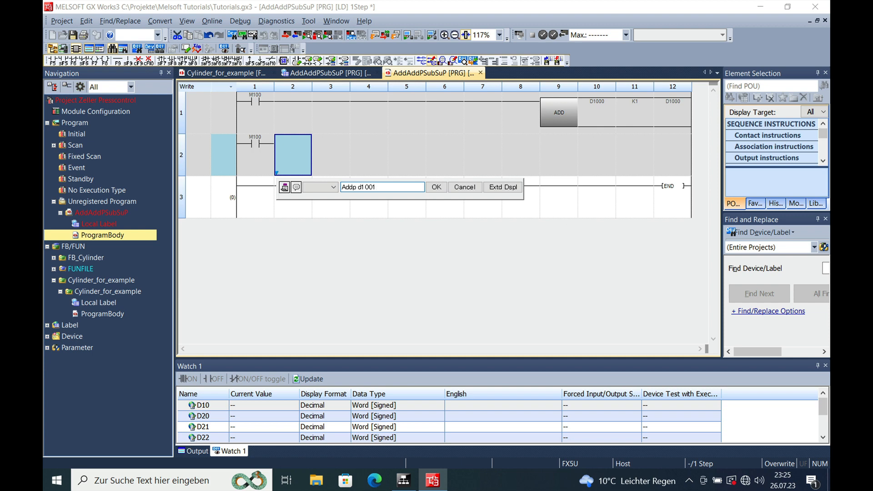
text(K1)
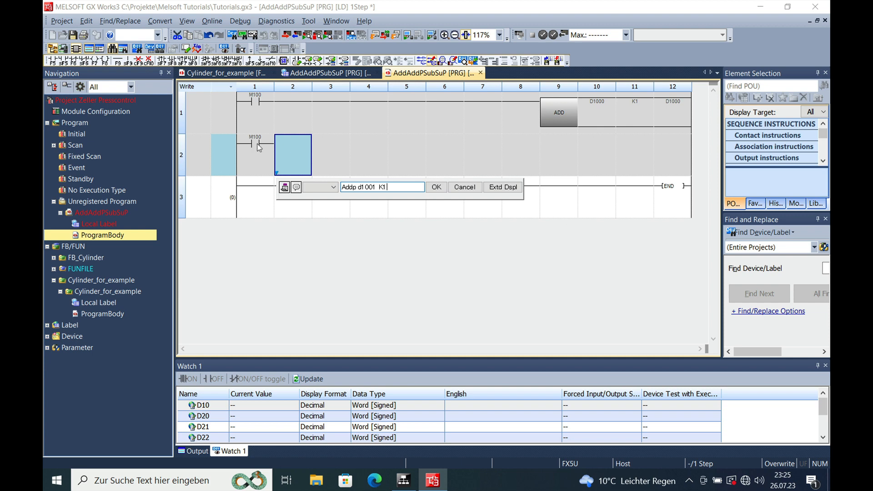
text(D1001)
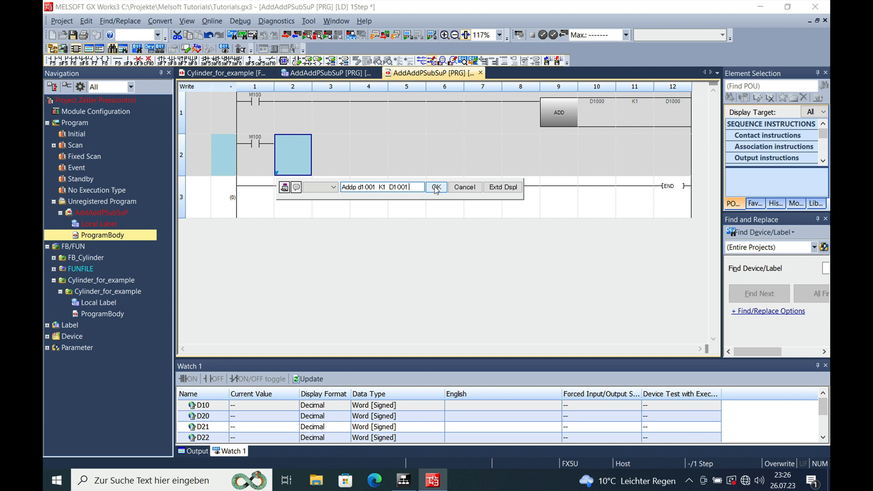
click(437, 187)
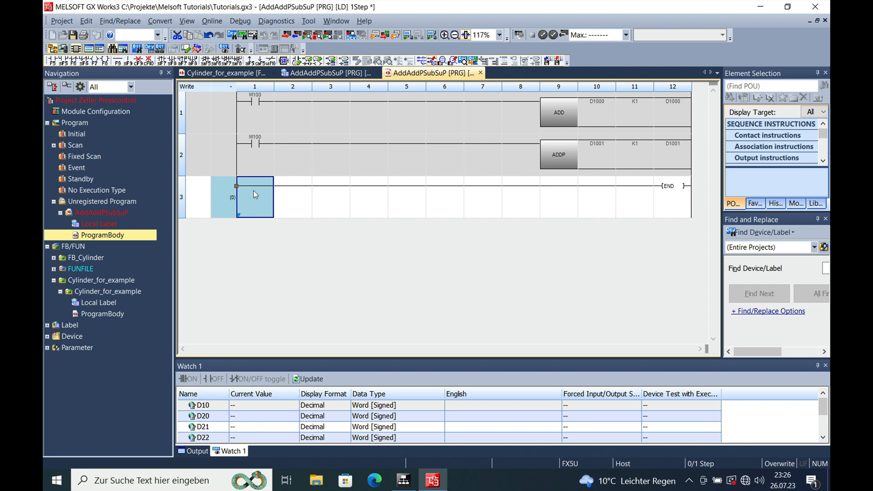
Step: Build rung 3 with an M101 contact driving SUB D1010 K1 D1010
text(m)
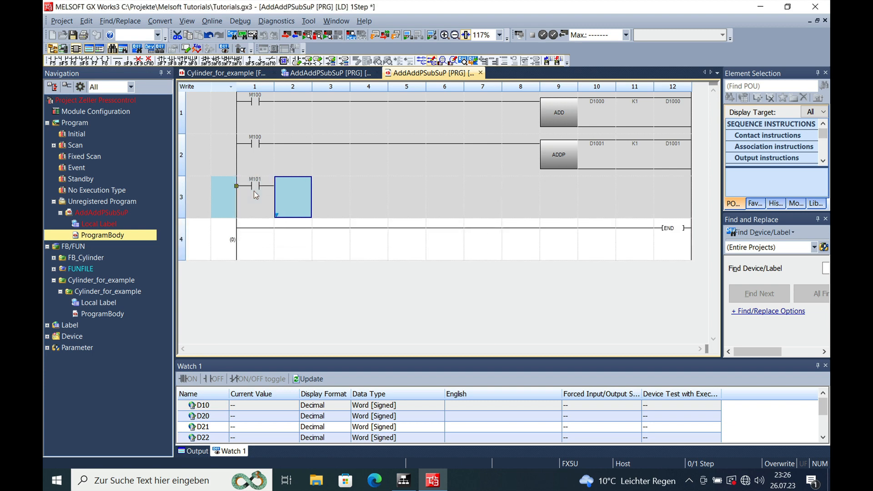
text(sub)
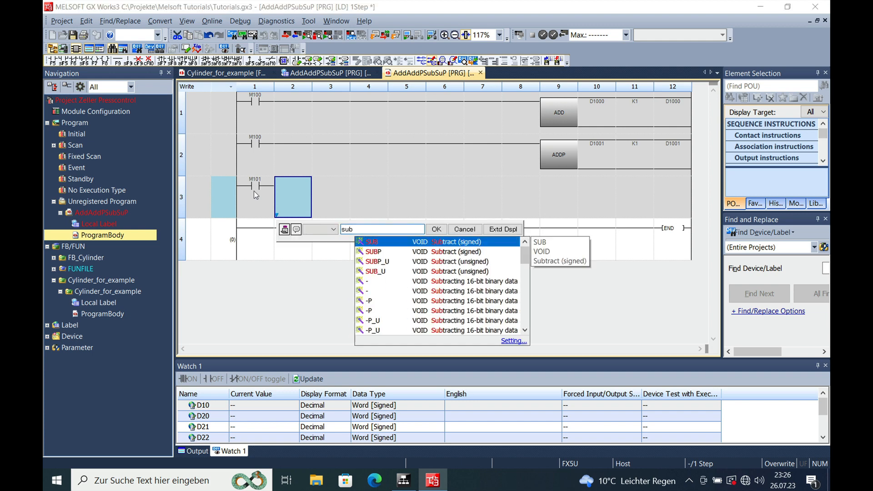
click(370, 241)
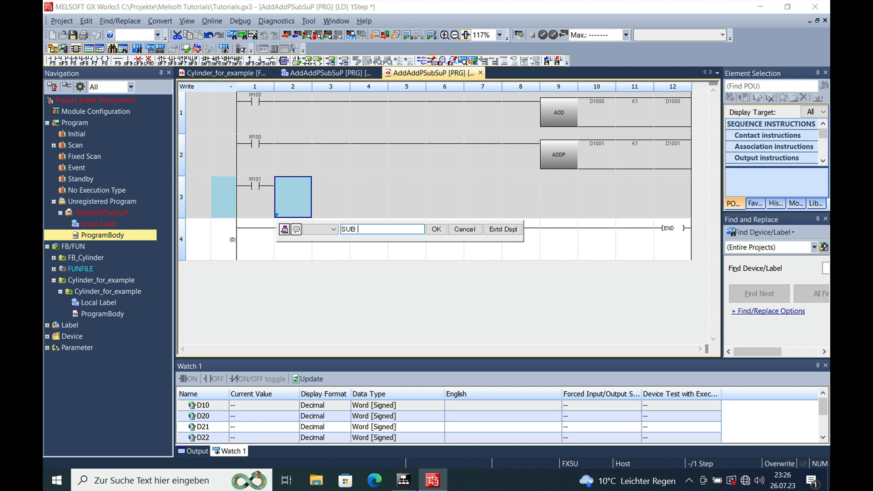
text(d1 01)
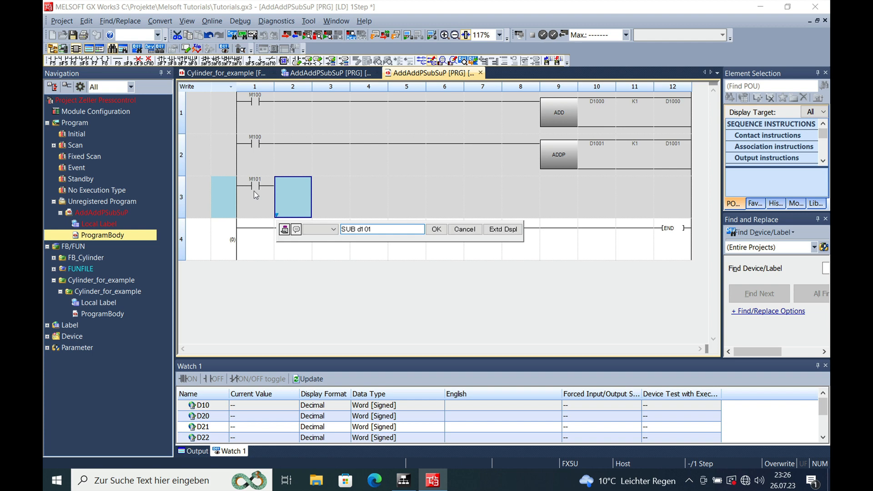
text(0)
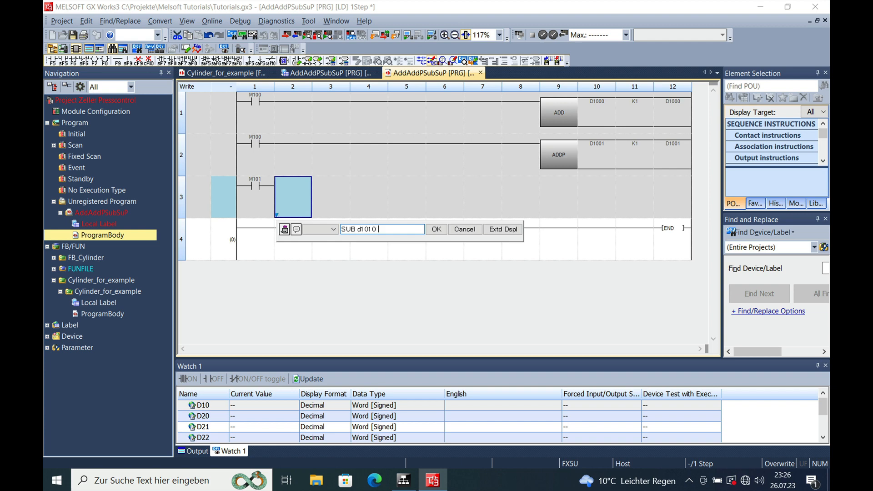
text(K)
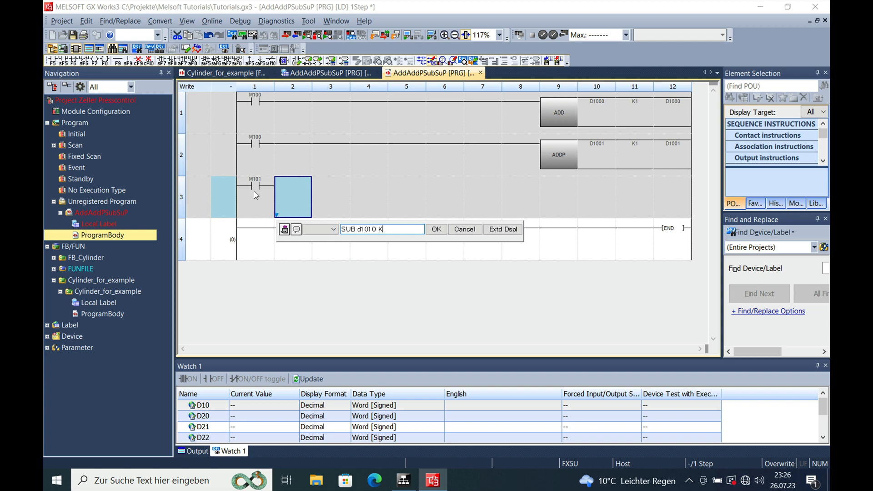
text(1)
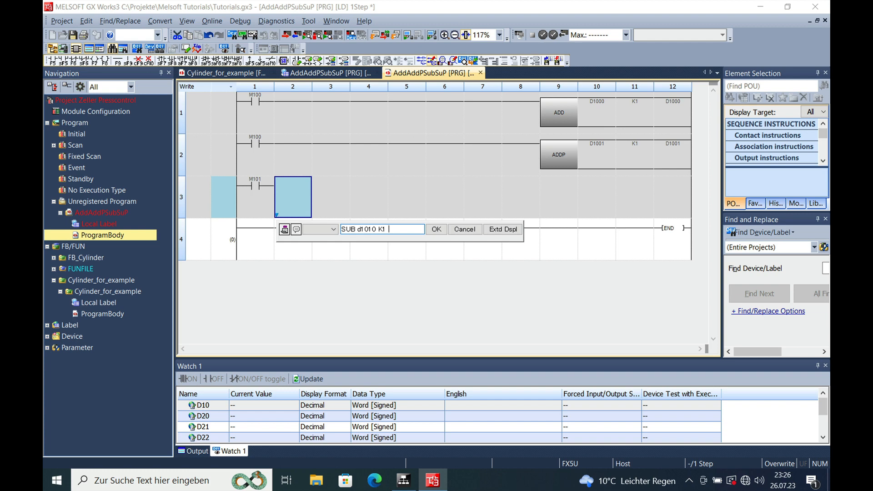
text(D)
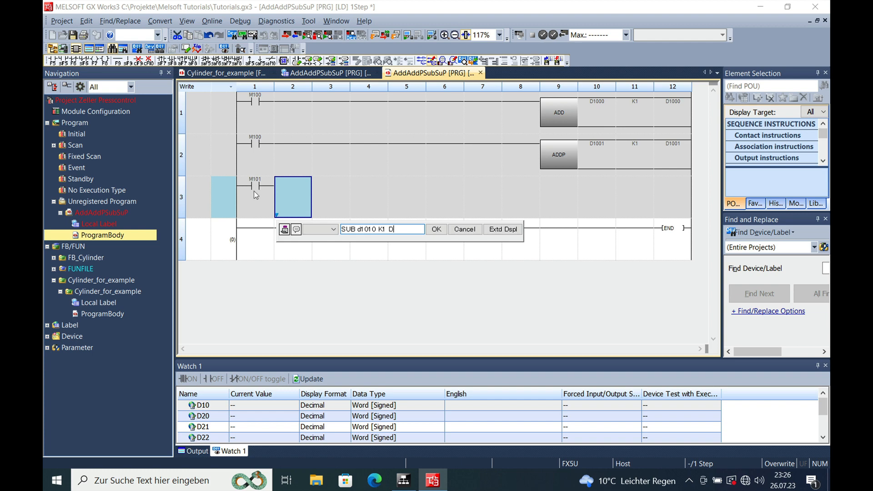
text(1010)
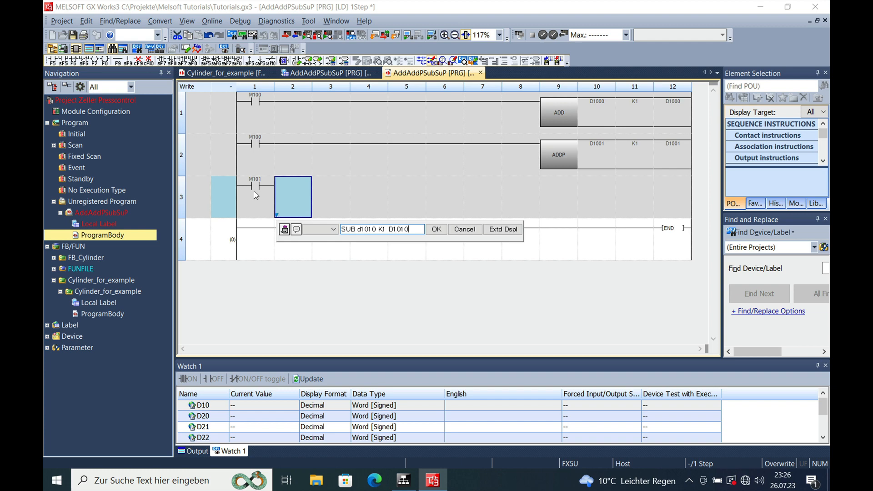
click(437, 229)
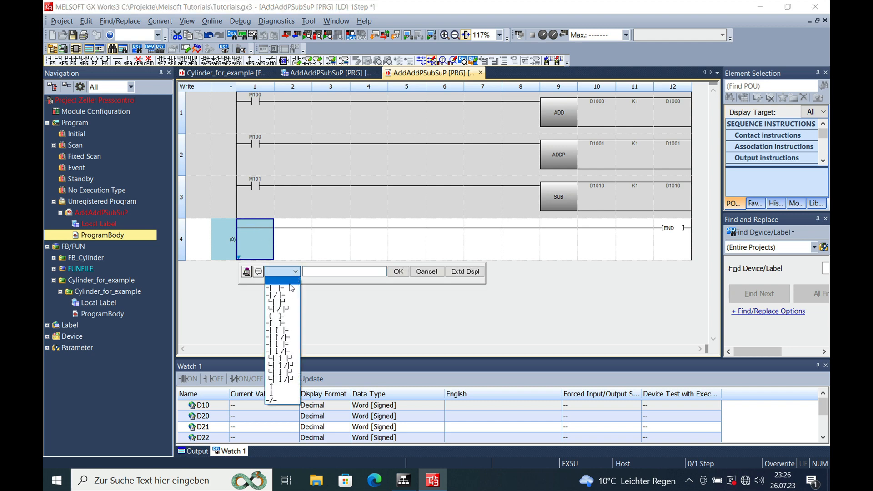
Step: Build rung 4 with an M101 contact driving SUBP D1011 K1 D1011
text(M101)
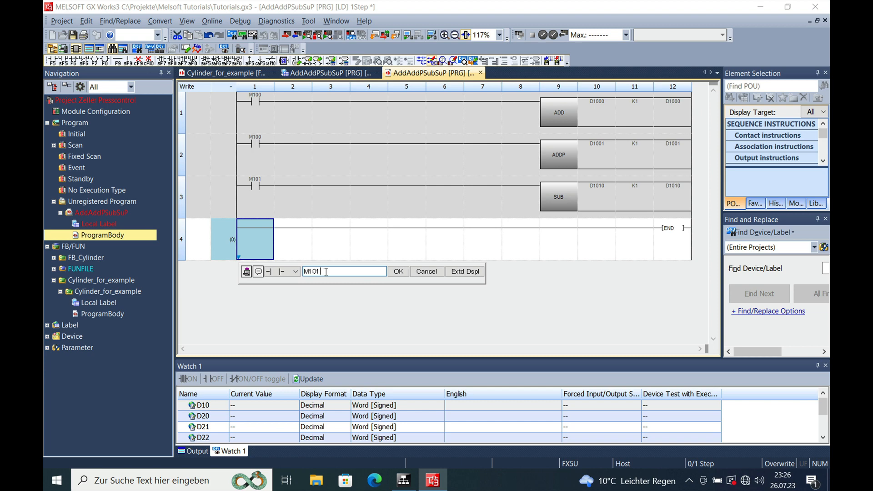
text(su)
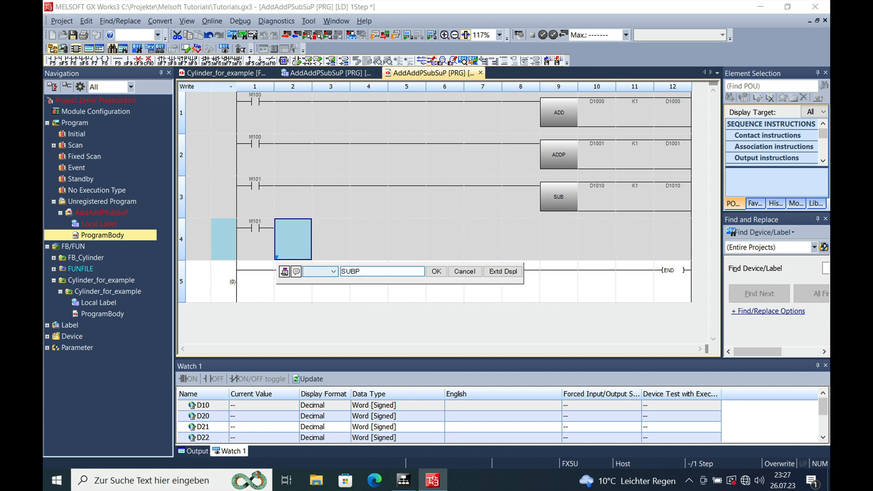
text(D10)
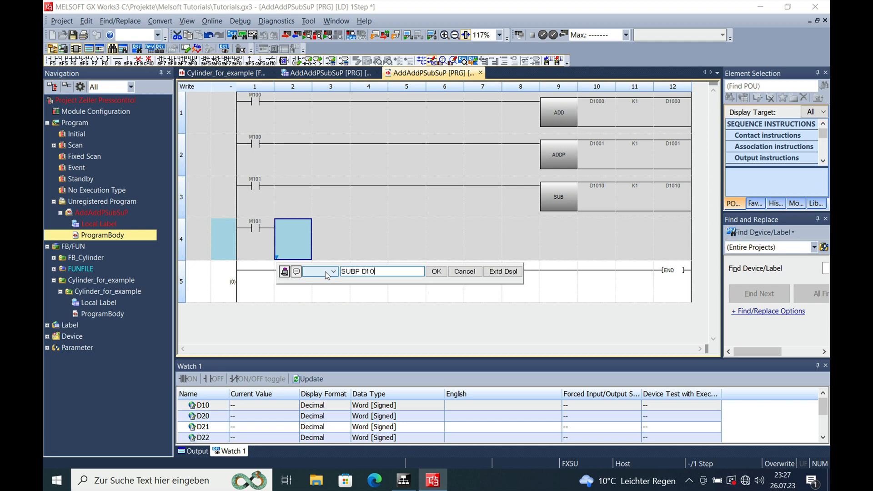
text(11)
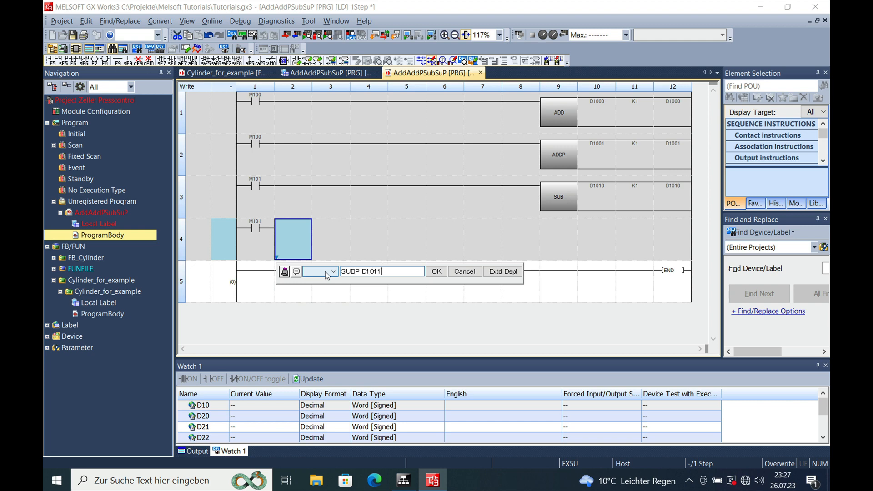
text(K)
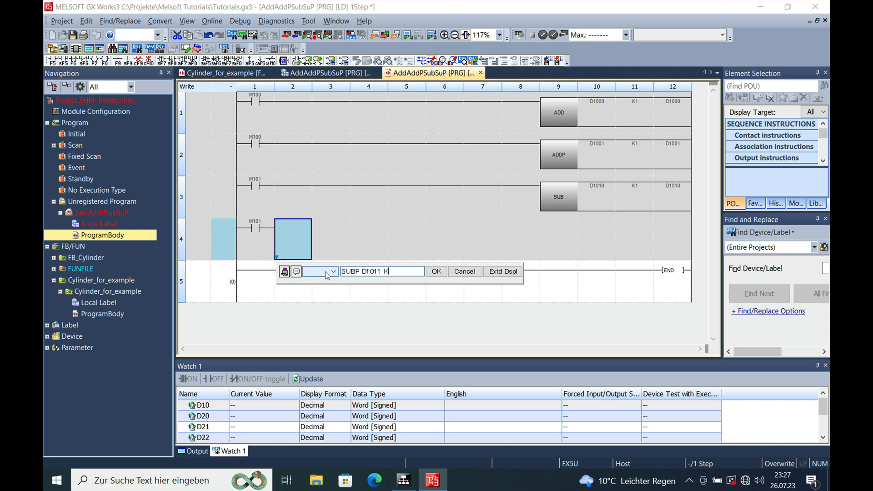
text(1)
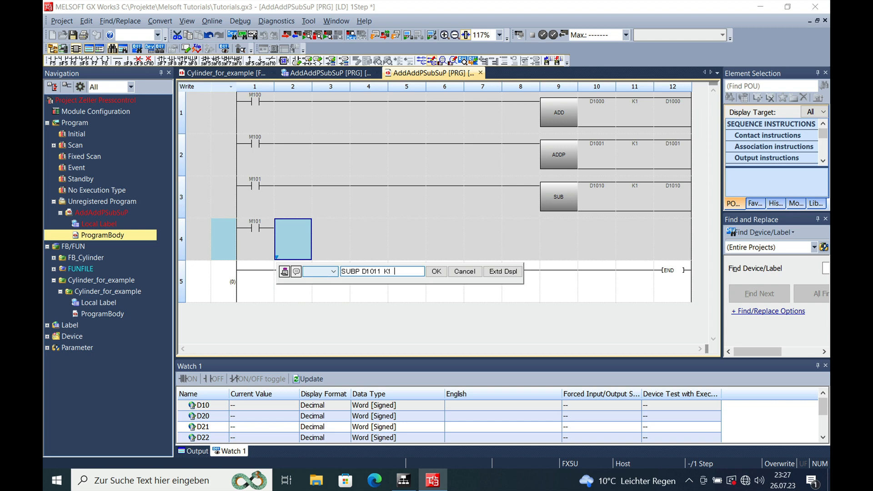
text(D10)
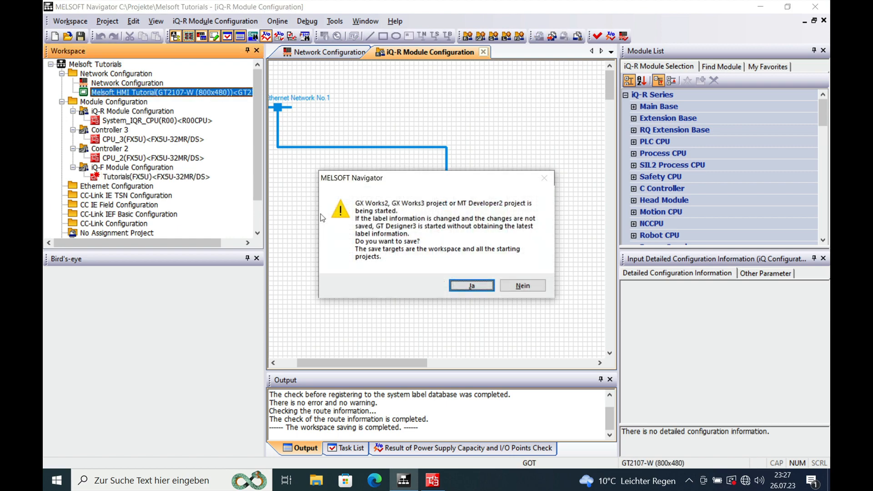
Step: Answer 'Ja' to save the workspace so GT Designer3 launches the HMI project
click(471, 285)
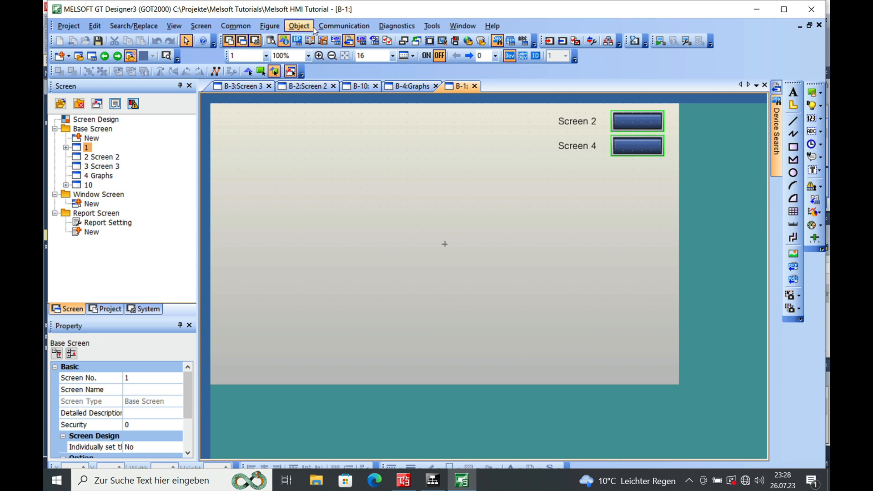
Step: Draw a new bit switch on base screen 1
click(300, 26)
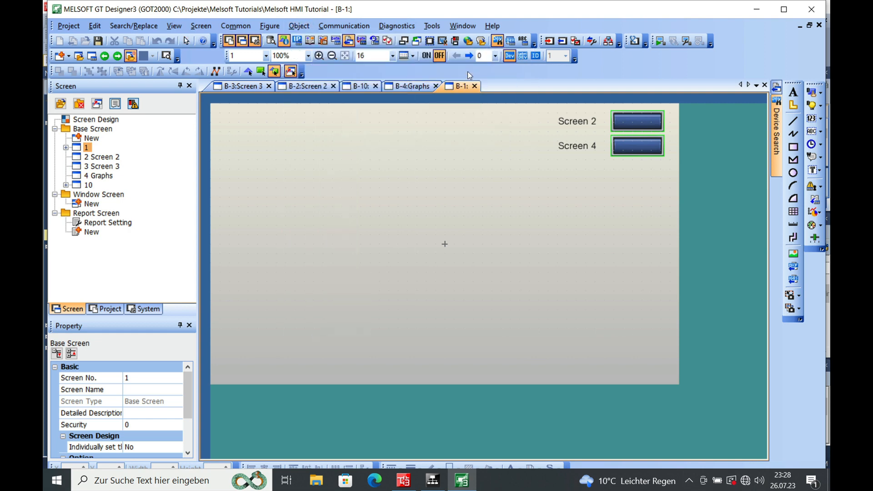
drag(283, 185, 321, 214)
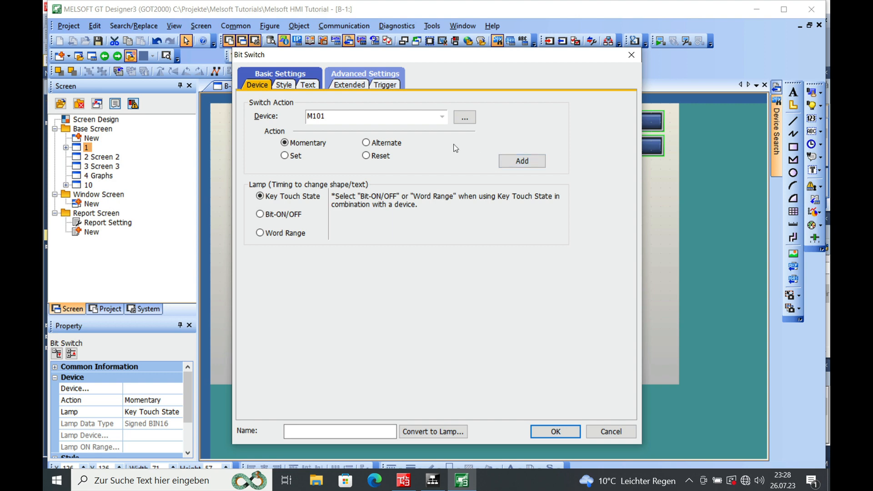
Step: Label the switch Add_ADDP and bind it to device M100 as a momentary switch
click(307, 85)
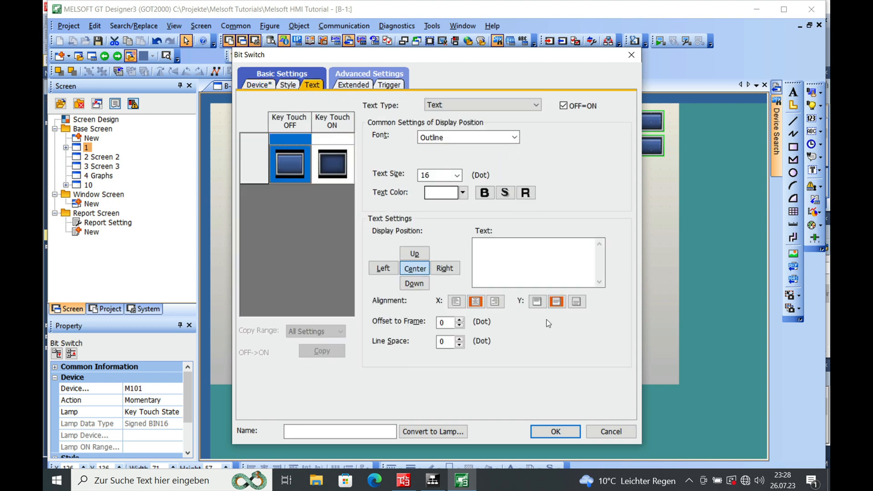
text(A)
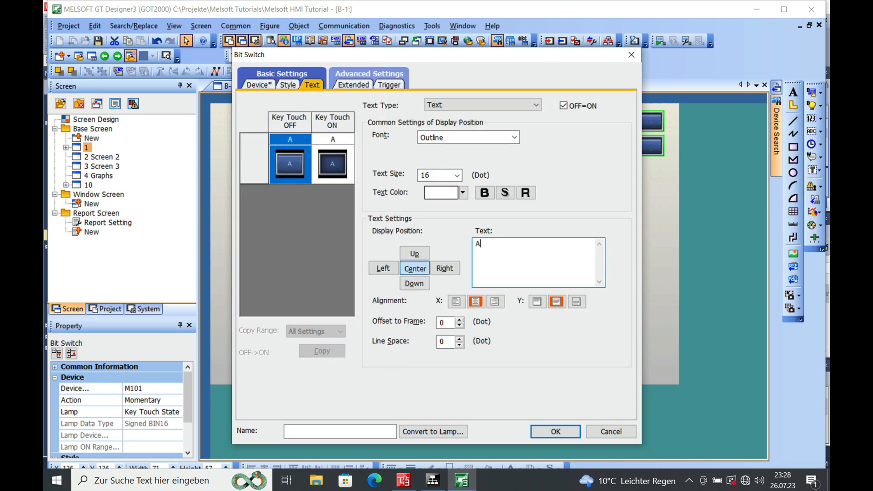
text(dd)
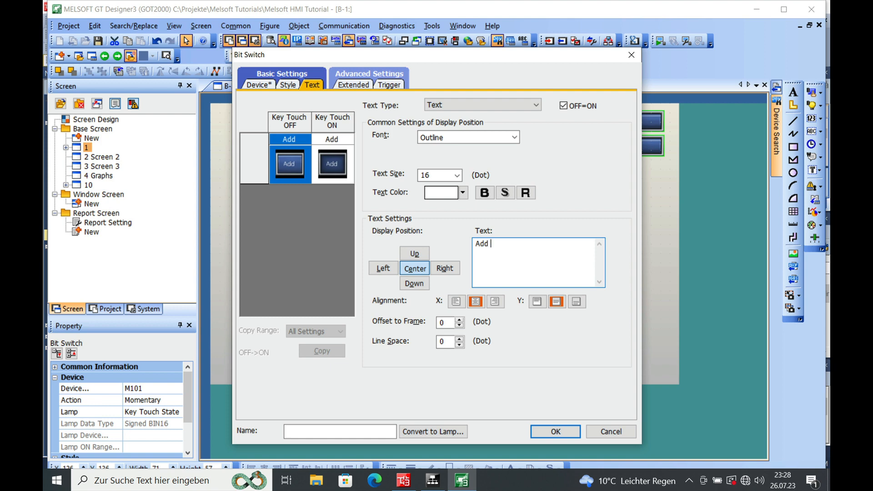
text(_ADDP)
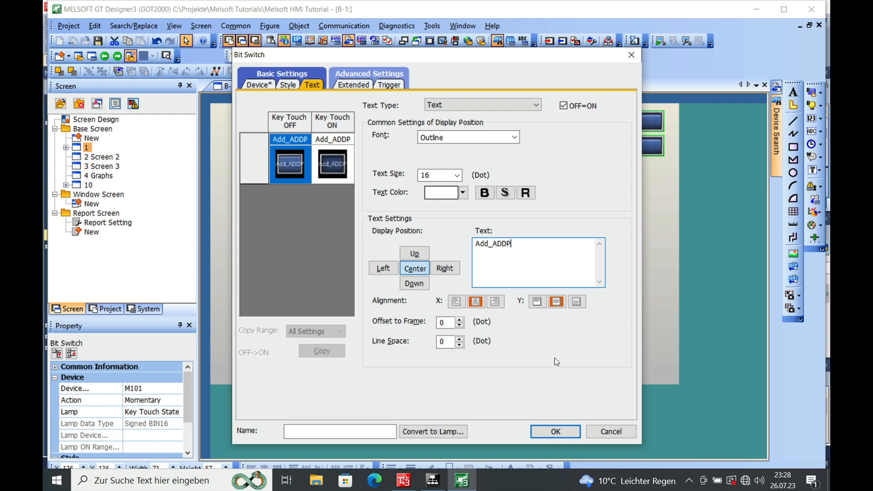
click(258, 85)
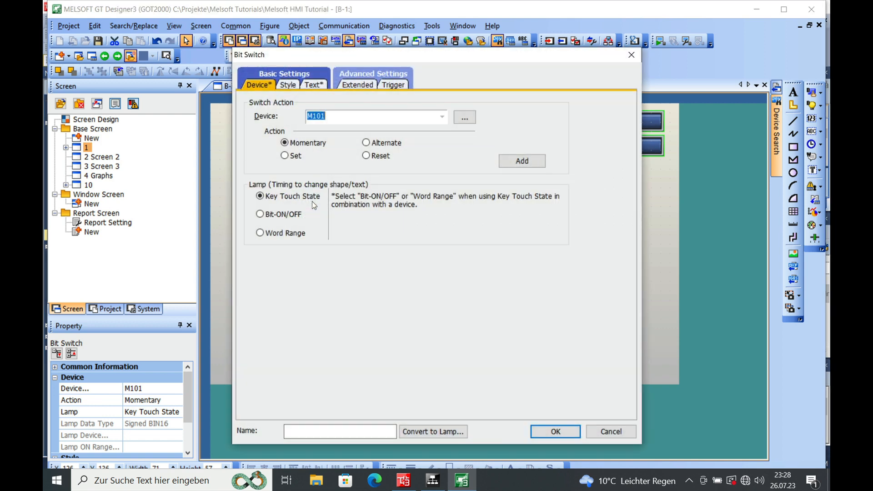
text(M100)
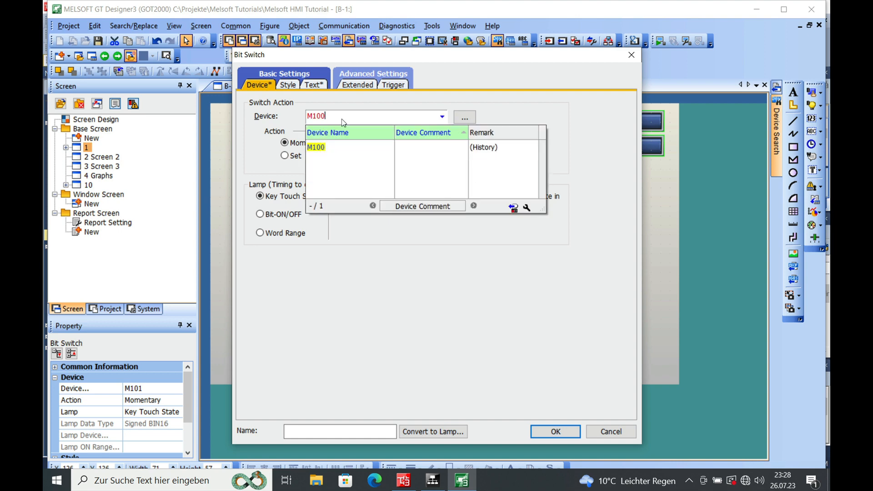
click(554, 431)
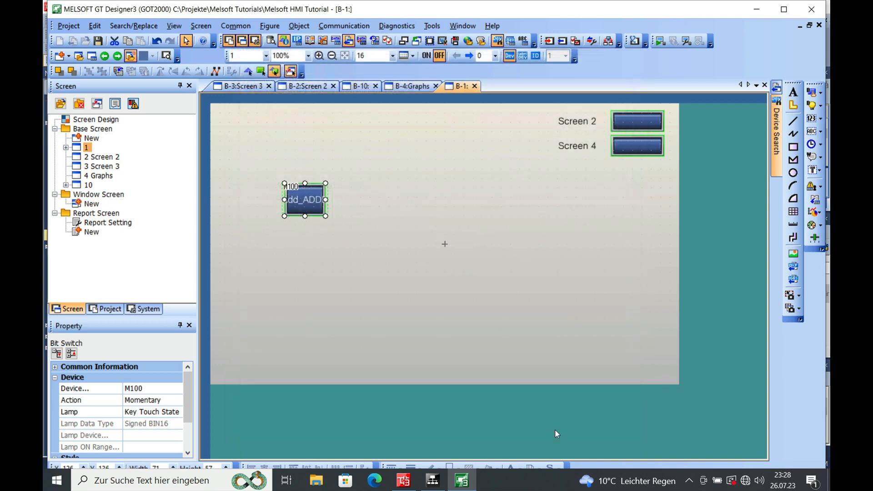
Step: Set the copied switch's label to Sub_SUBP on device M101 and confirm
click(444, 244)
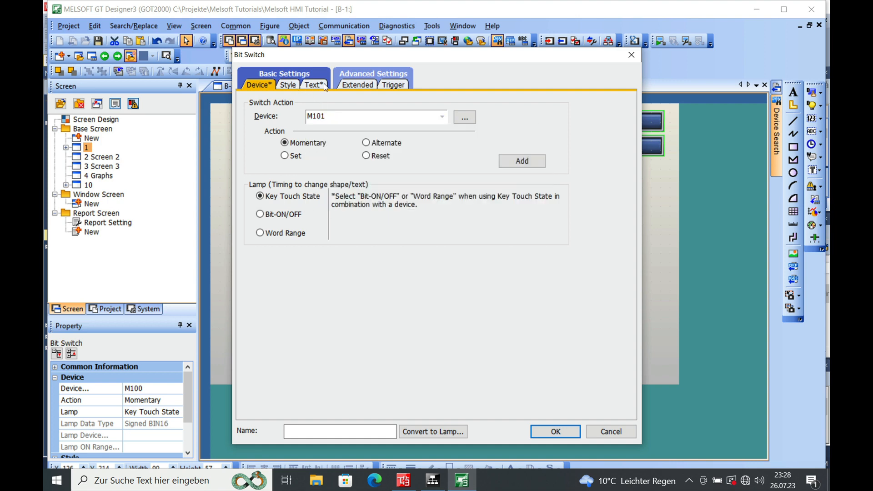
click(313, 84)
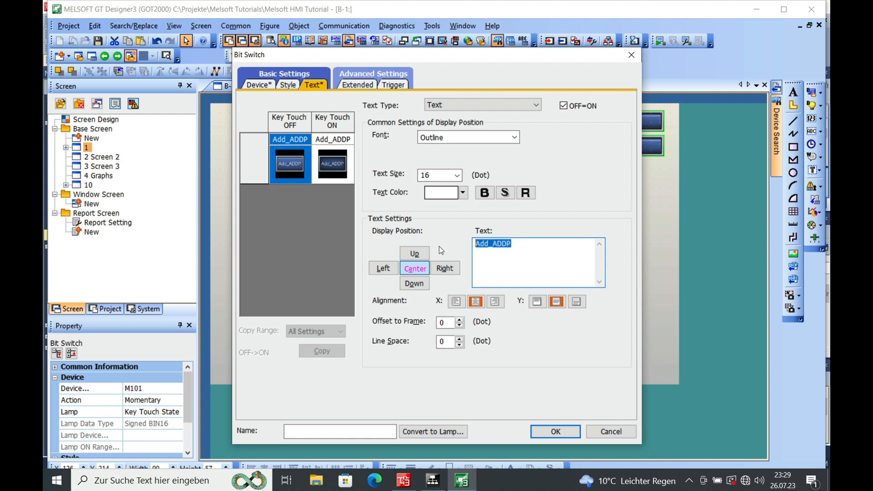
text(Sub_SUBP)
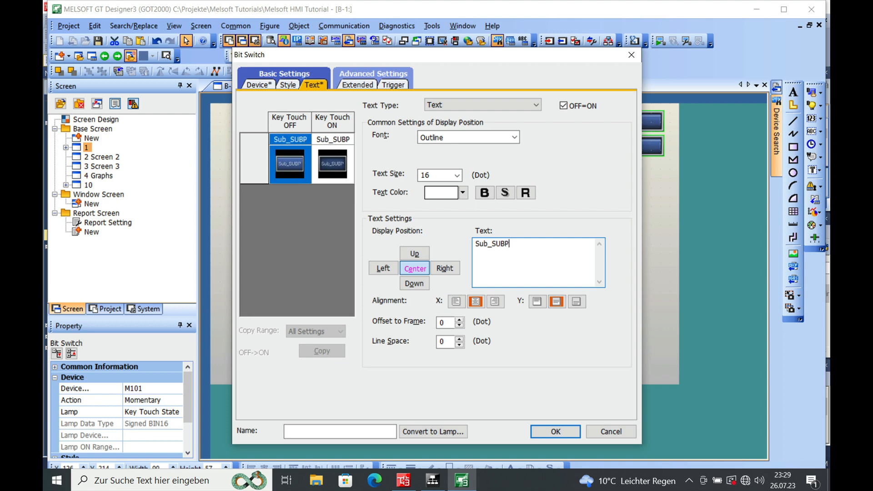
click(554, 432)
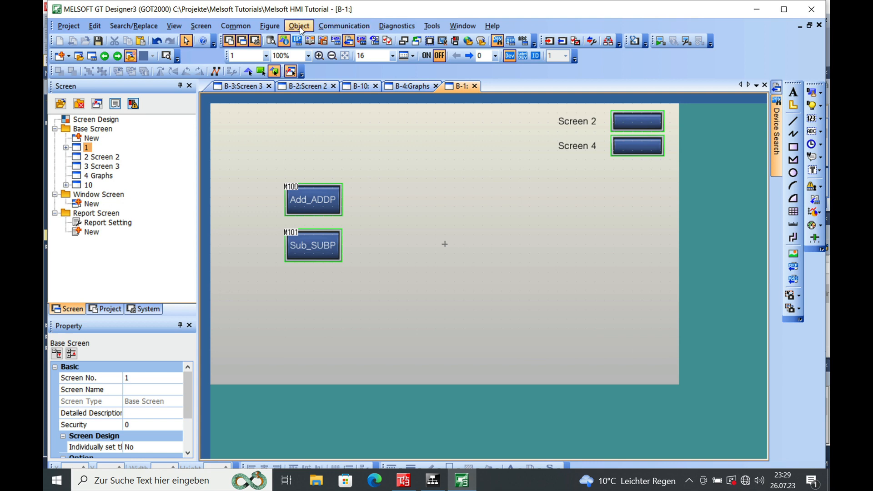
Step: Place a numerical display and bind it to device D1000
click(299, 25)
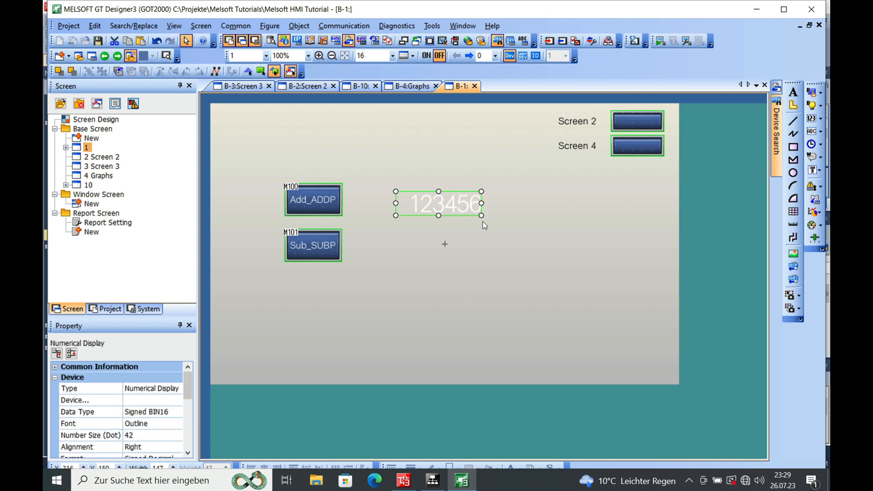
double_click(439, 203)
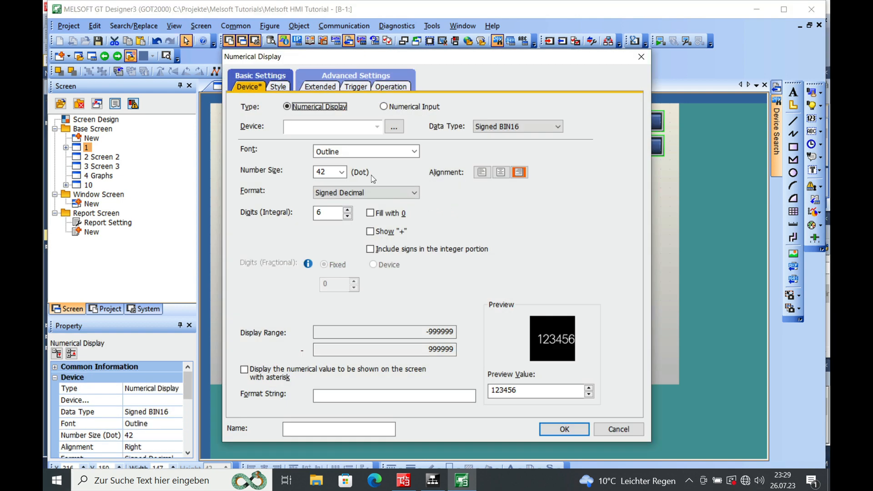
text(D)
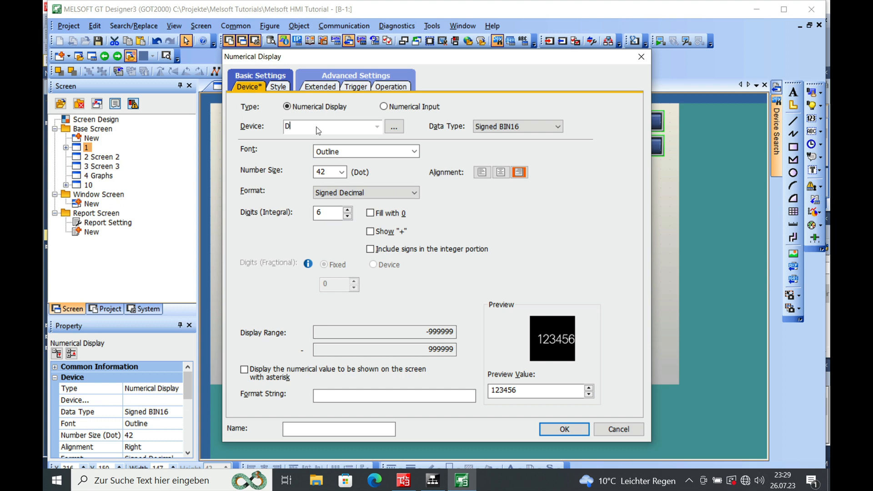
text(1000)
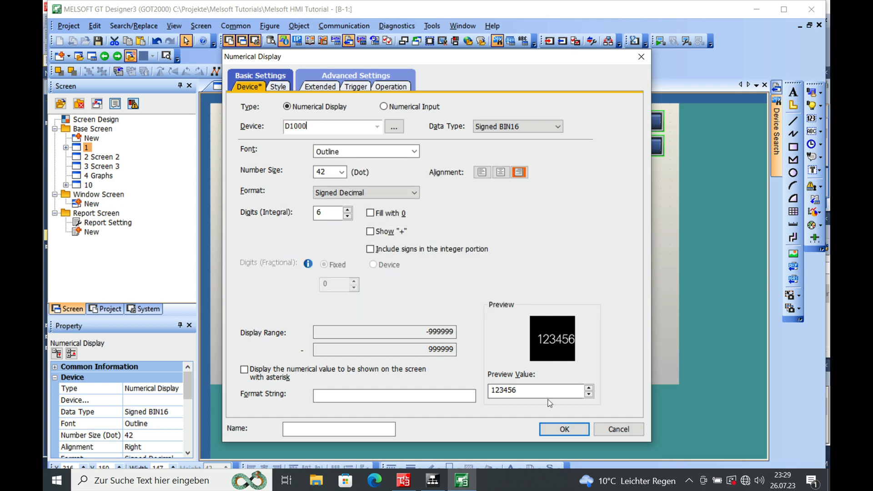
click(563, 429)
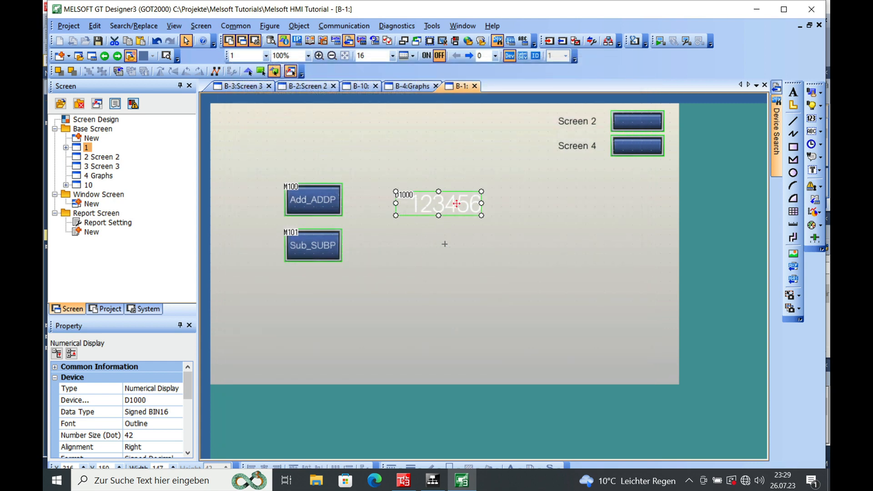
Step: Set the display's numeral colour to black and move it beside the Add_ADDP switch
double_click(438, 204)
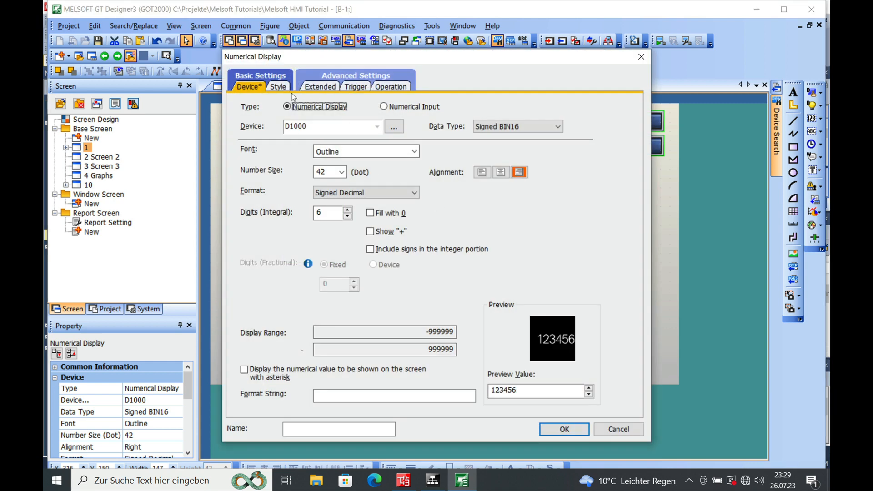
click(278, 87)
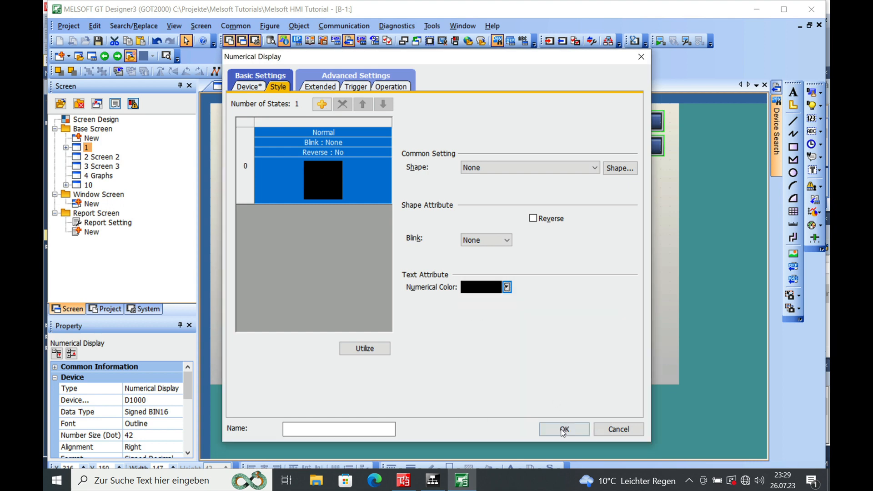
click(564, 429)
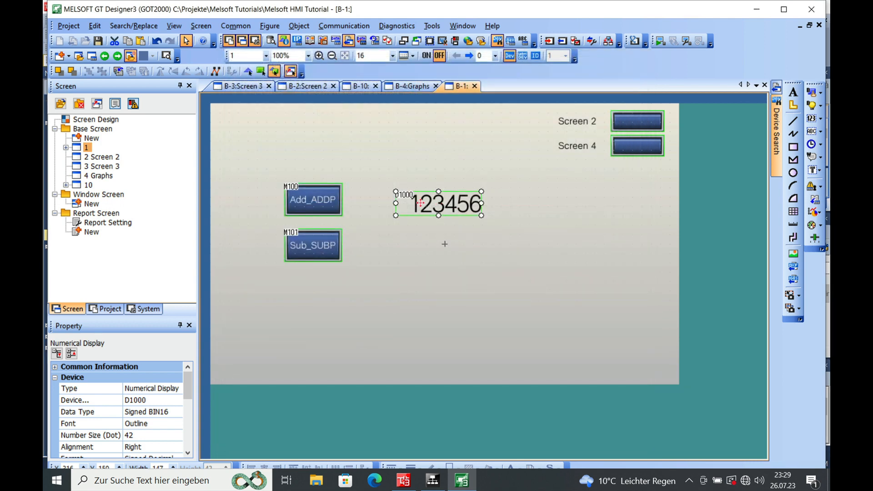
drag(439, 203, 395, 199)
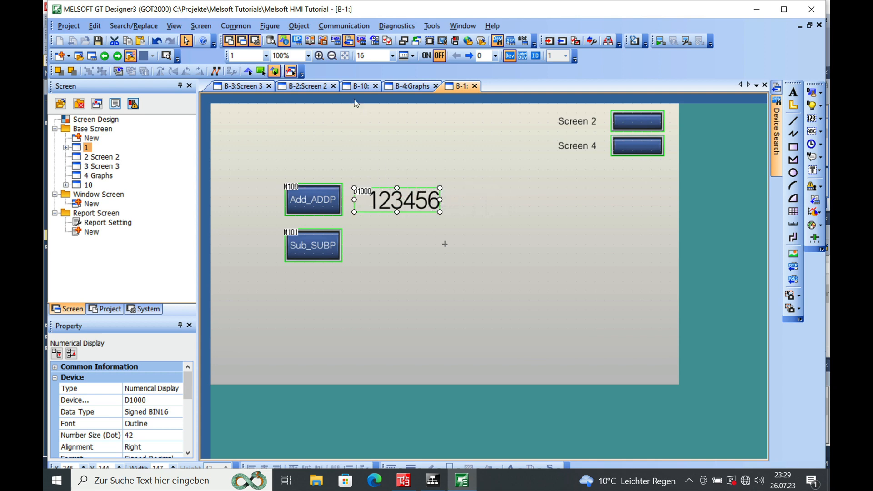
mouse_move(326, 76)
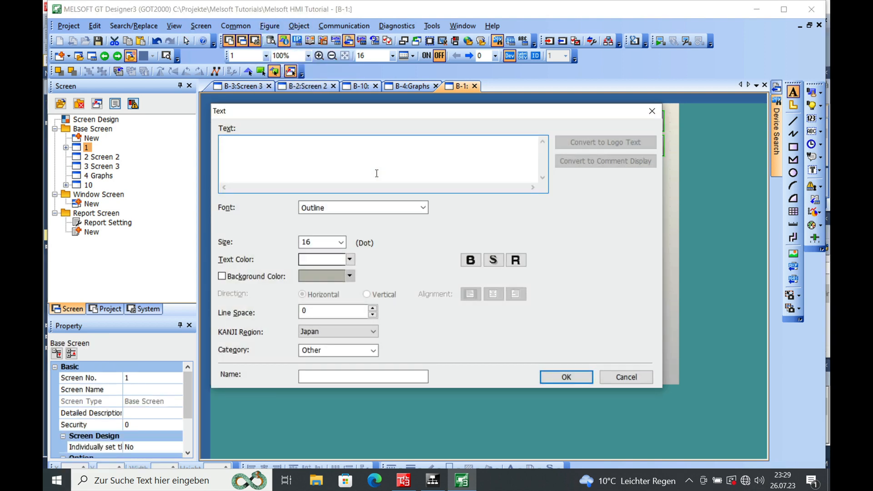
Step: Create a black 'D1000' text caption and place it above the numerical display
text(D100)
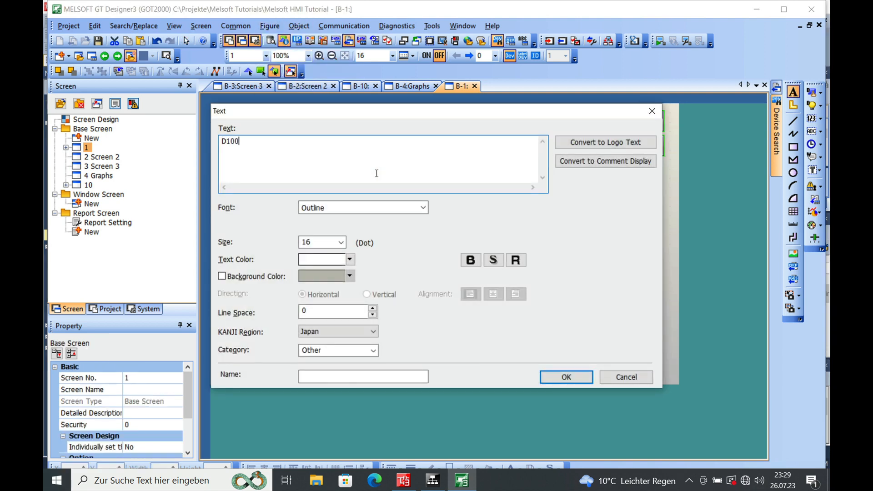
text(0)
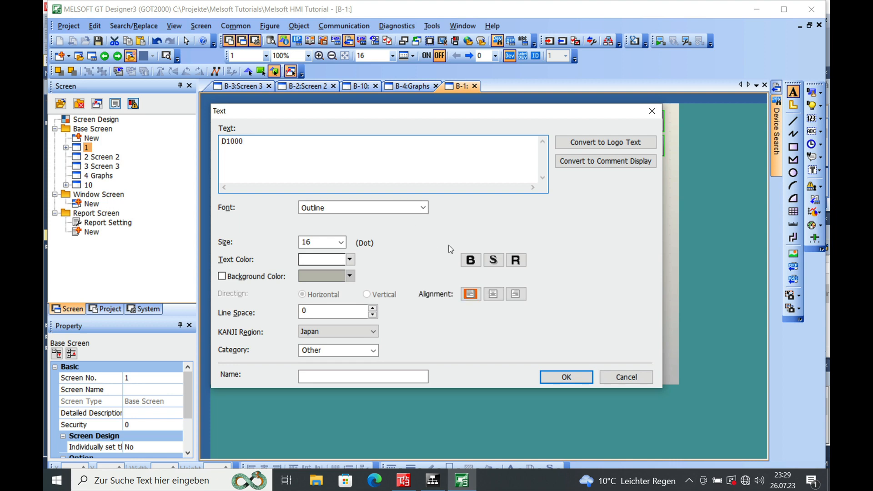
click(349, 259)
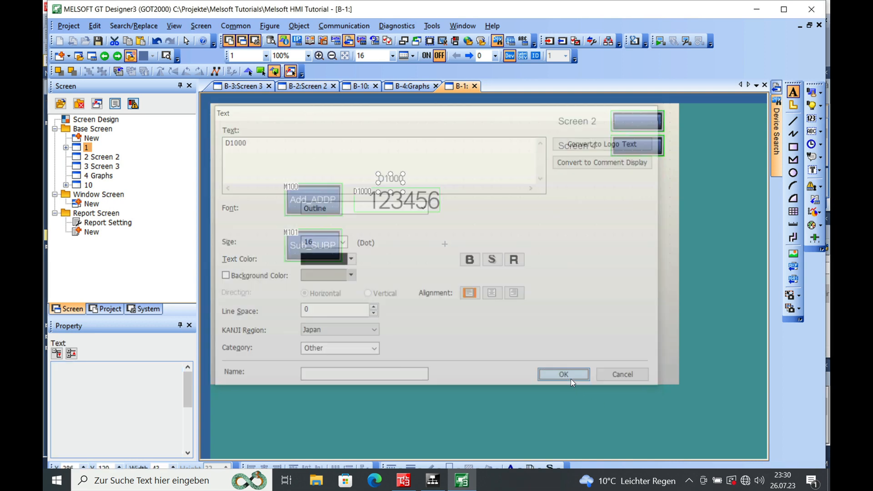
click(563, 374)
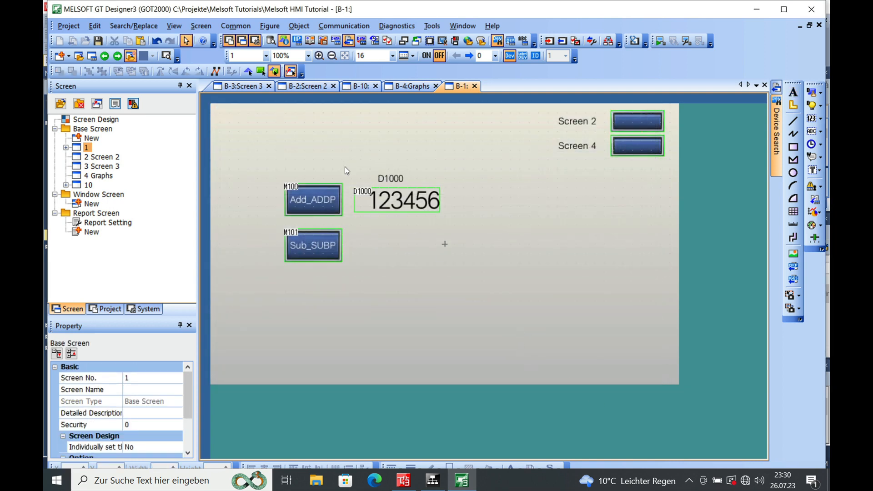
Step: Copy the captioned display, relabel it D1001 with device D1001, and duplicate both beside Sub_SUBP
click(397, 199)
text(D1001)
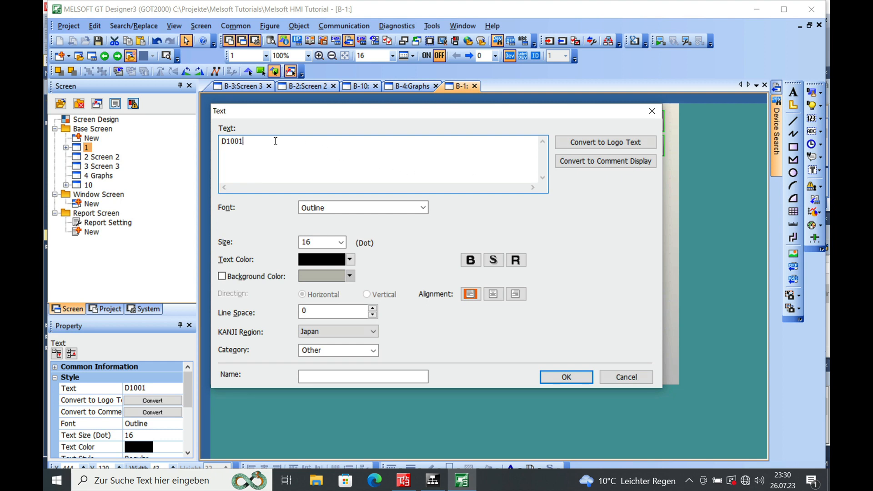
click(566, 376)
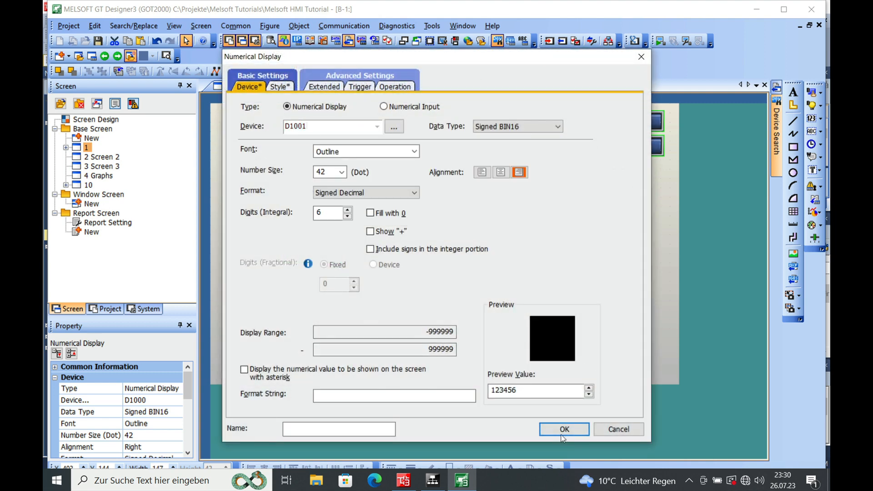
click(564, 428)
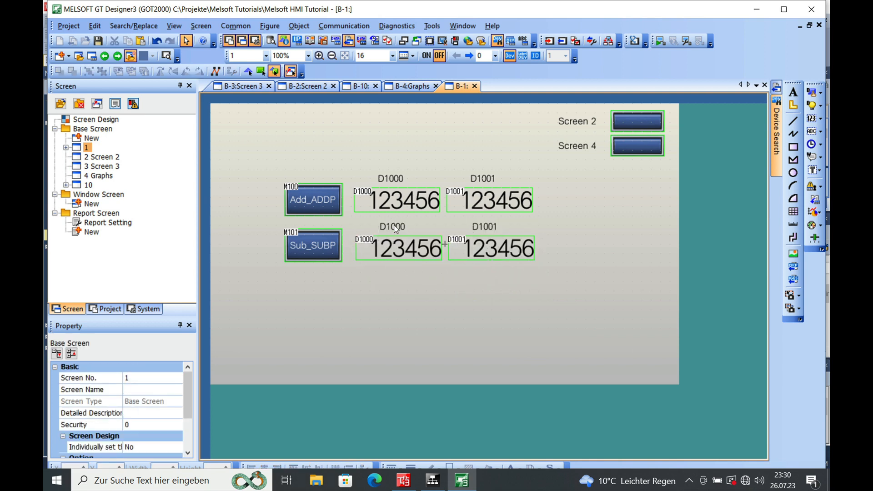
Step: Change the lower-left caption and display device to D1010
double_click(391, 227)
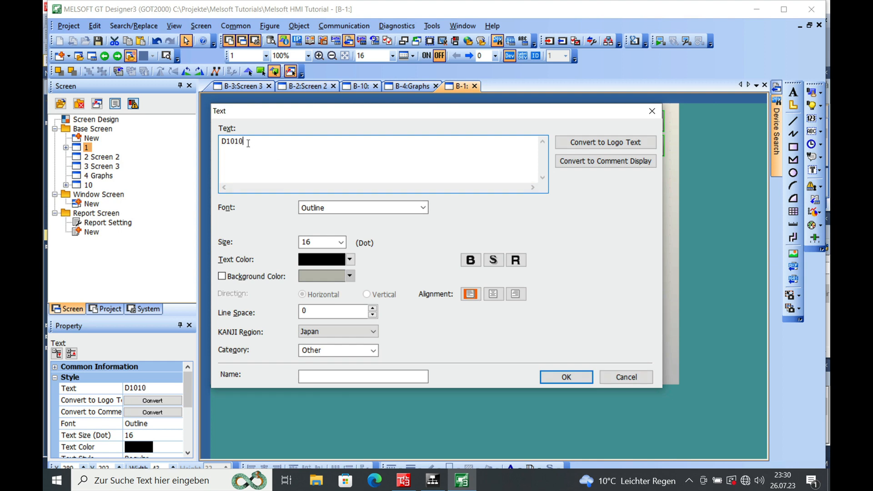
click(565, 377)
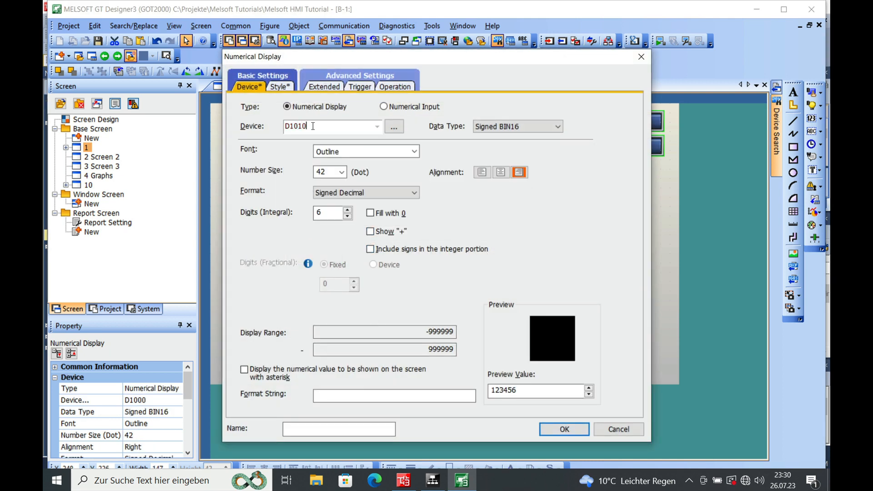
click(564, 429)
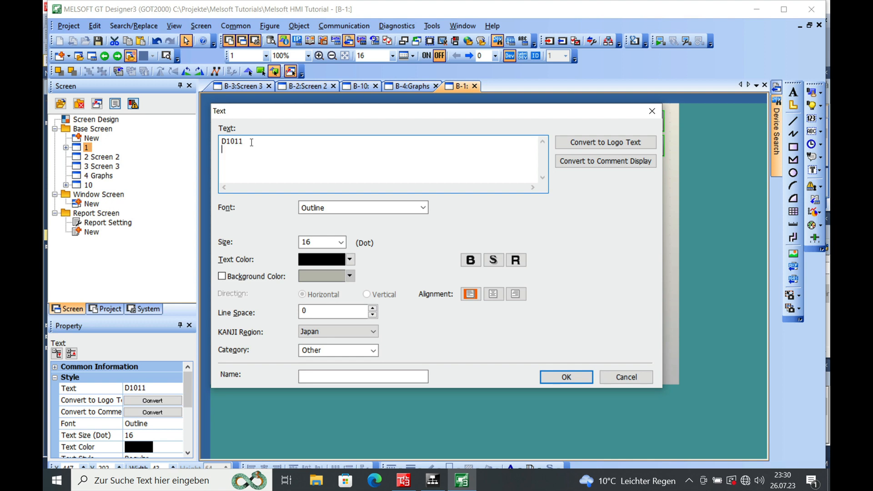
Step: Change the lower-right caption and display device to D1011
click(566, 377)
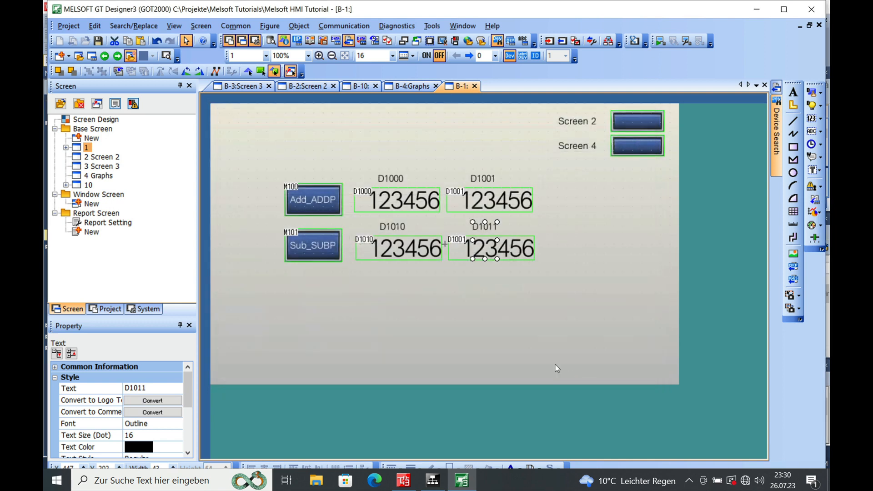
double_click(483, 248)
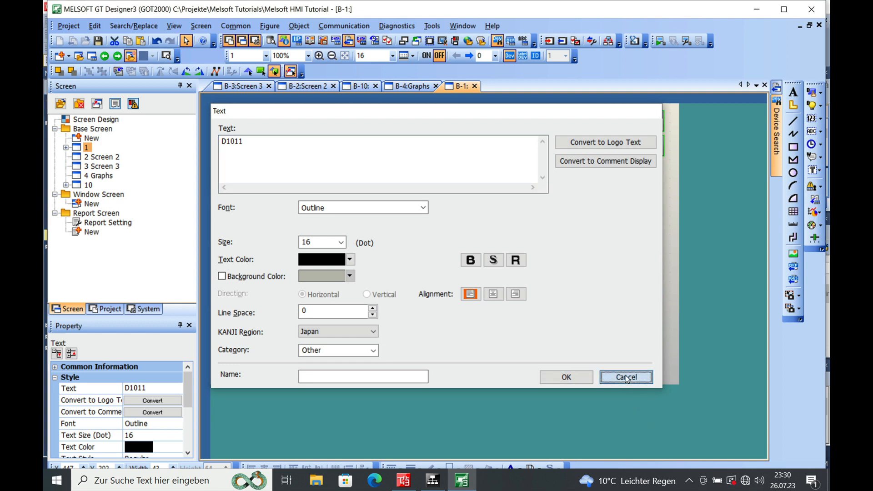
click(625, 377)
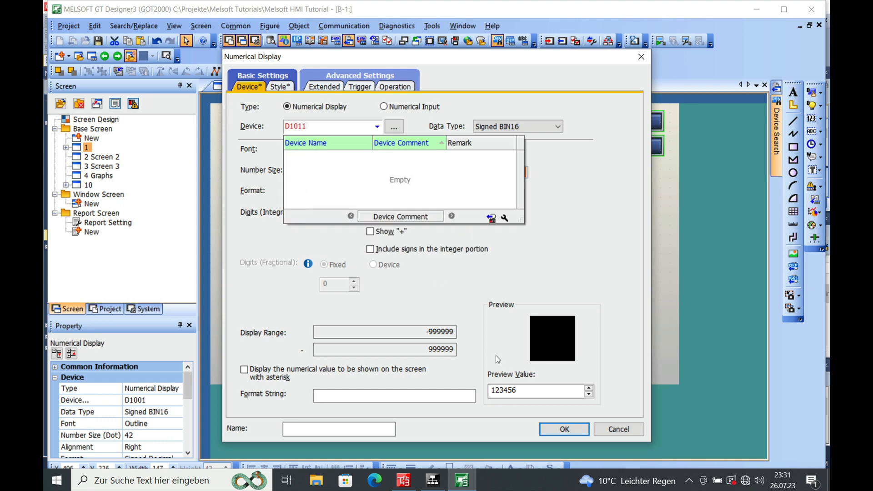
click(563, 430)
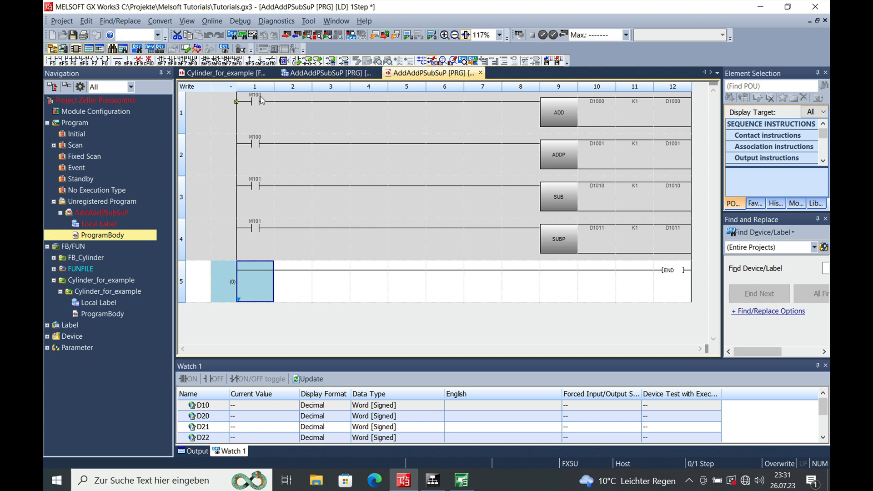
mouse_move(604, 103)
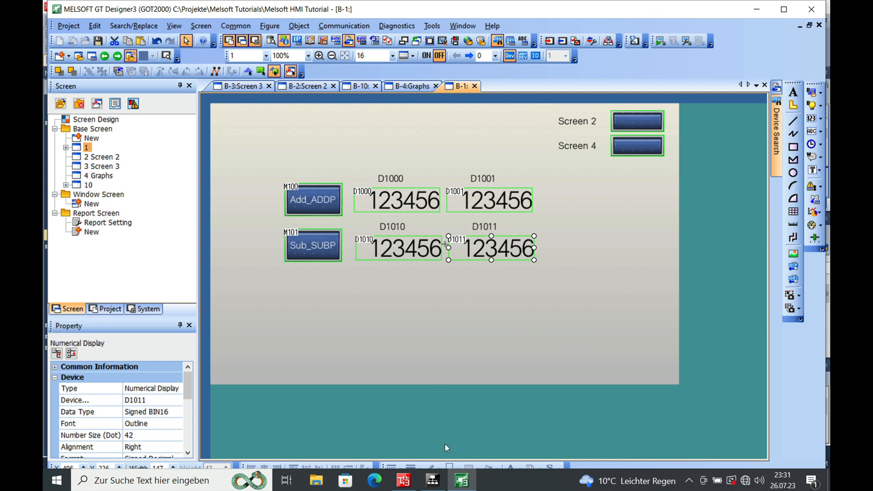
Step: Dismiss the write-failure message and rebuild all programs in the GX Works3 project
click(403, 480)
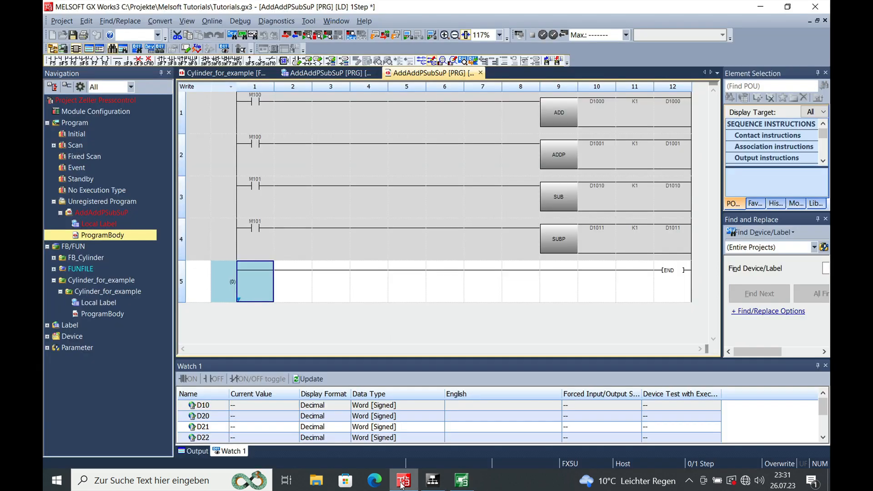
click(240, 21)
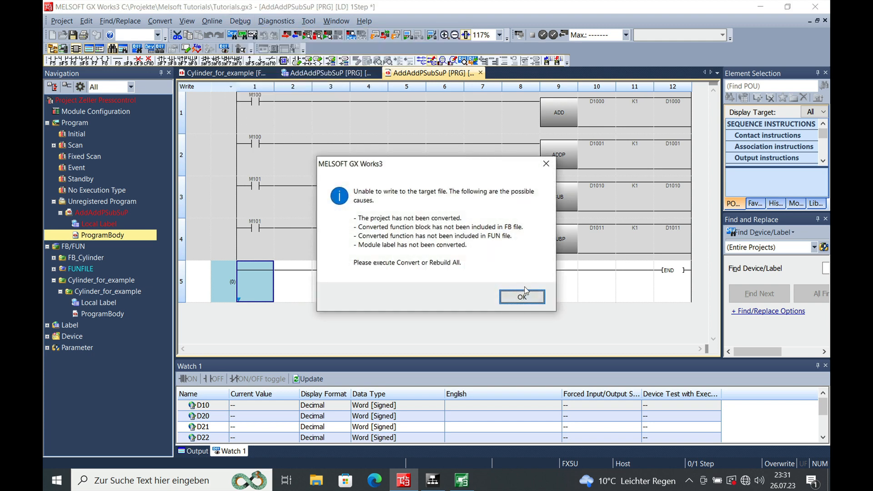
click(522, 296)
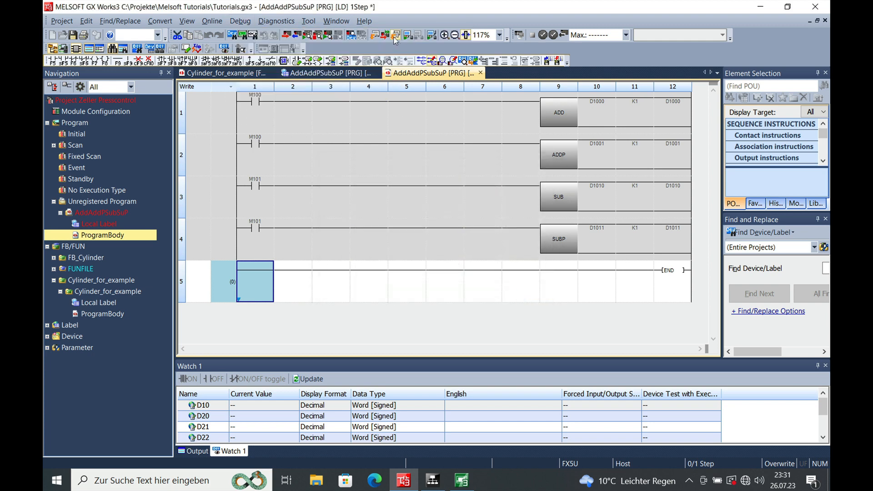
click(395, 35)
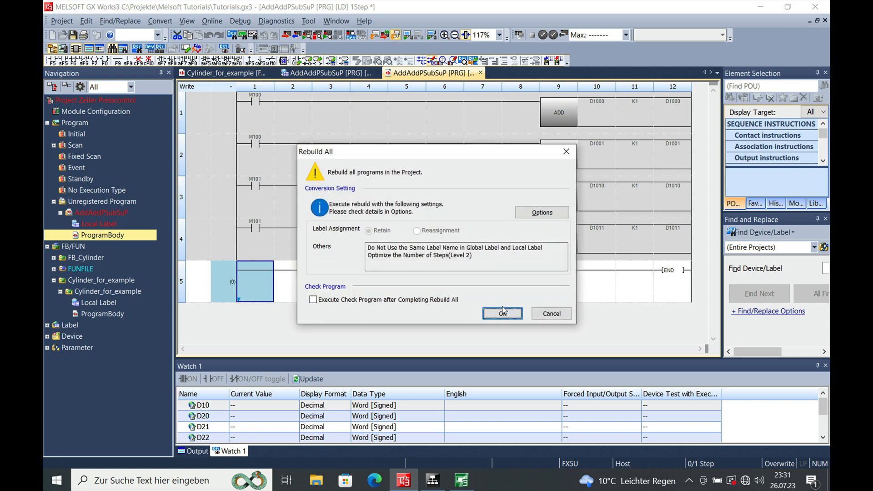
click(502, 313)
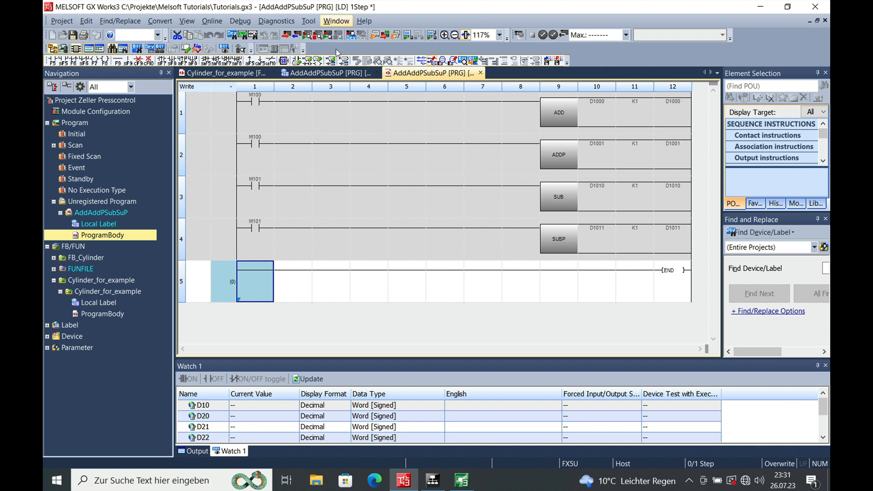
Step: Start the ladder simulation from Debug > Simulation and confirm starting the monitor
click(241, 21)
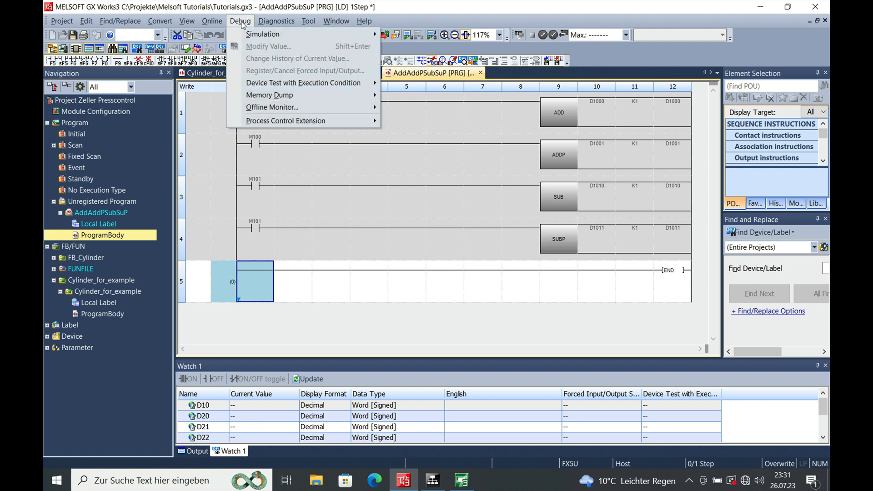
click(425, 290)
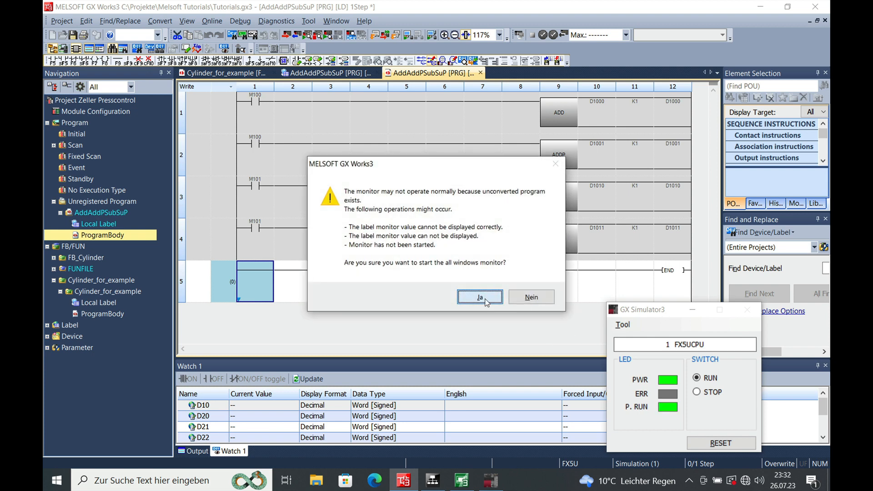
click(480, 297)
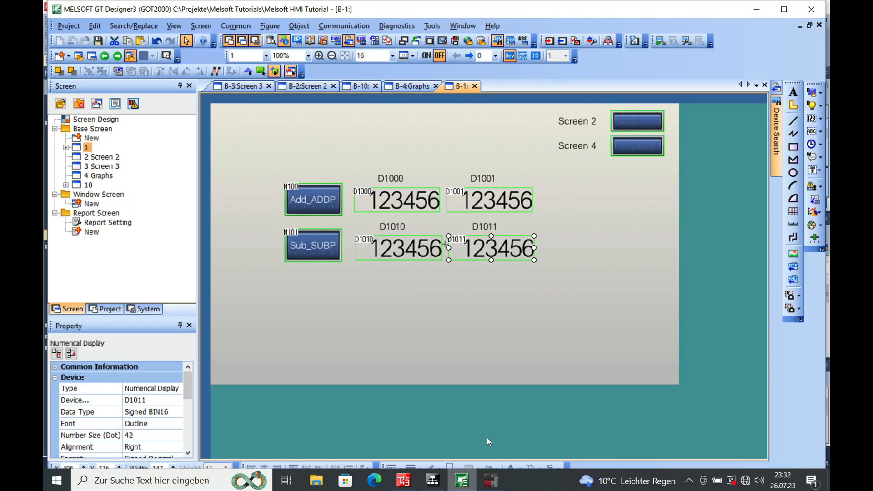
mouse_move(554, 158)
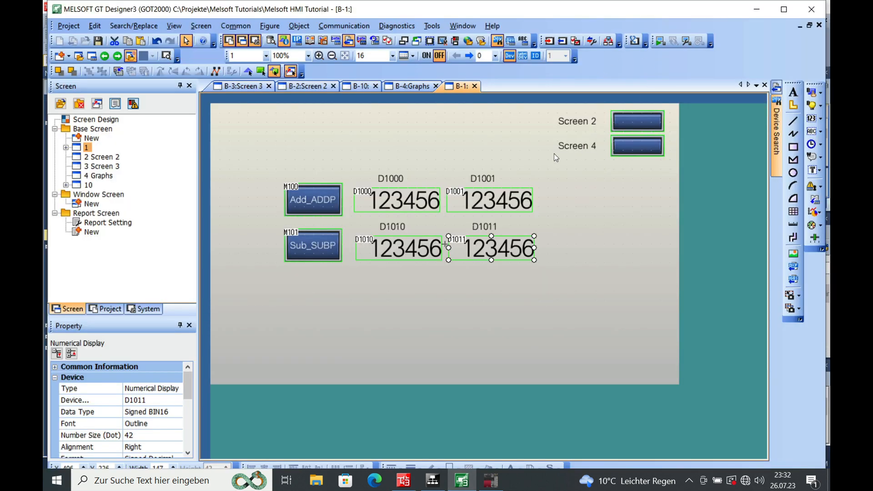
Step: Draw a Numerical Input object and assign it device D1010
click(575, 249)
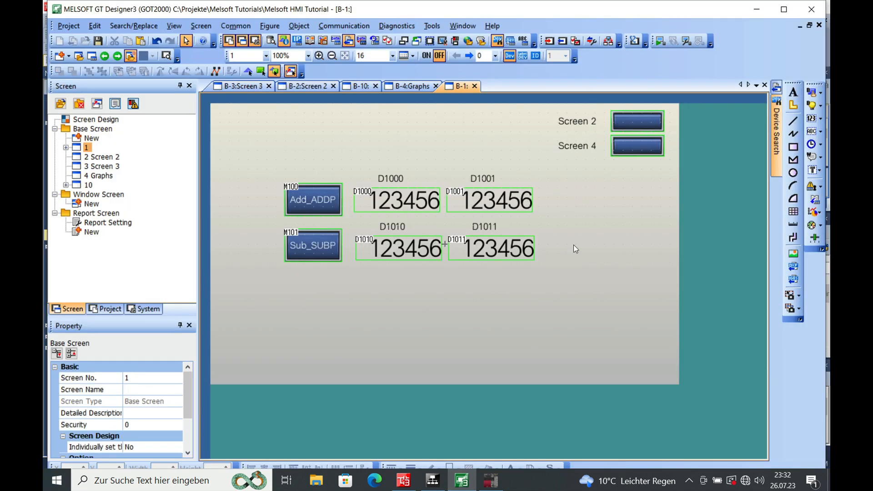
click(491, 249)
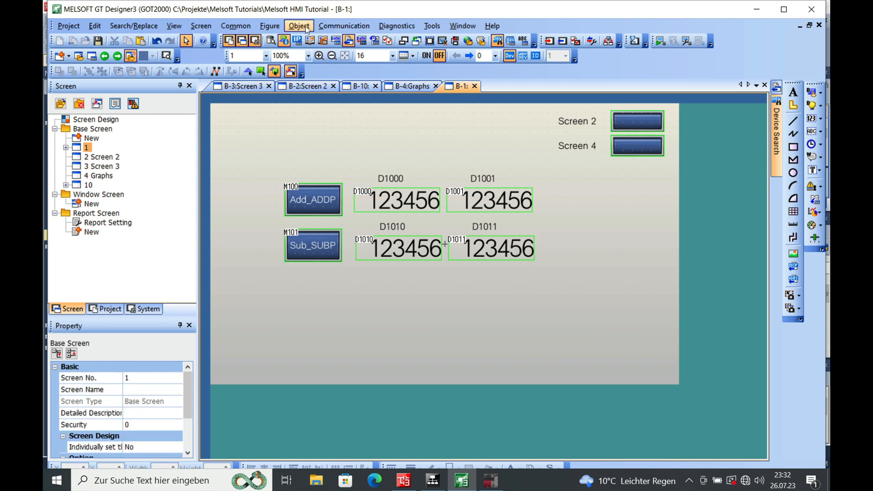
click(300, 25)
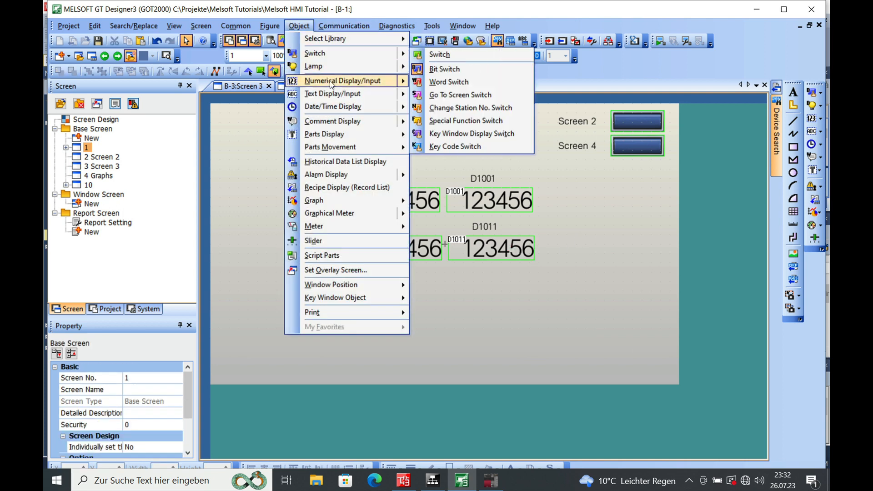
mouse_move(343, 81)
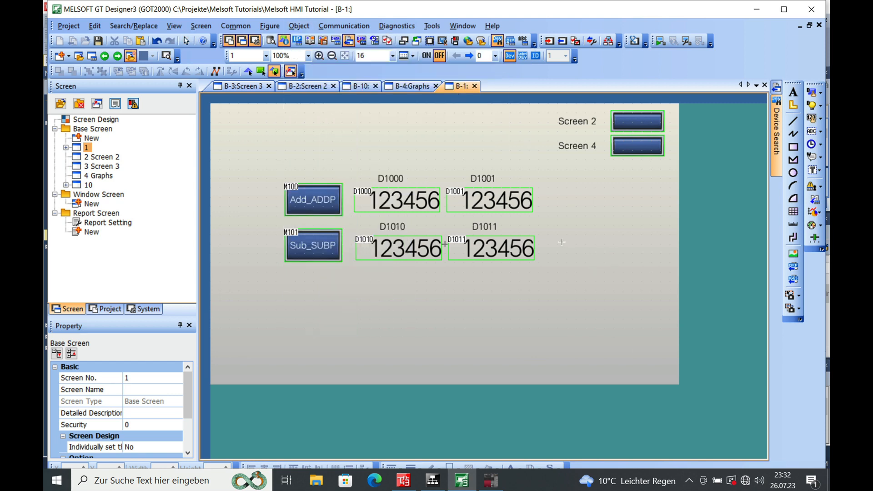
drag(561, 241, 634, 264)
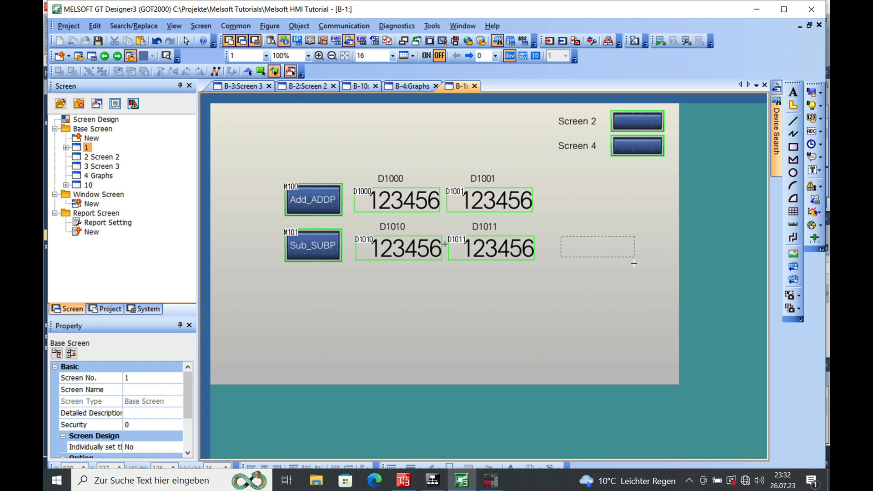
double_click(405, 200)
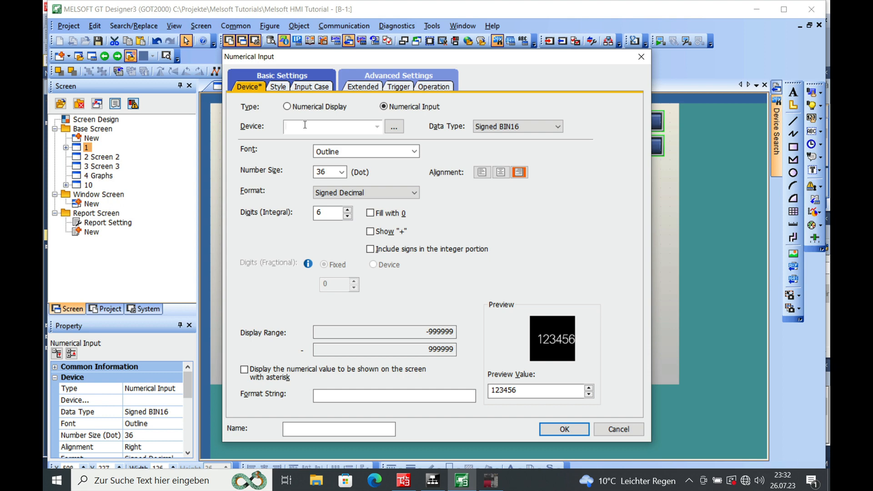
text(d)
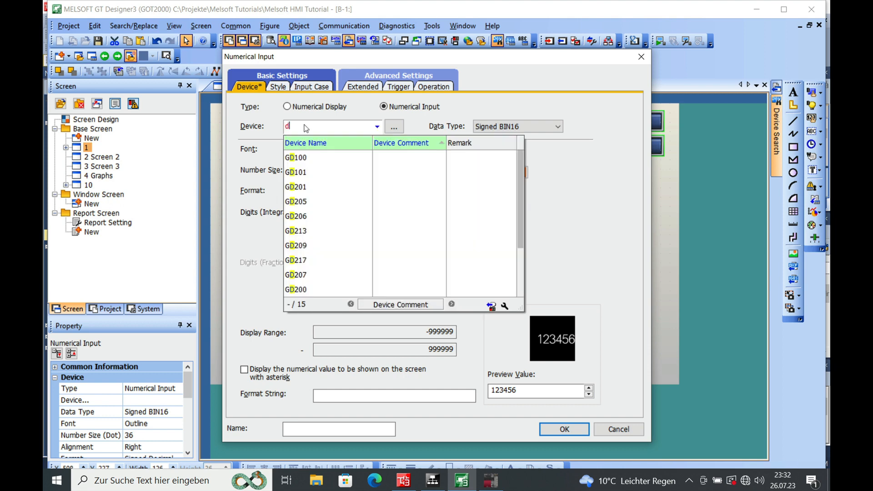
text(1010)
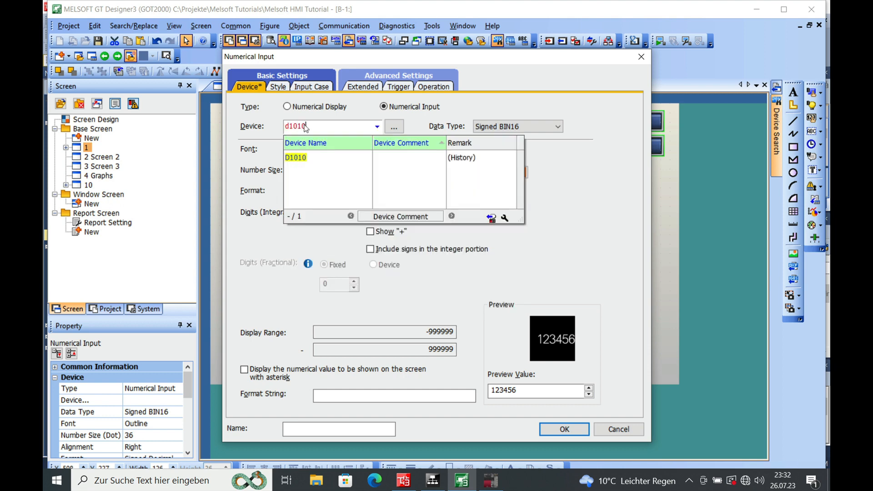
click(563, 429)
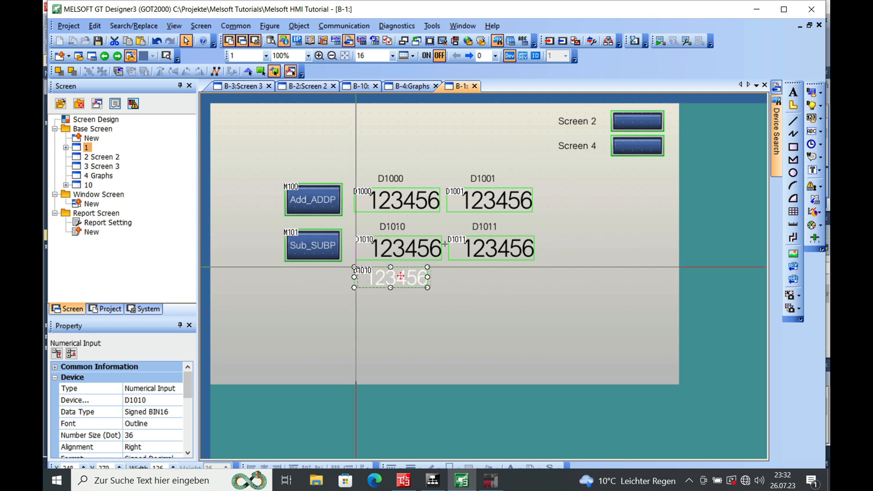
Step: Place the D1010 input below its display and copy it as a D1011 input
drag(400, 276, 403, 278)
text(D1011)
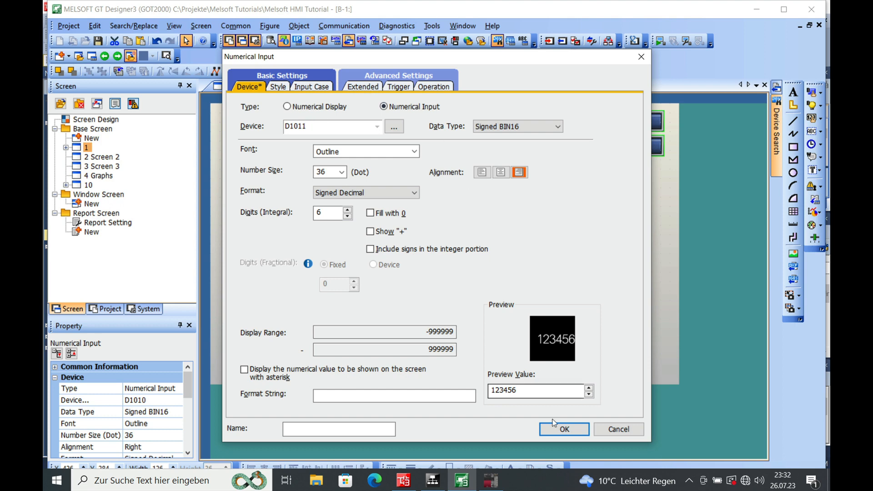
click(564, 428)
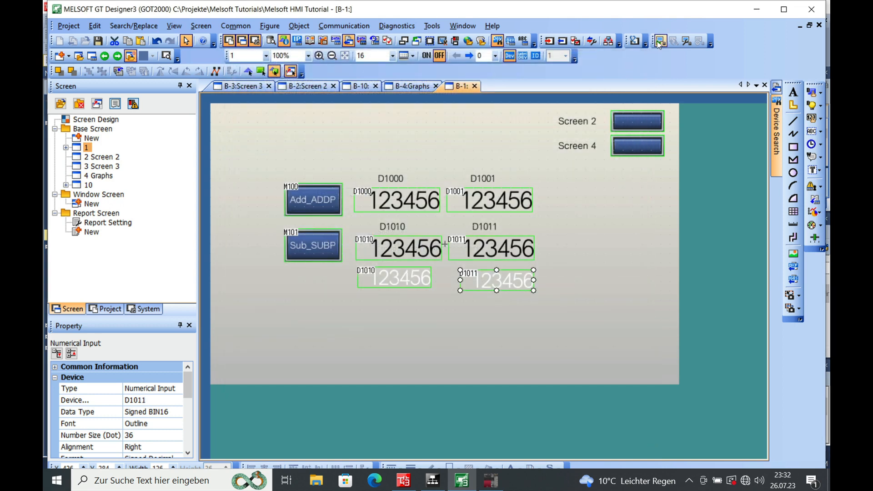
Step: Launch GT Simulator3 for the HMI screen, confirming the simulation data prompt
click(659, 41)
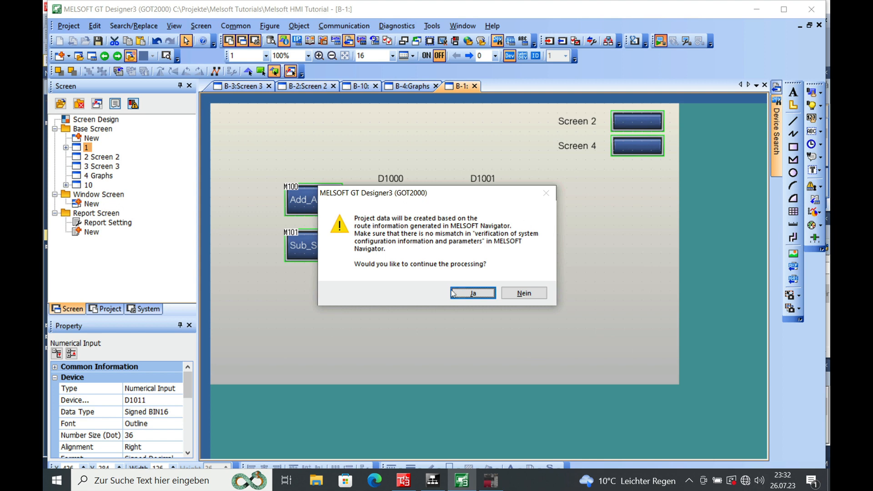
click(472, 292)
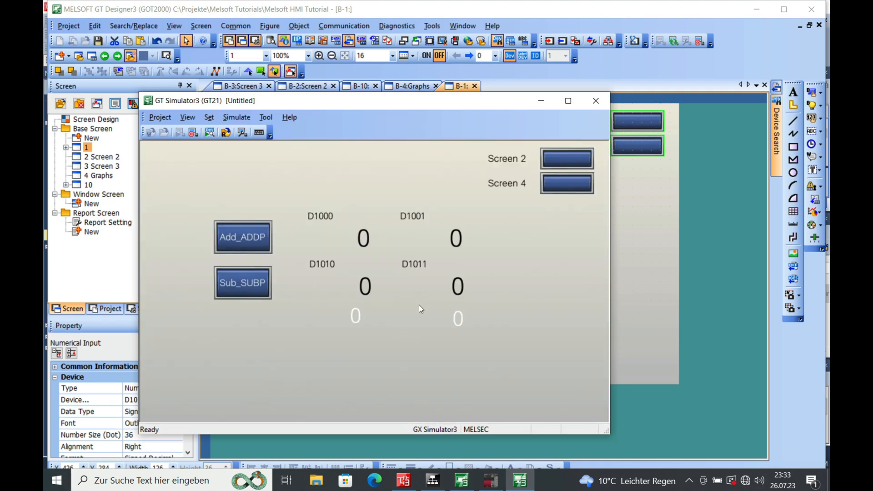
mouse_move(313, 252)
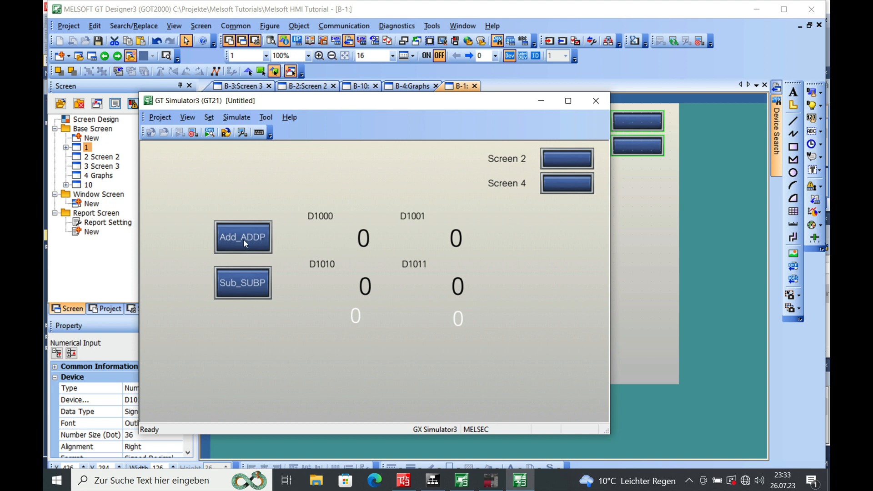
mouse_move(351, 244)
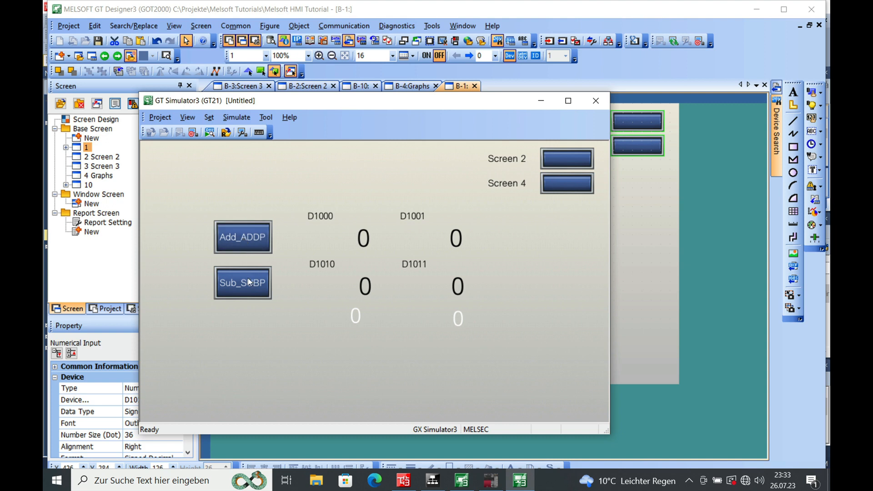
mouse_move(433, 278)
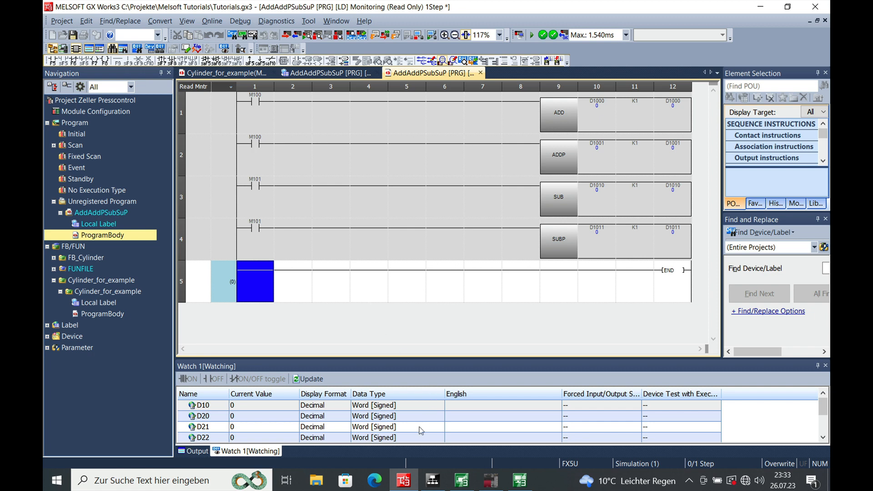
mouse_move(494, 466)
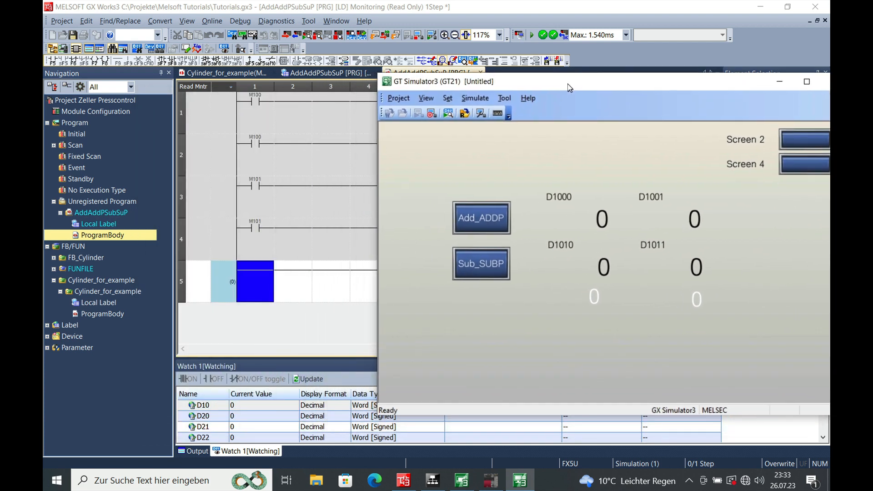
Step: Drag the GT Simulator3 window aside to uncover the monitored ladder
click(480, 218)
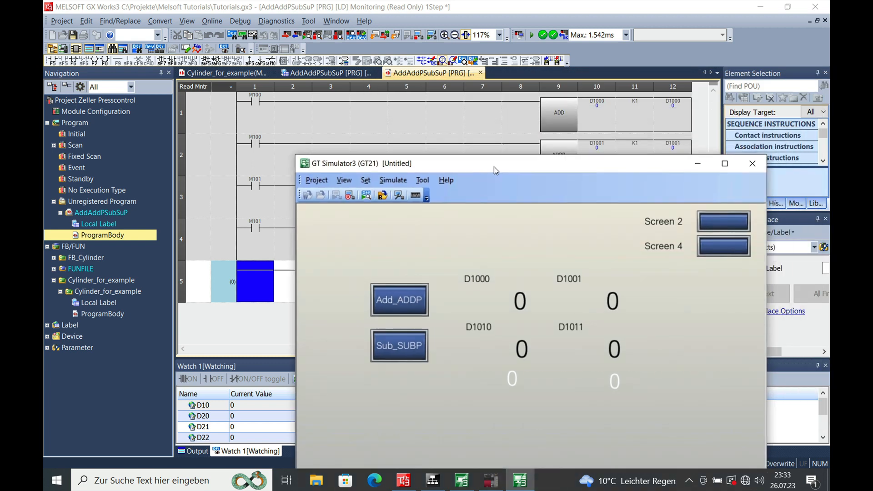
drag(496, 163, 587, 108)
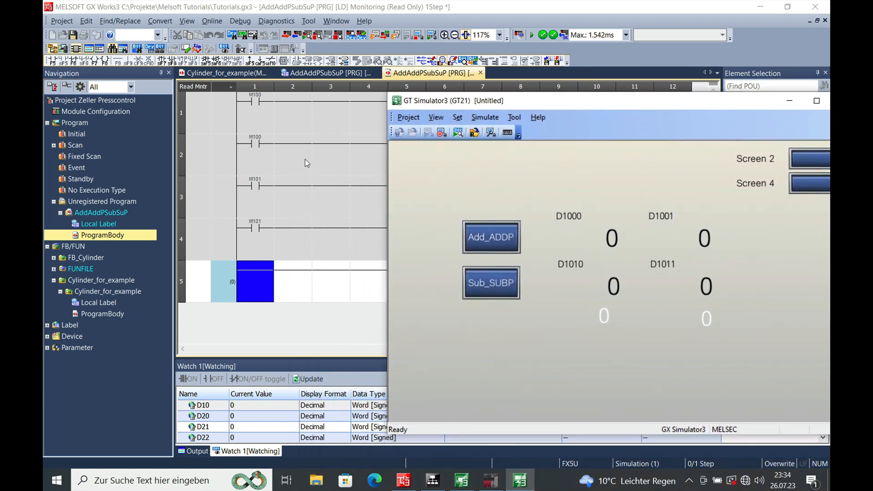
mouse_move(227, 200)
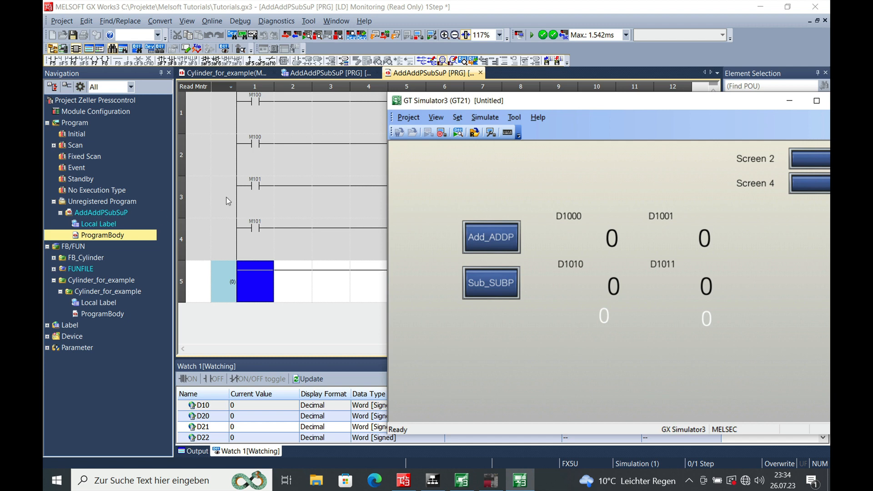
Step: Register AddAddPSubSuP as a scan program and rebuild the whole project
right_click(101, 212)
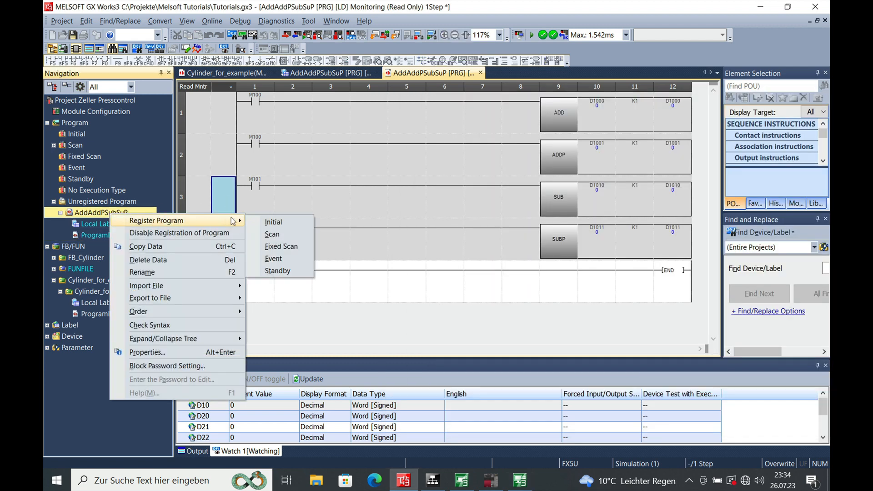
mouse_move(272, 233)
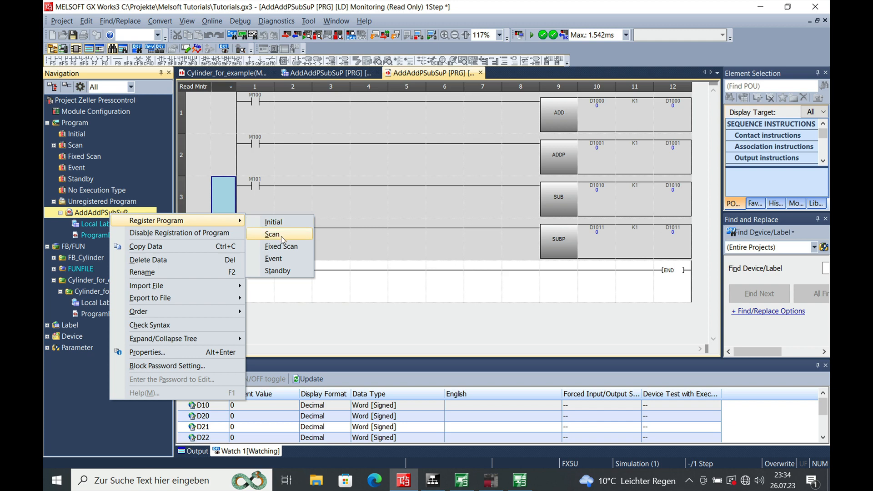
click(272, 234)
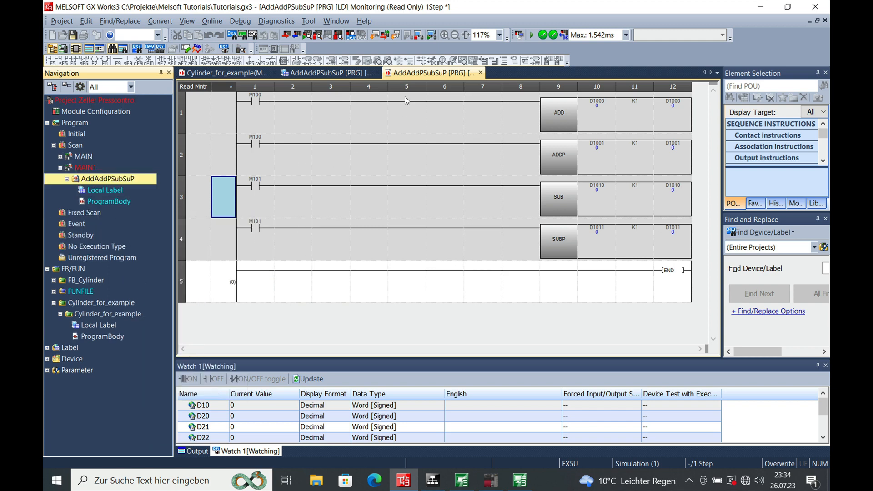
click(395, 34)
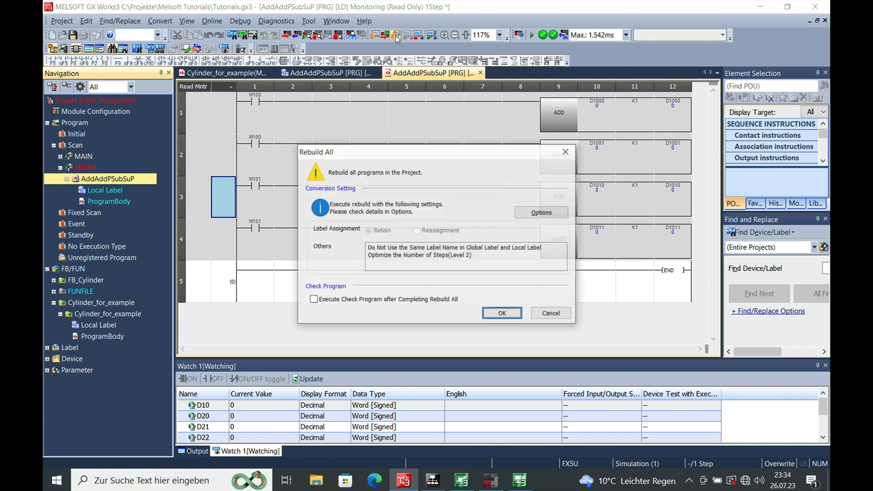
click(501, 312)
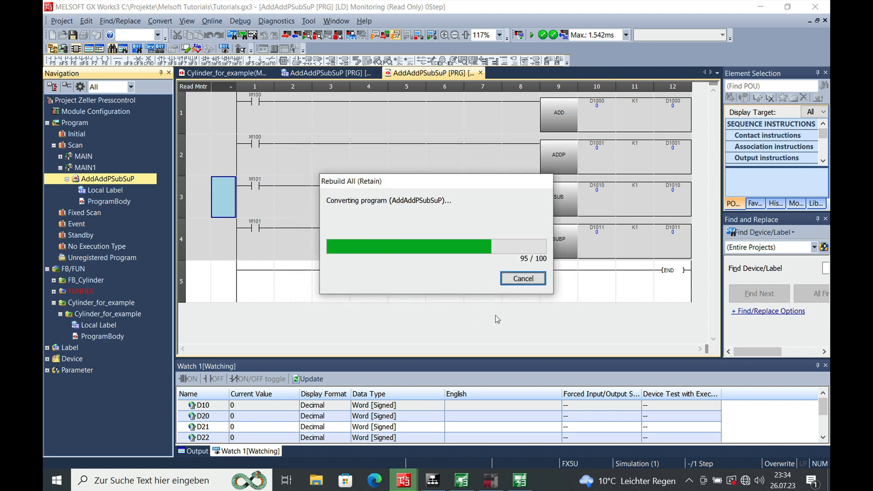
mouse_move(532, 332)
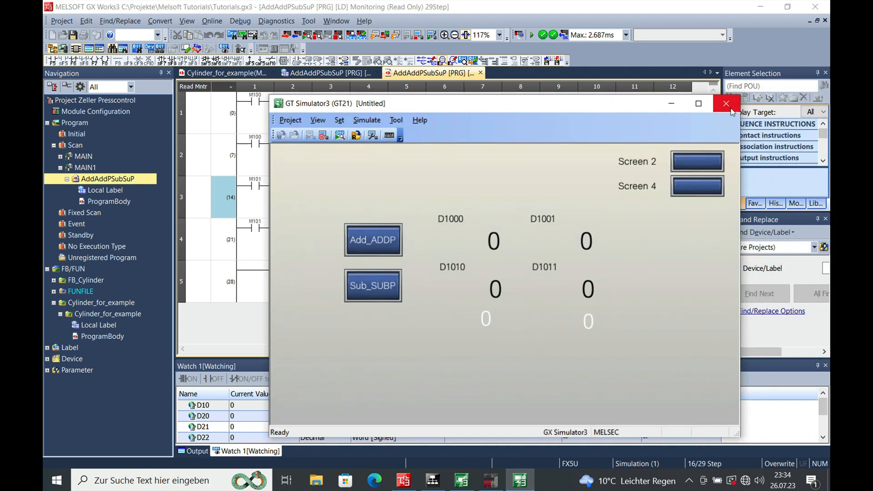
Step: Close GT Simulator3 and stop the running PLC simulation
click(727, 103)
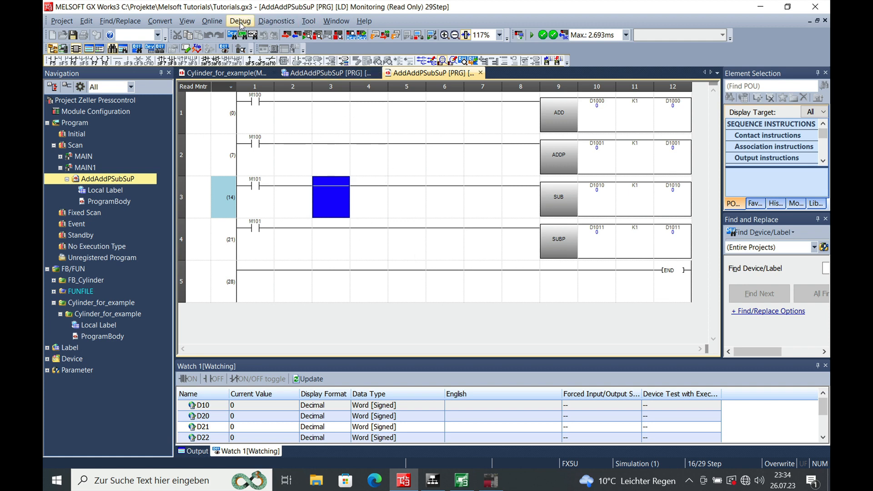
click(240, 21)
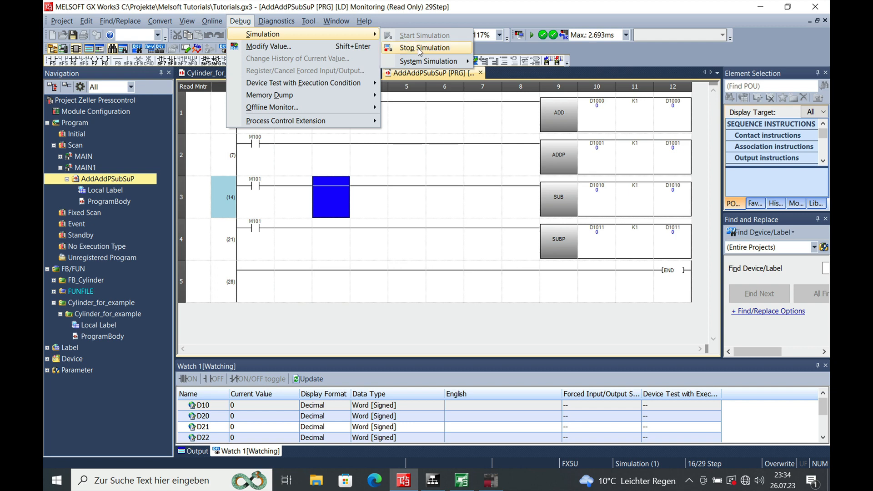
click(425, 47)
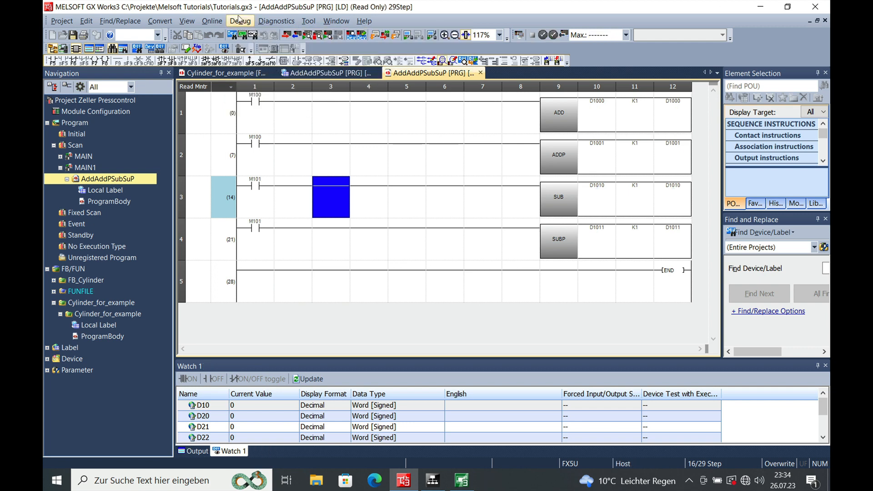
Step: Restart the PLC simulation with the rebuilt program
click(276, 21)
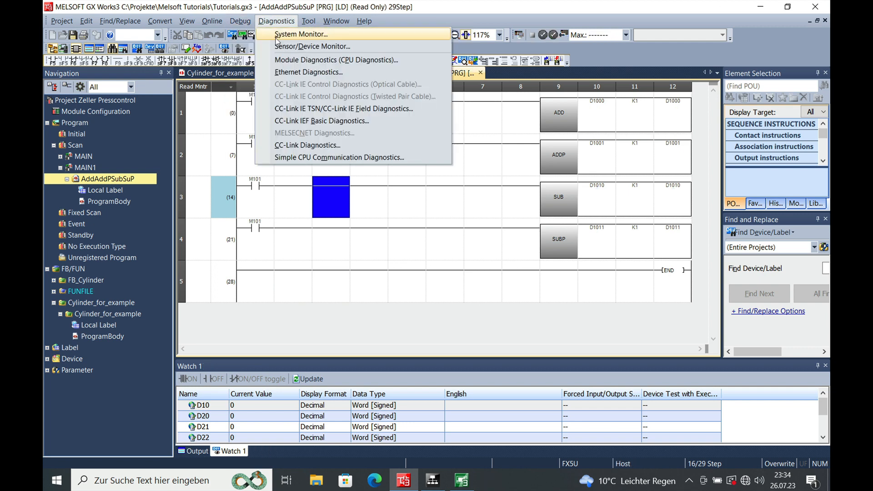
click(240, 21)
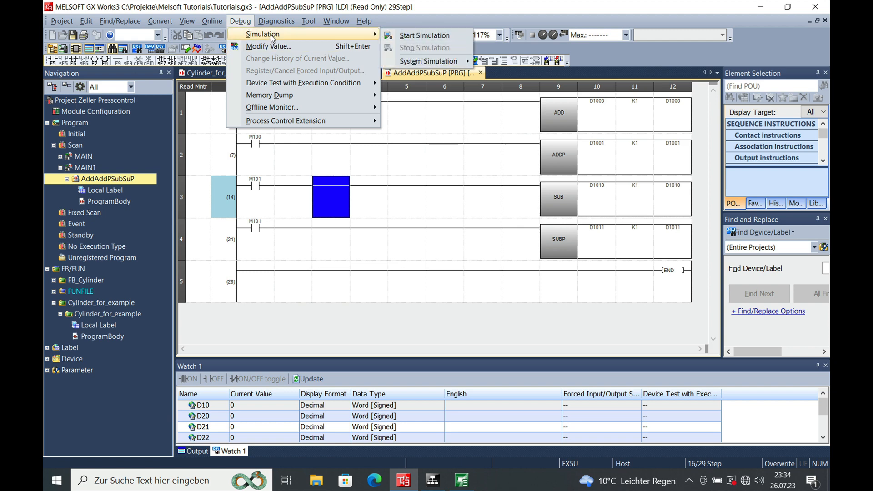
click(424, 35)
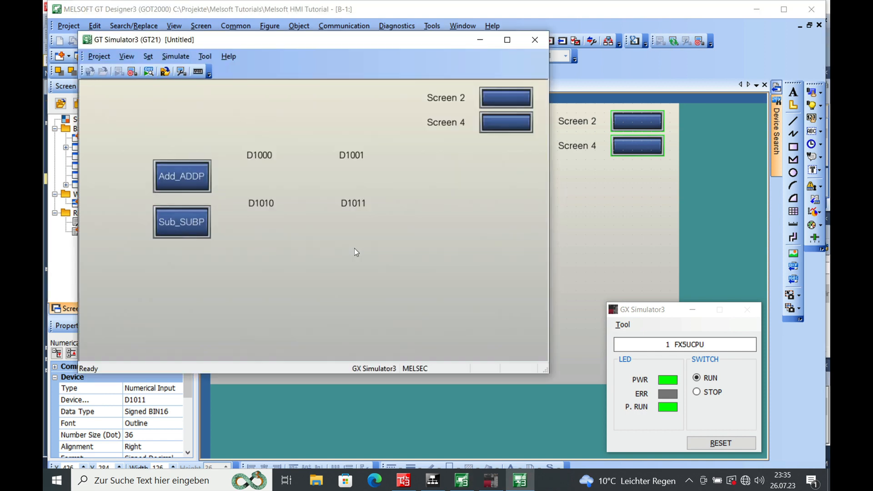
Step: Focus the GT Simulator3 screen so live D1000 and D1001 values appear
click(182, 175)
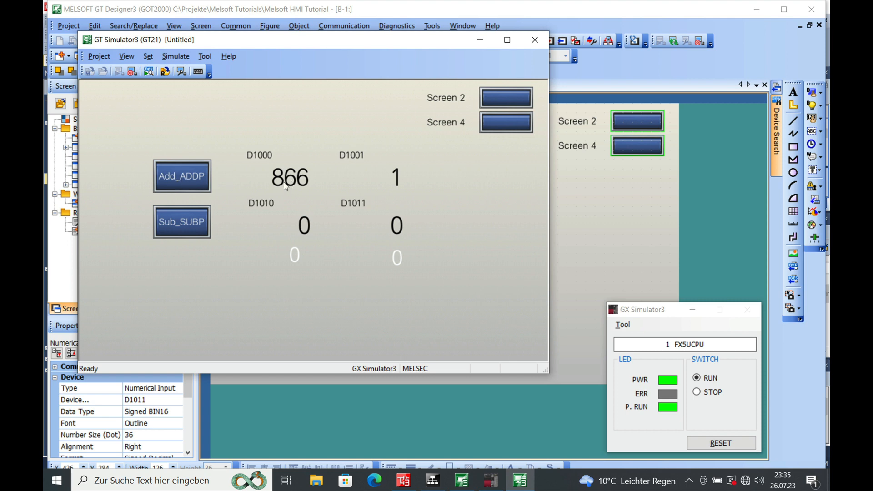
mouse_move(292, 43)
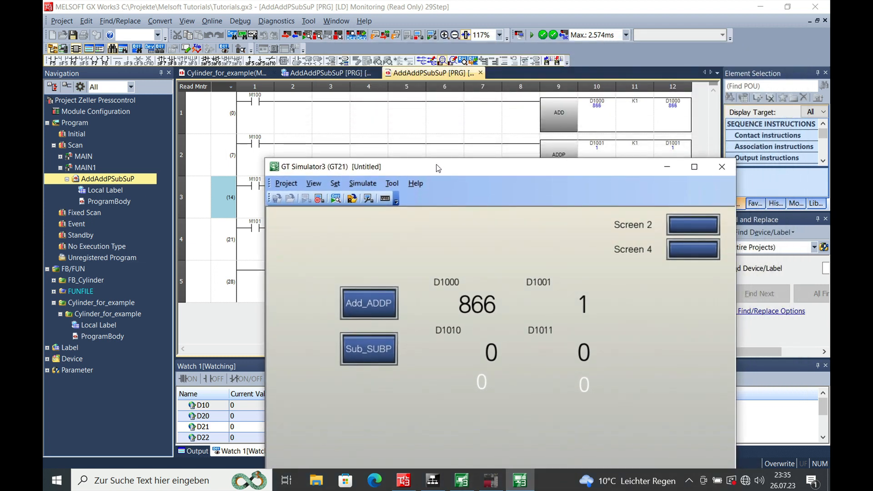
mouse_move(539, 106)
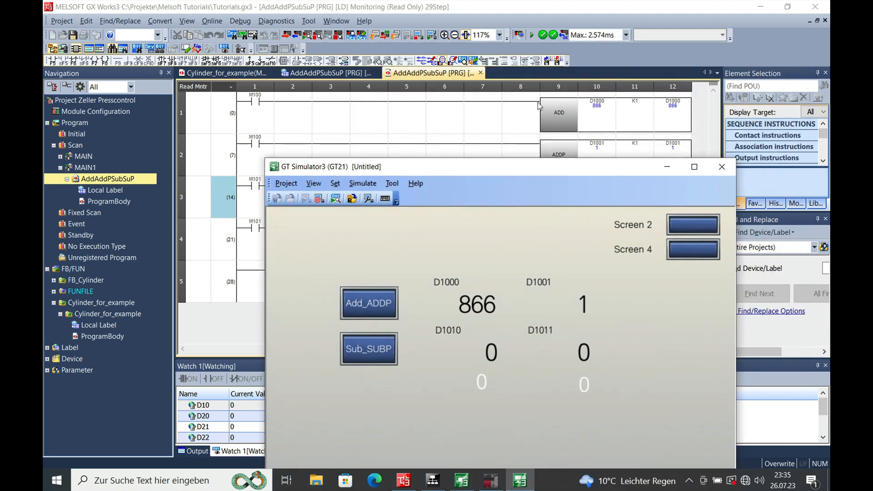
mouse_move(340, 121)
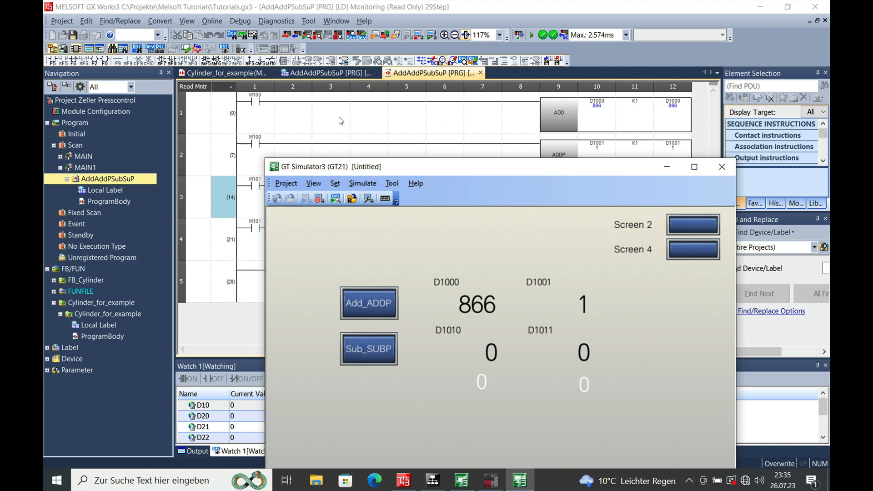
mouse_move(605, 123)
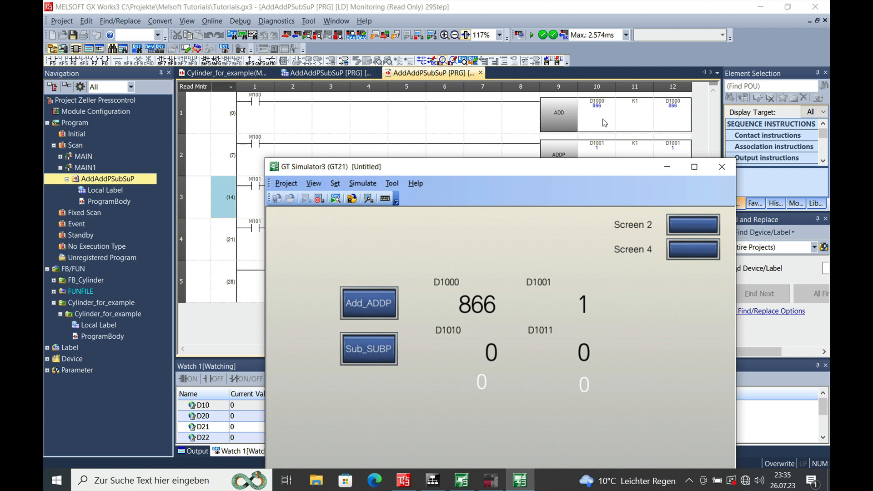
mouse_move(516, 379)
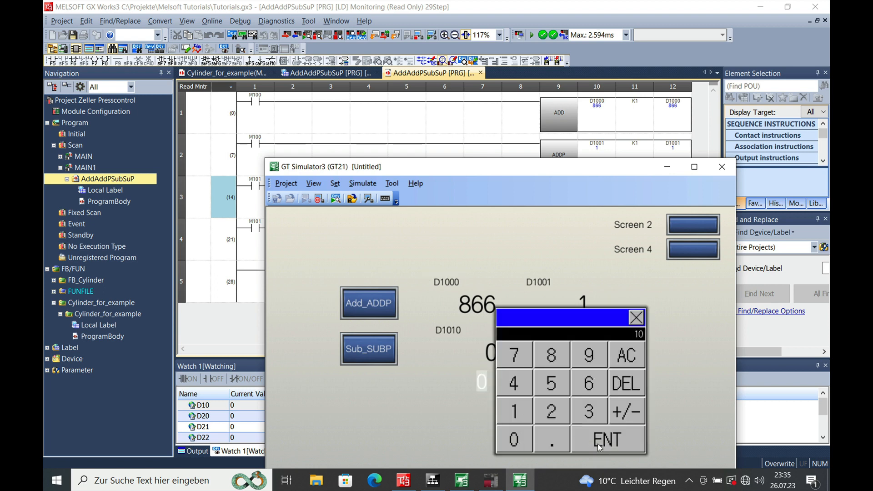
Step: Confirm 10 into D1010, then fire the addition three times so D1001 climbs to 4
click(607, 439)
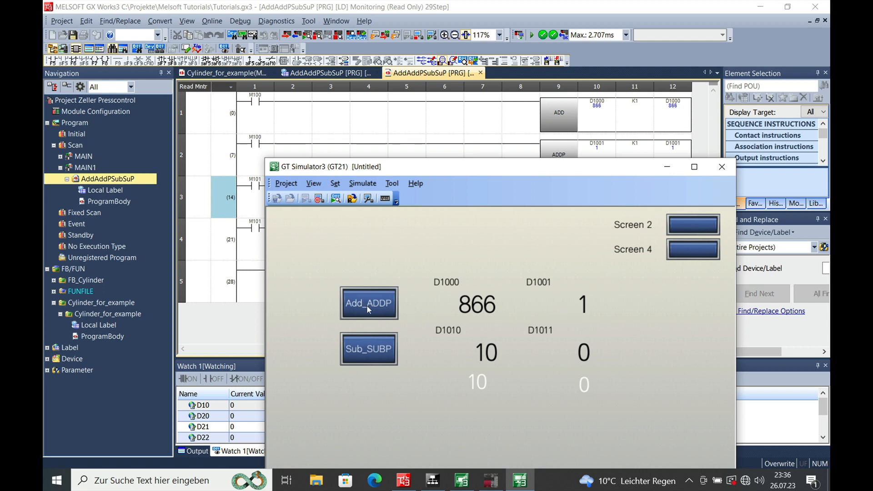
click(368, 303)
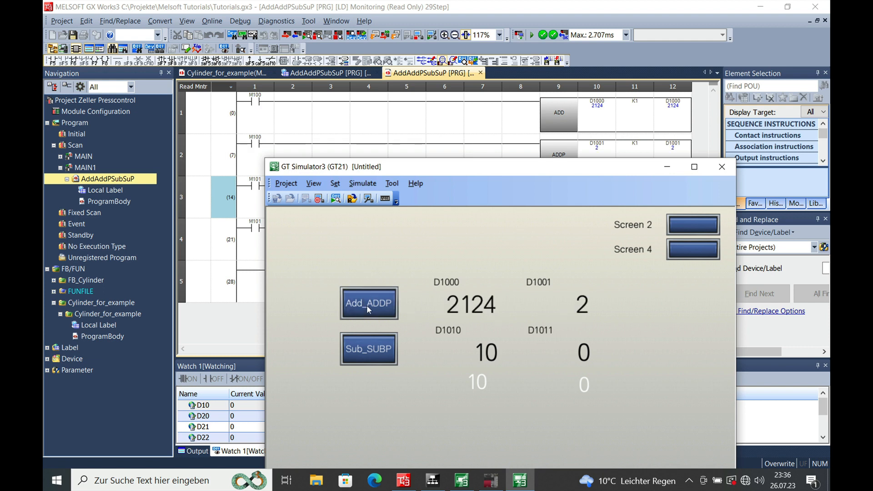
click(368, 303)
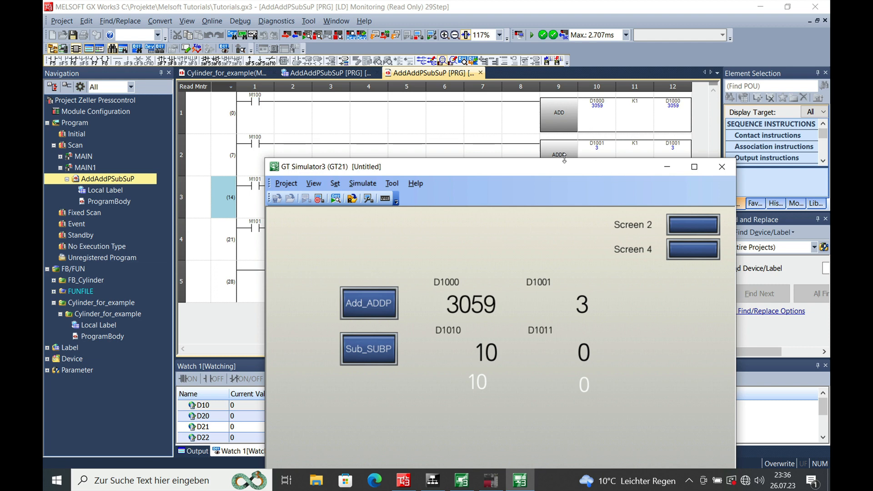
mouse_move(396, 304)
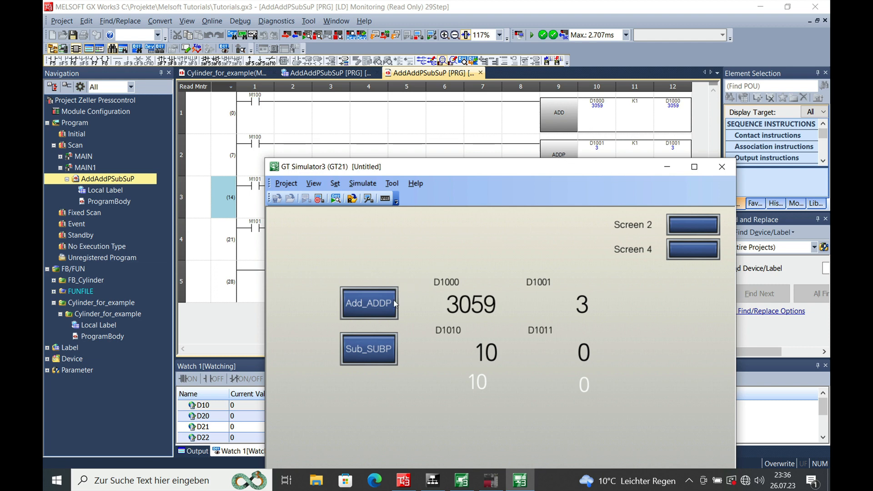
click(368, 303)
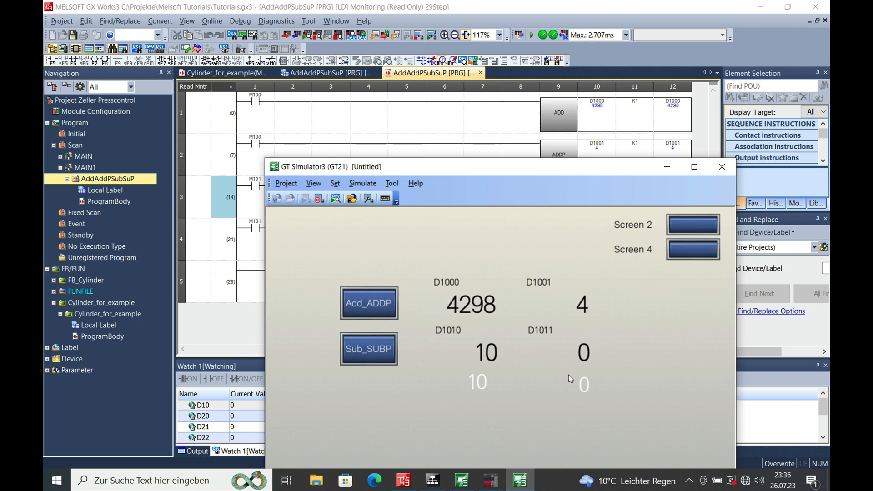
mouse_move(585, 359)
text(100)
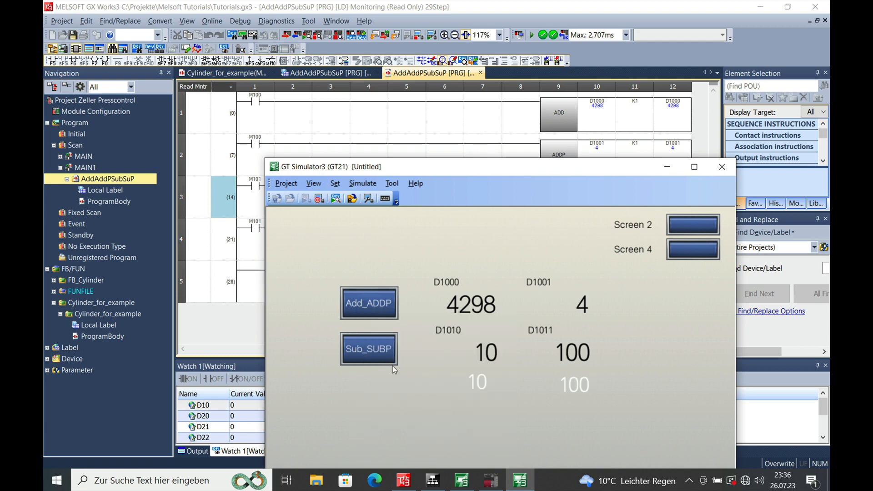
Step: Fire the Sub_SUBP switch three times lowering D1011 from 99, then bring GX Works3 forward
click(368, 349)
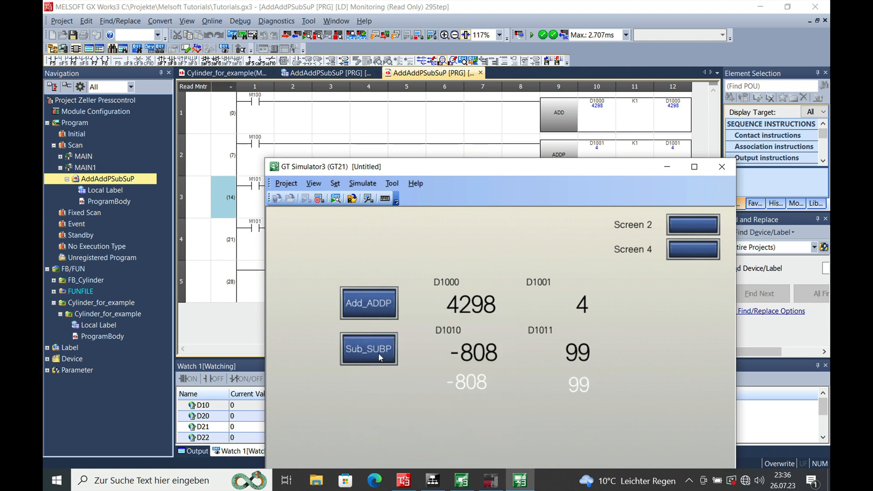
click(369, 349)
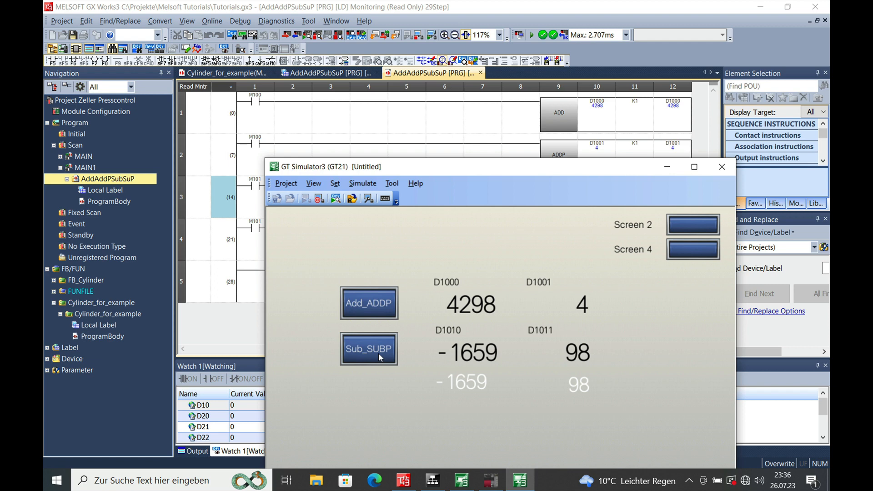
click(369, 348)
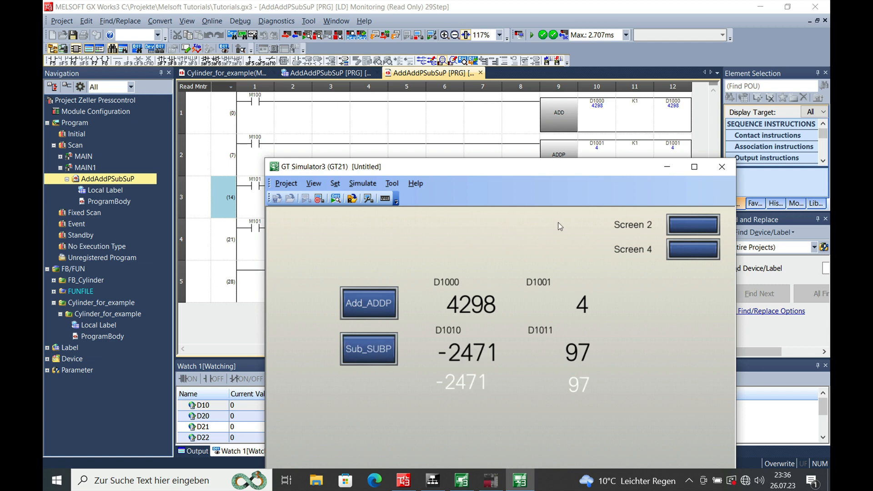
click(397, 198)
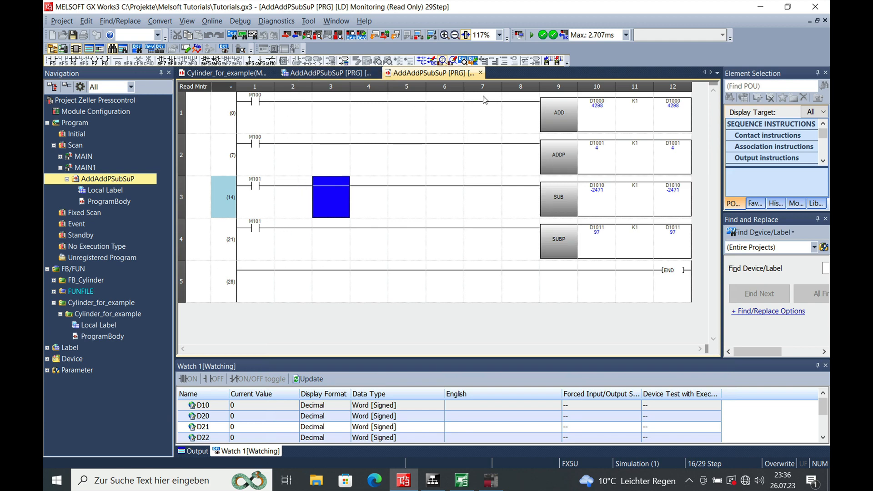
mouse_move(286, 172)
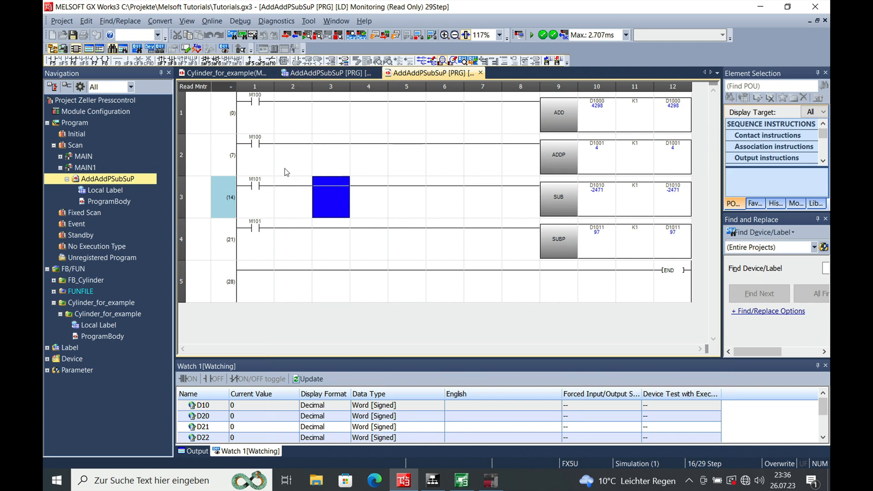
mouse_move(253, 236)
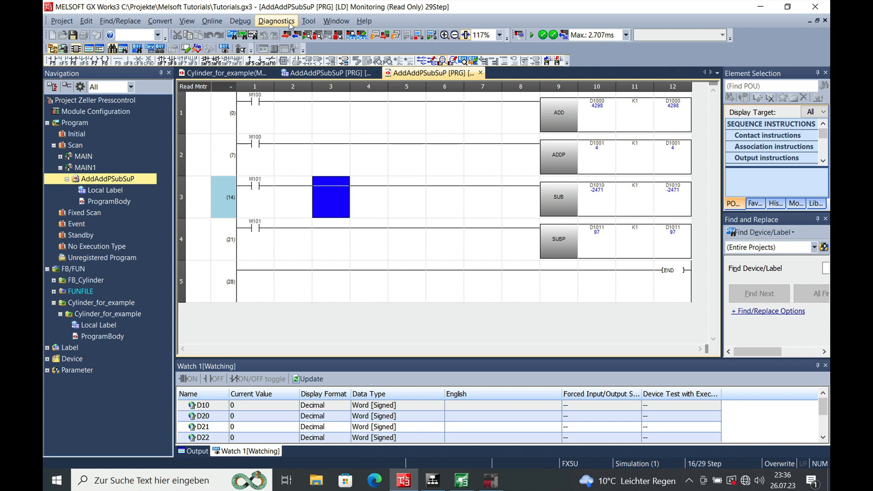
Step: Make rung 1's M100 contact a rising-edge contact and start editing rung 3's M101 contact
click(241, 21)
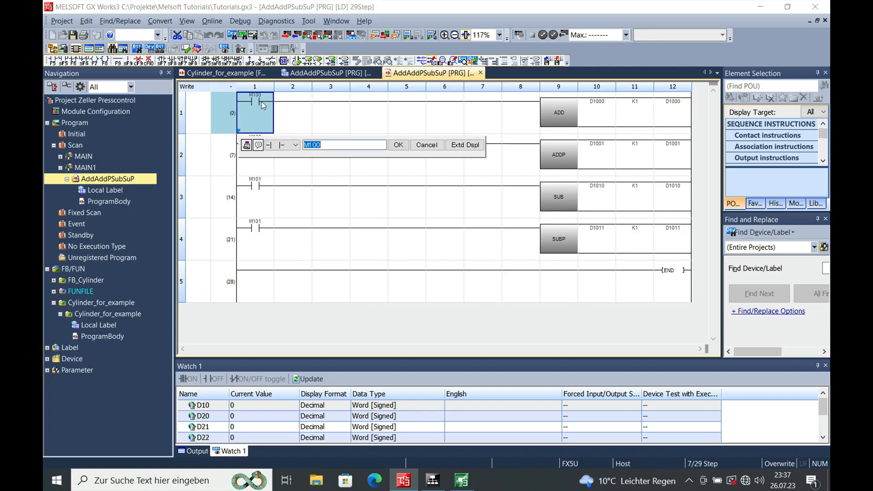
click(294, 145)
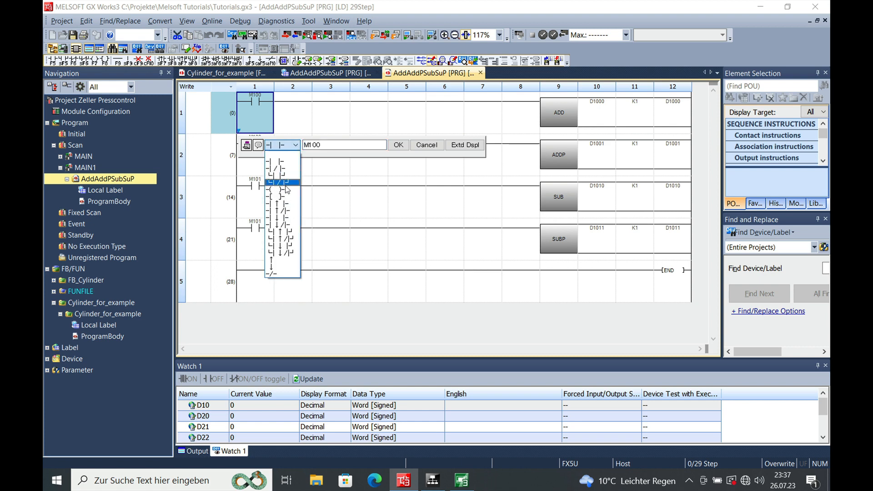
click(282, 182)
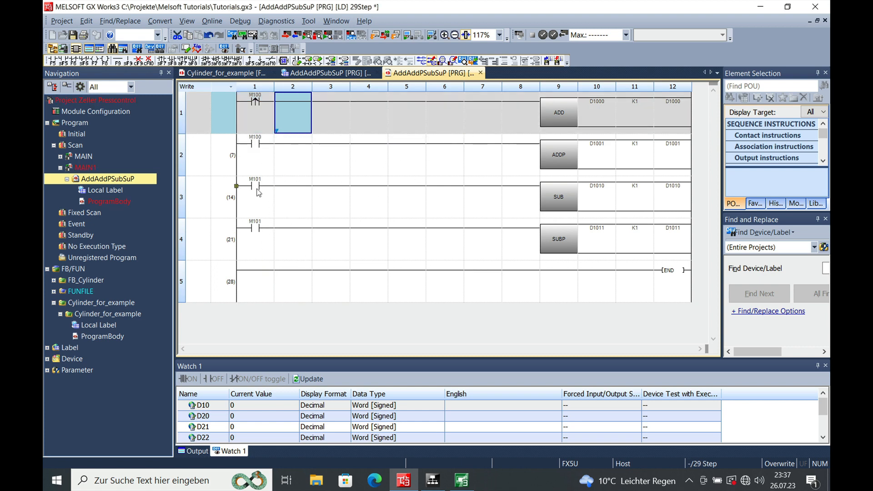
double_click(255, 190)
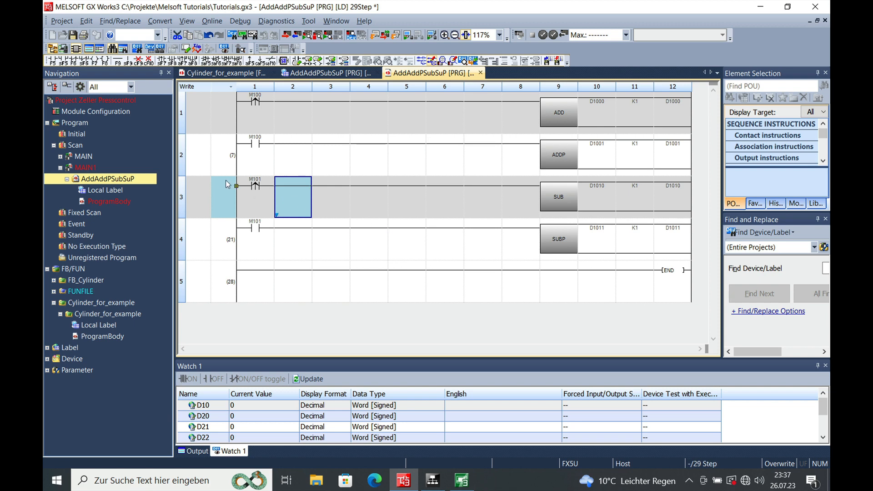
mouse_move(522, 189)
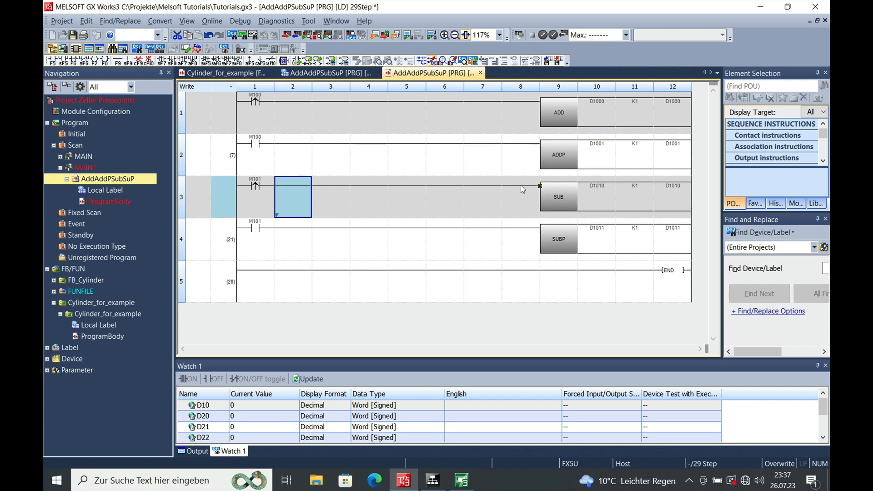
Step: Attempt to monitor the unconverted program and dismiss the convert warning
click(277, 21)
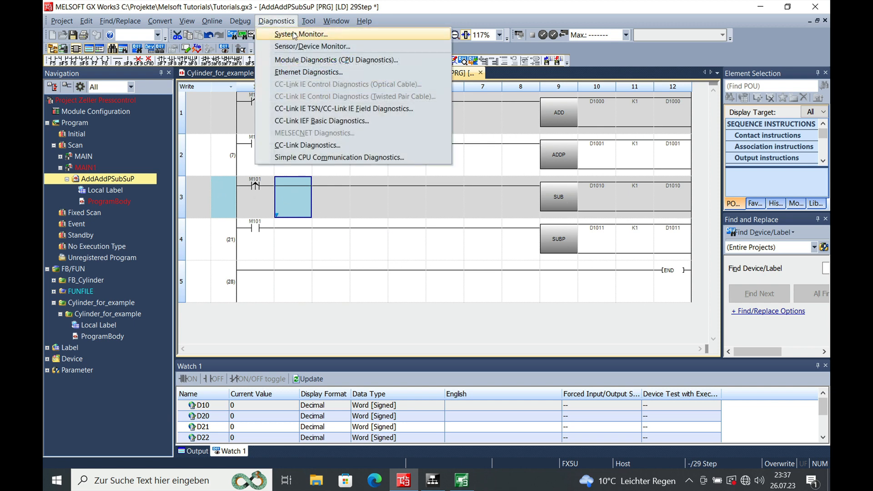
click(240, 21)
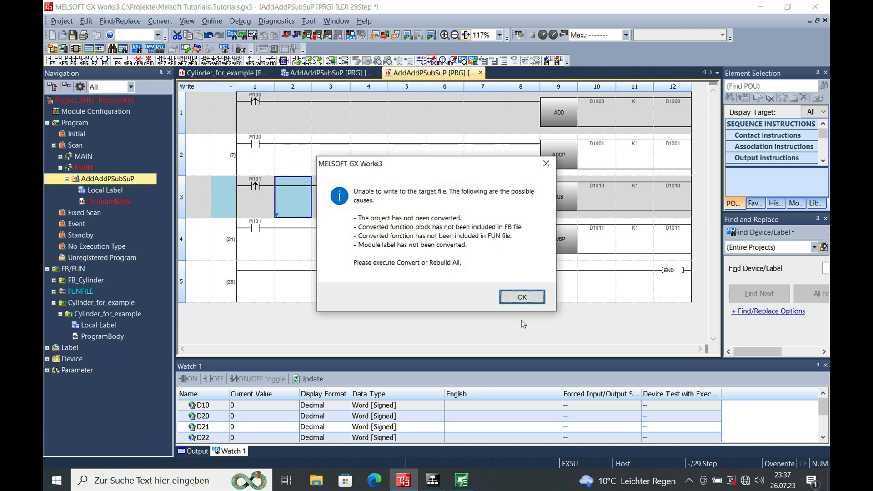
click(522, 296)
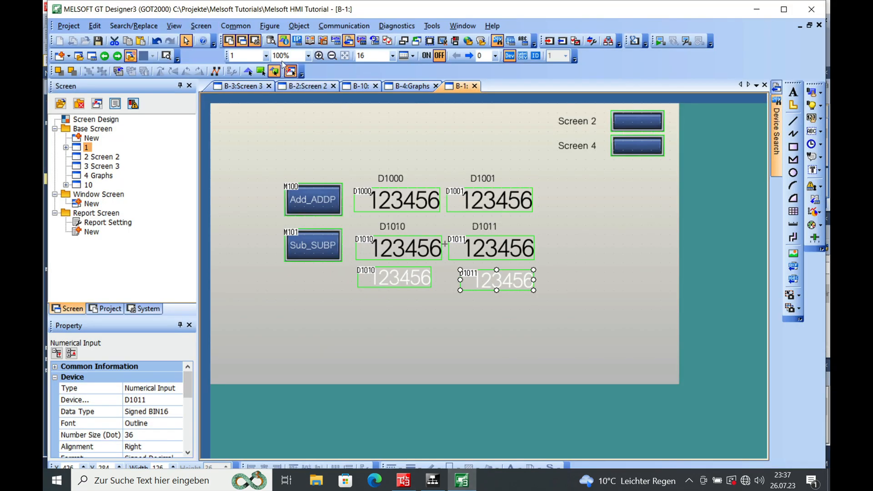
click(298, 25)
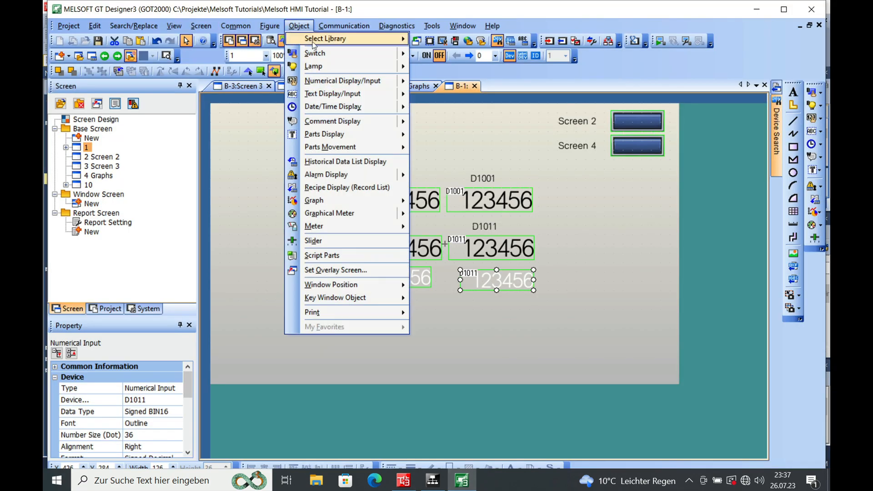
click(344, 25)
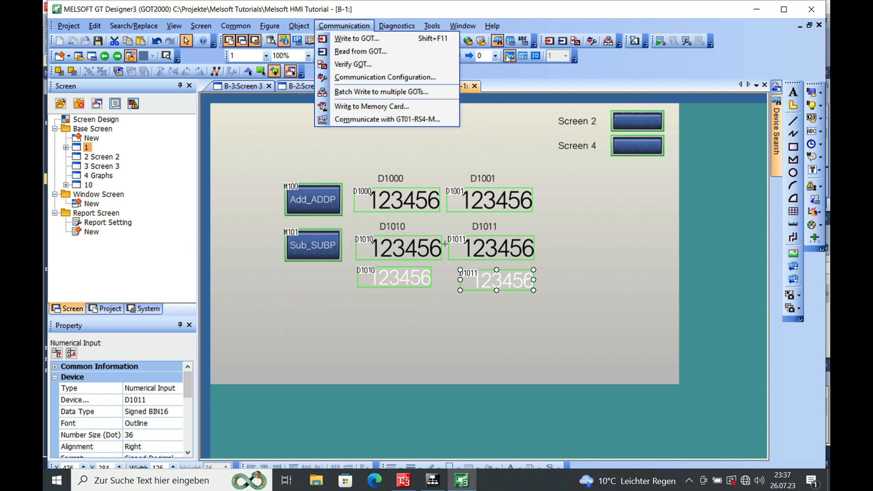
click(356, 38)
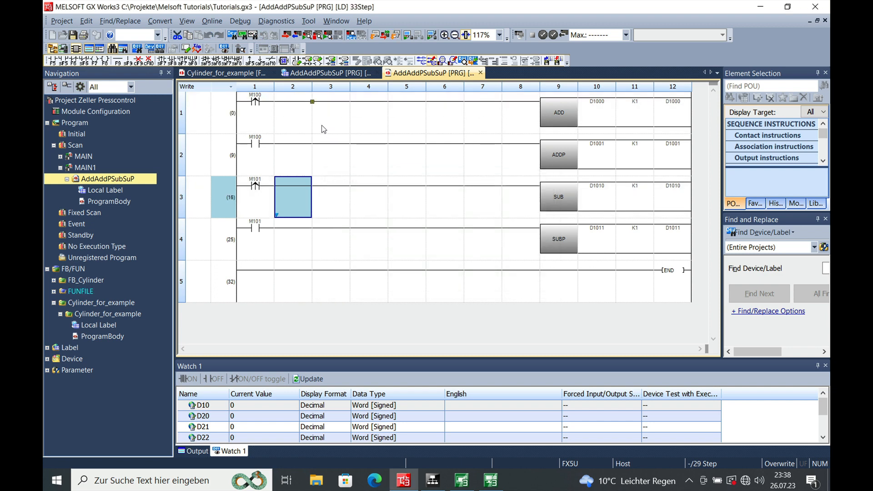
Step: Start simulation of the ladder and launch the HMI screen in GT Simulator3 with all registers at 0
click(240, 21)
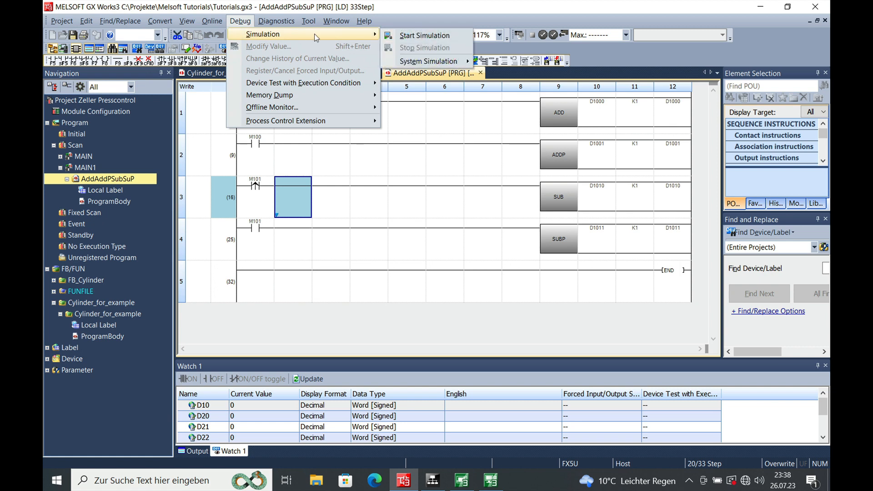
click(424, 35)
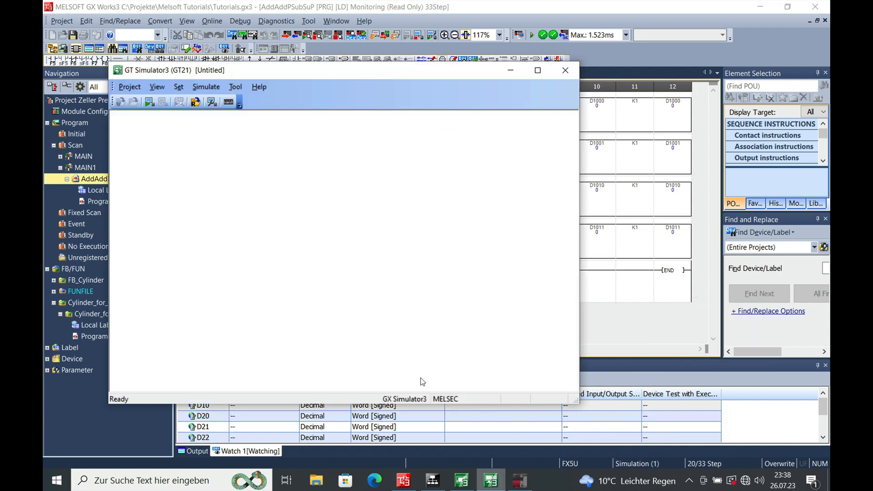
click(565, 70)
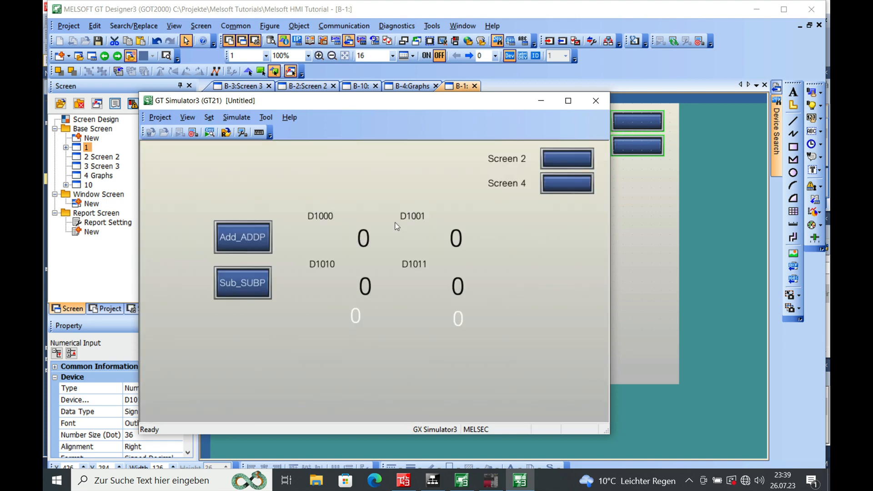
Step: Fire Add_ADDP once, then enter 20 into D1010 and D1011 via the keypad
click(242, 237)
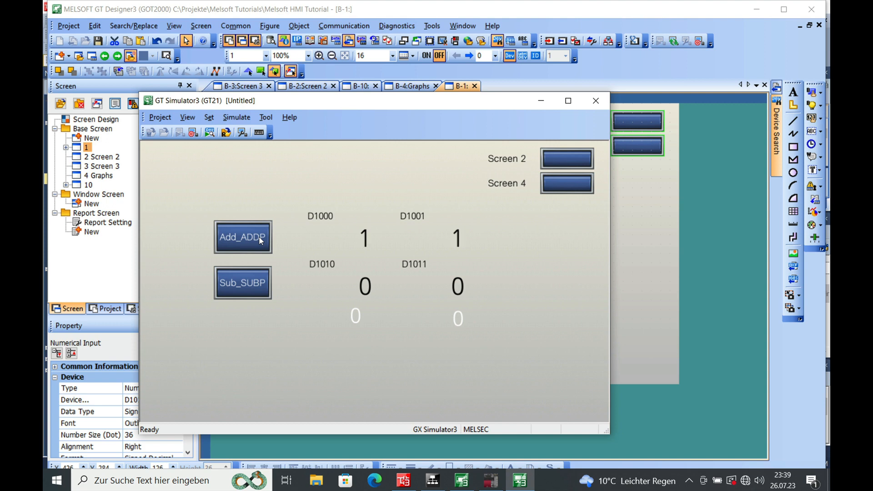
click(242, 237)
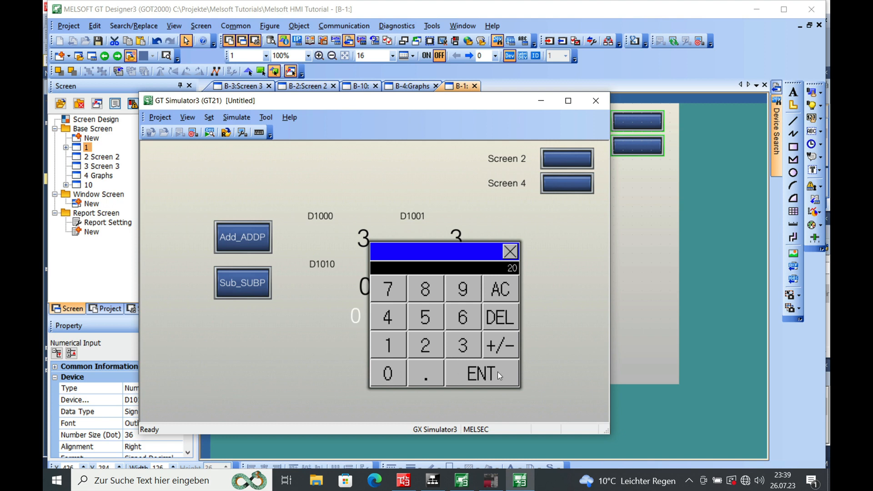
click(481, 373)
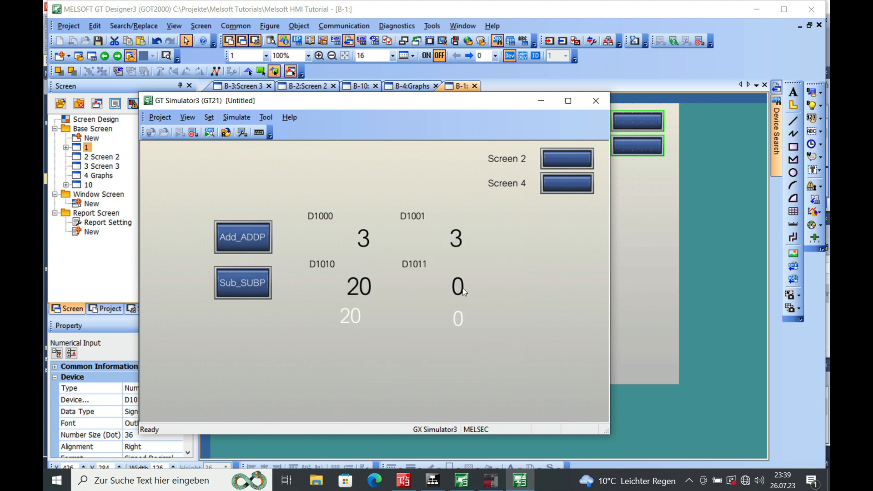
click(359, 286)
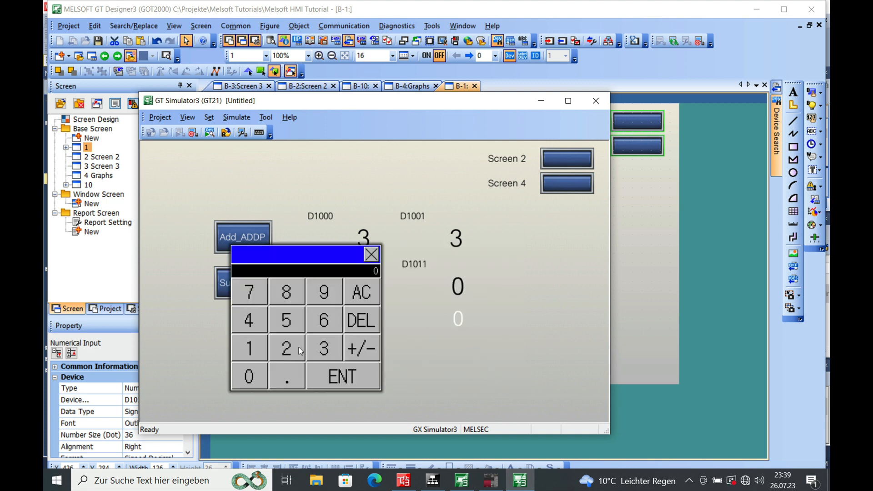
click(342, 377)
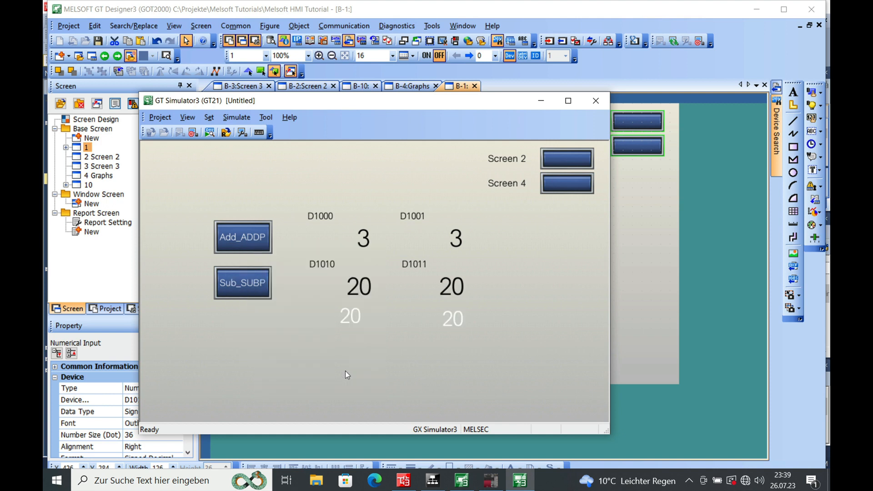
Step: Fire Sub_SUBP twice so D1010 and D1011 drop to 17, one step per press
click(242, 283)
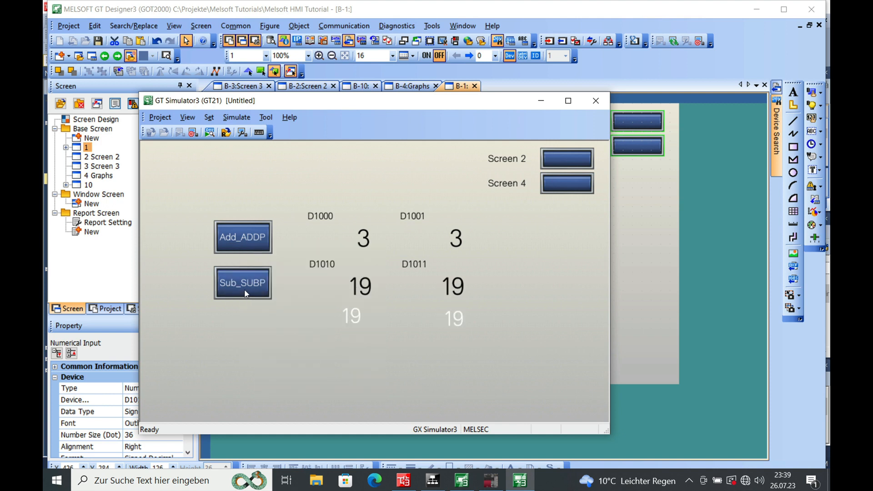
click(242, 283)
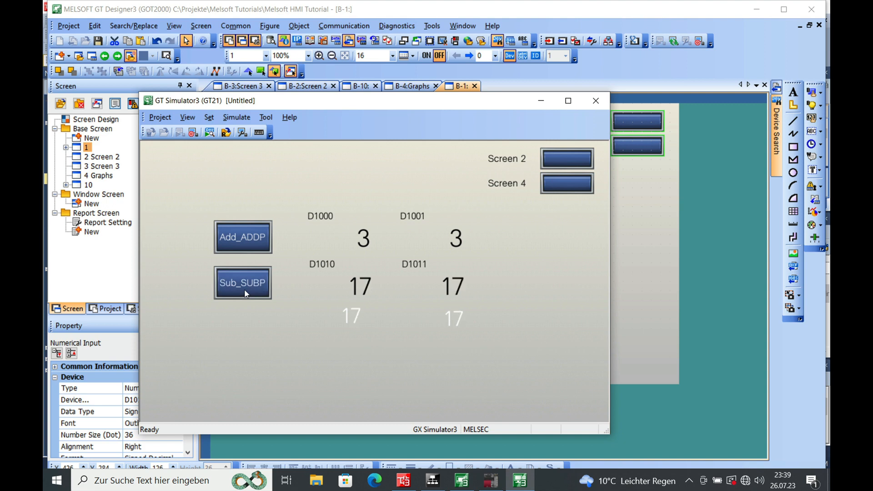
mouse_move(439, 297)
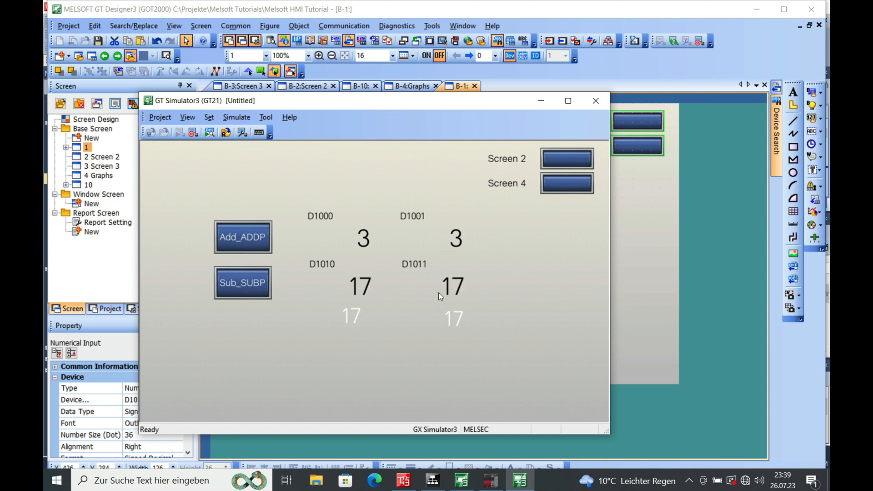